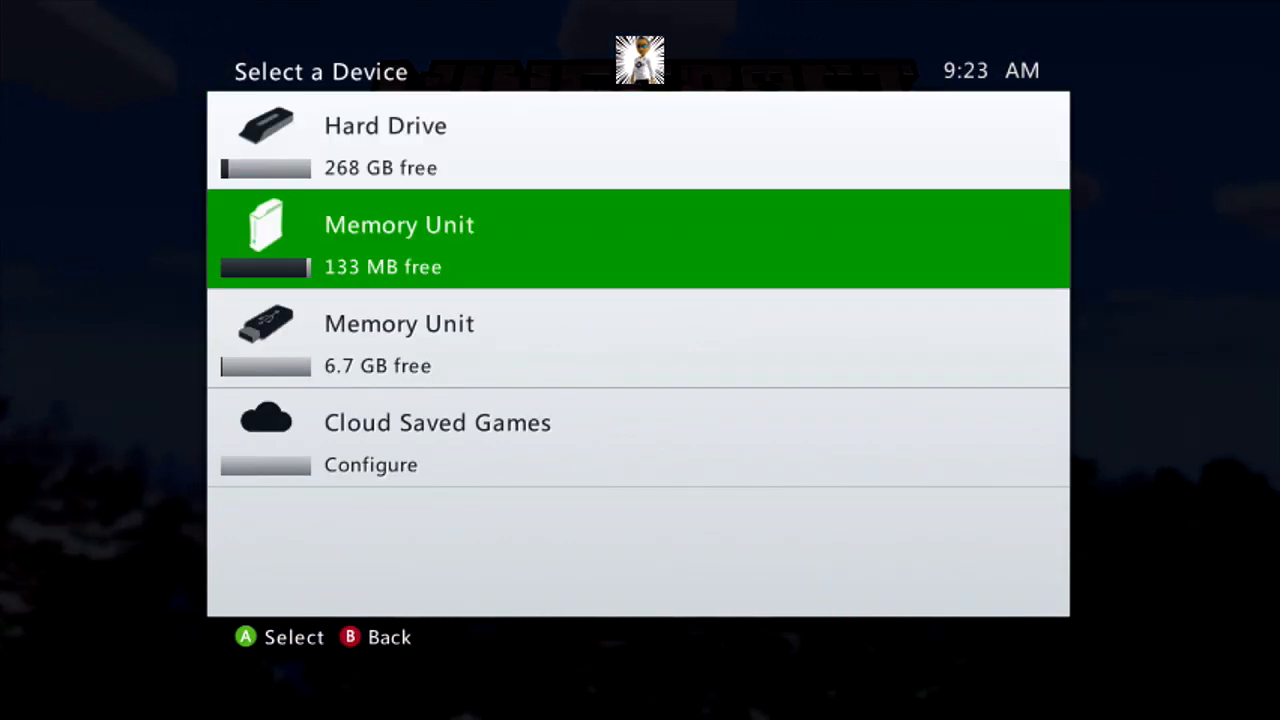
# Step: Load the MOD TUTORIALS WORLD creative save from the Memory Unit and enter the world
pyautogui.click(640, 238)
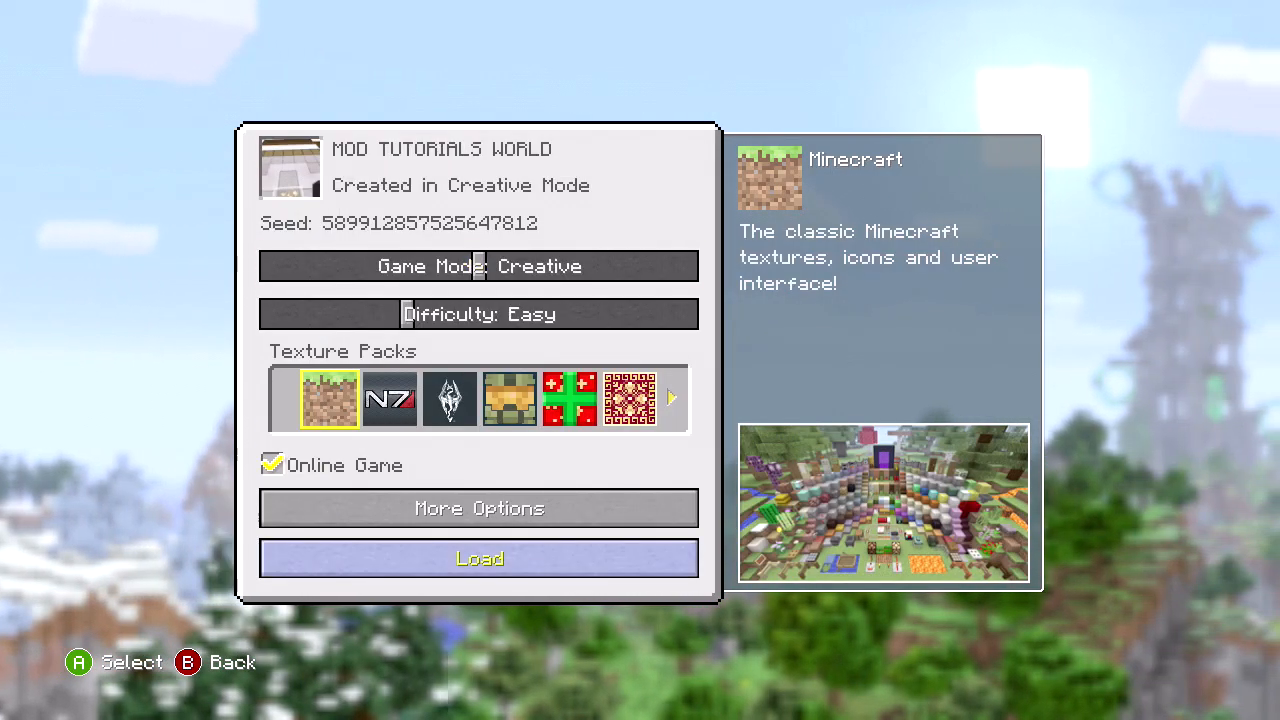
pyautogui.press('Up')
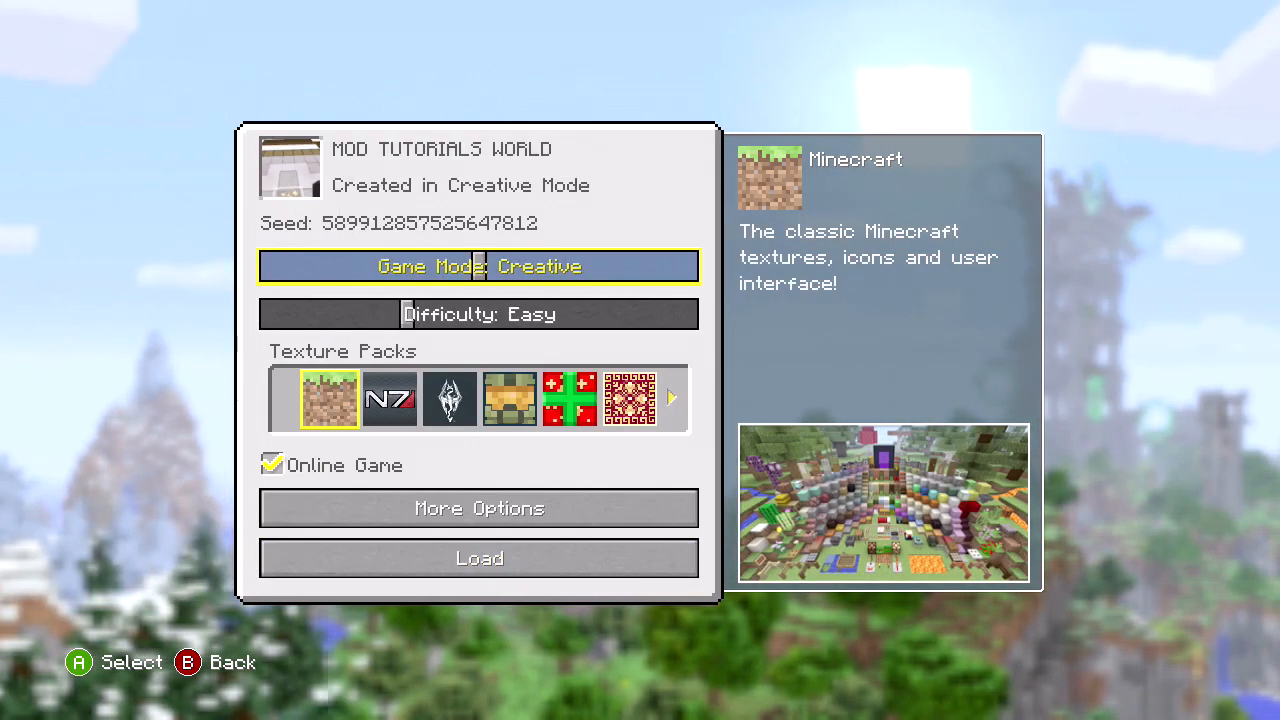
pyautogui.click(480, 558)
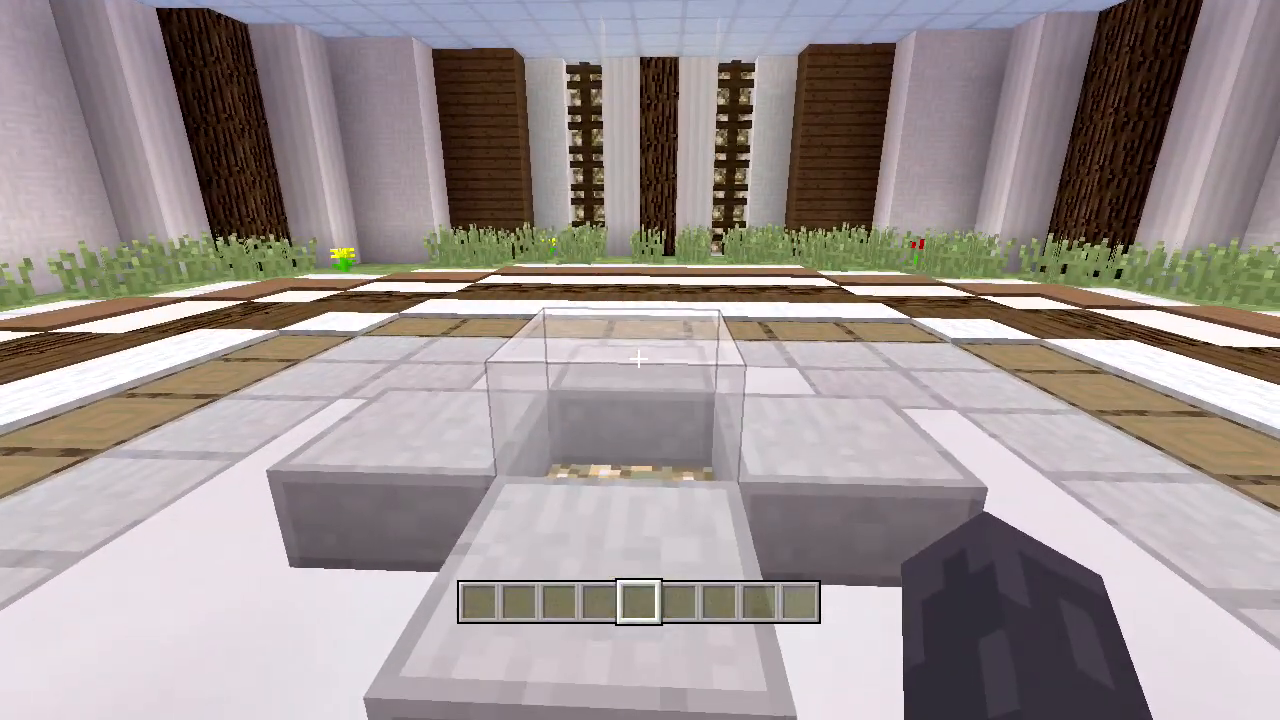
# Step: Fill the hotbar with a chest and dirt blocks from the creative inventory
pyautogui.press('e')
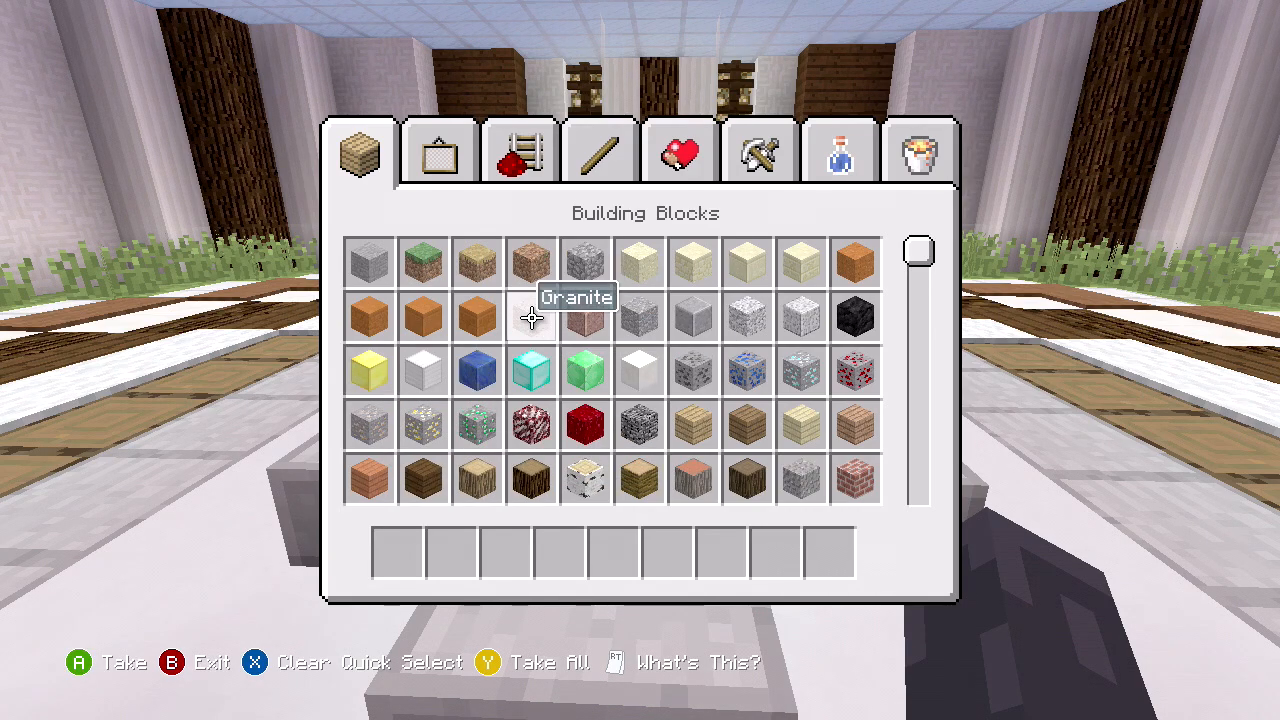
pyautogui.click(532, 264)
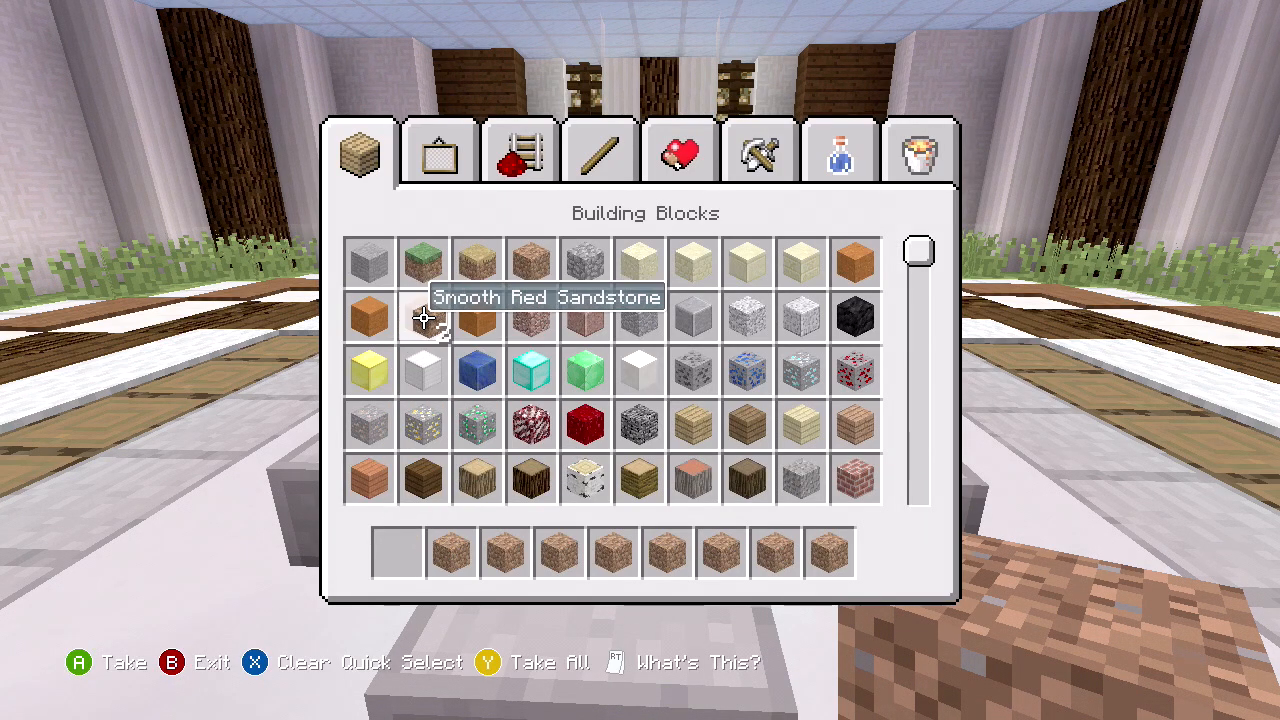
pyautogui.click(916, 150)
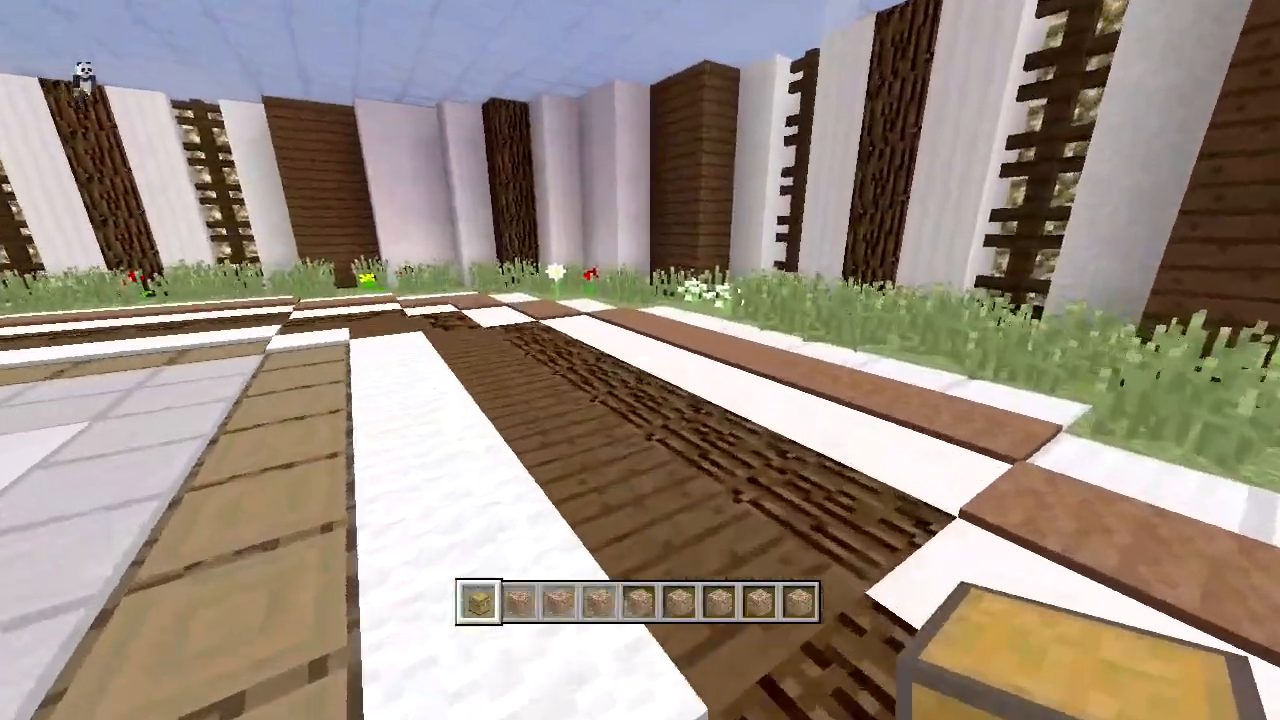
pyautogui.moveTo(640, 360)
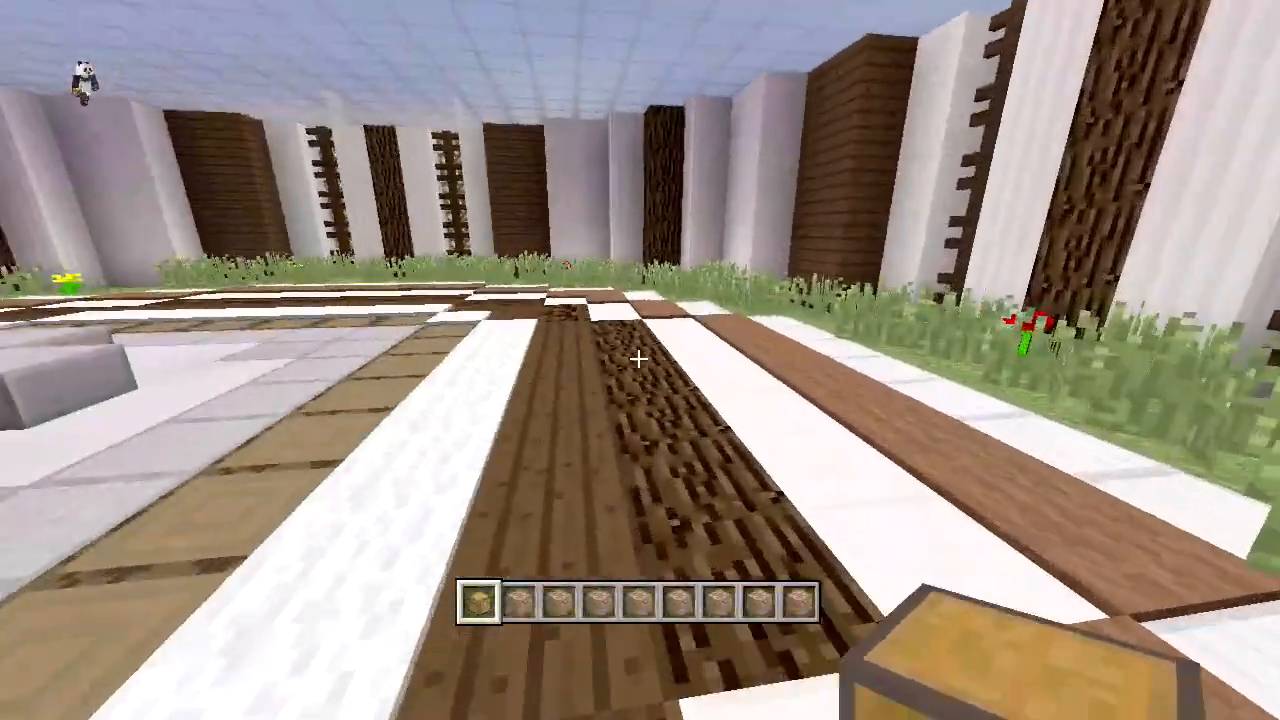
pyautogui.moveTo(640, 360)
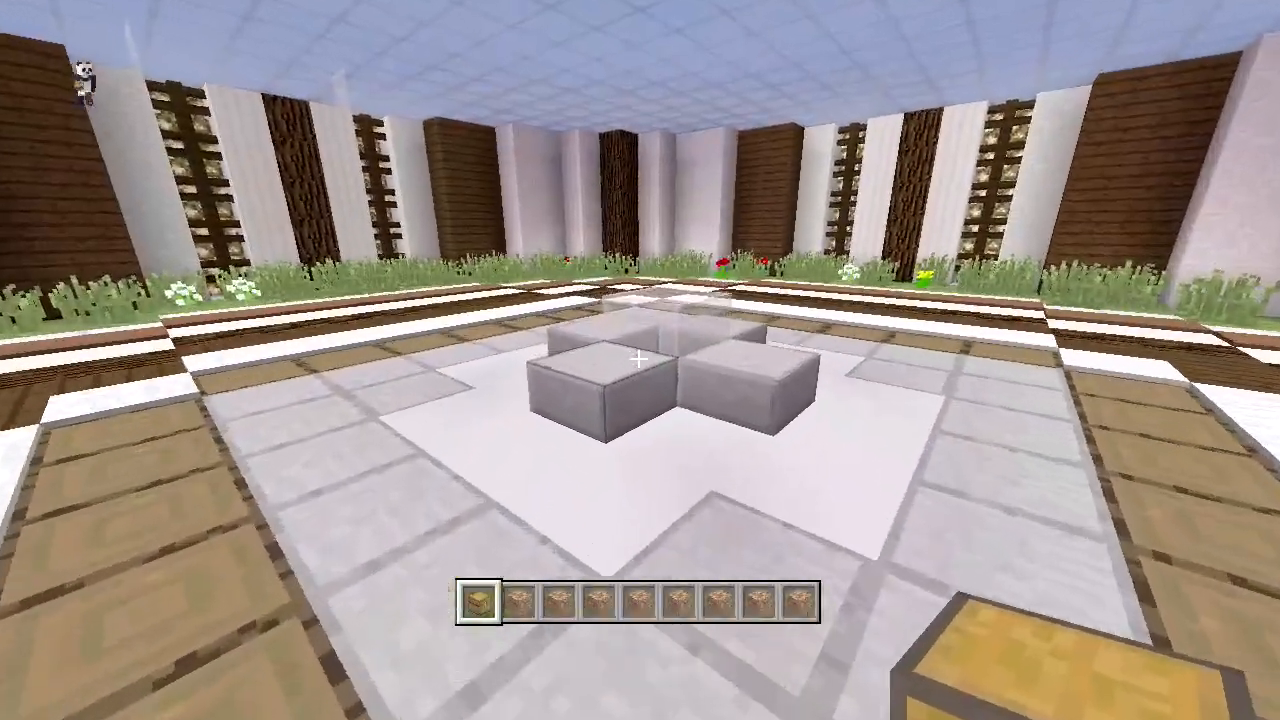
pyautogui.press('e')
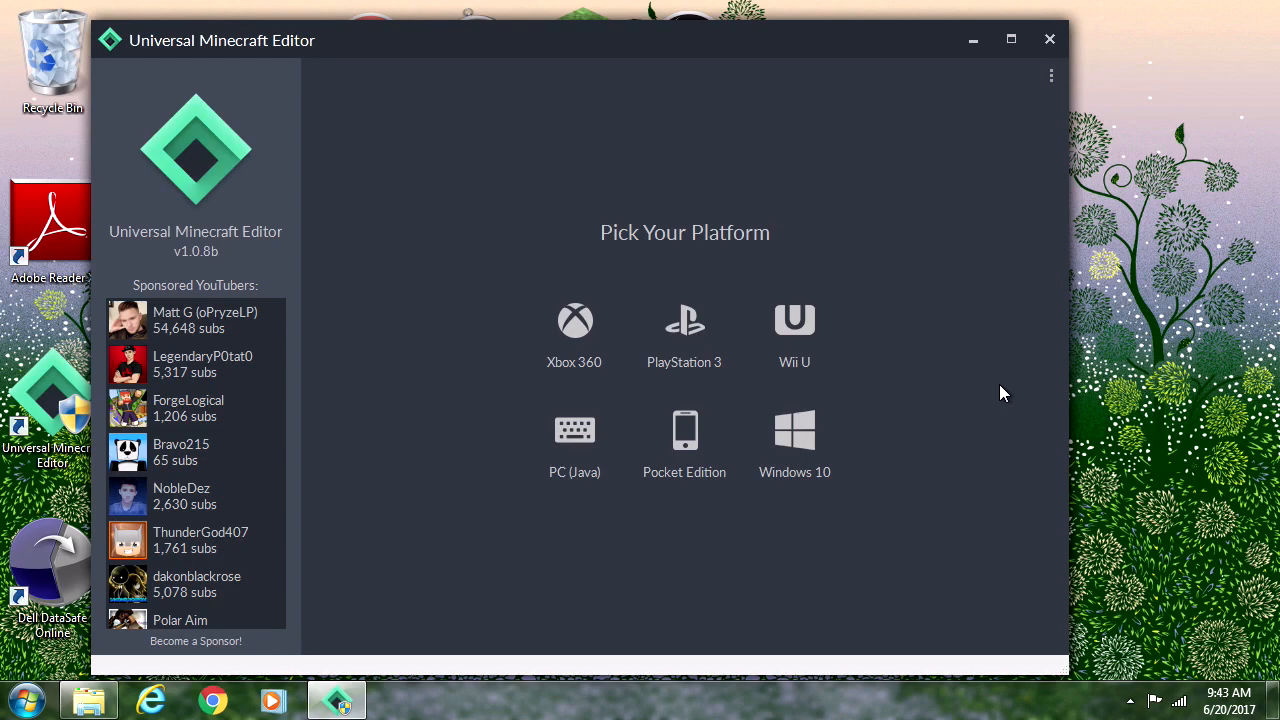
pyautogui.moveTo(544, 424)
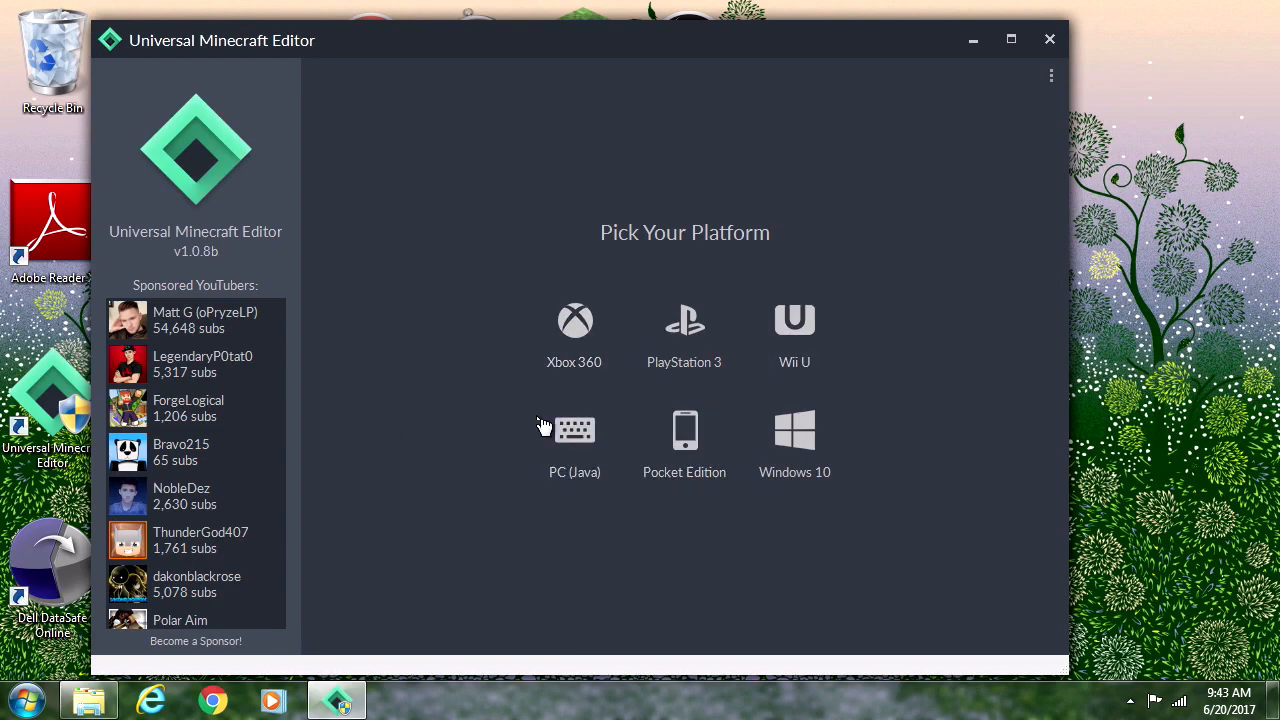
# Step: Open the Xbox 360 MOD TUTORIALS WORLD save and expand player Brav0215's 9-entry Inventory
pyautogui.click(574, 320)
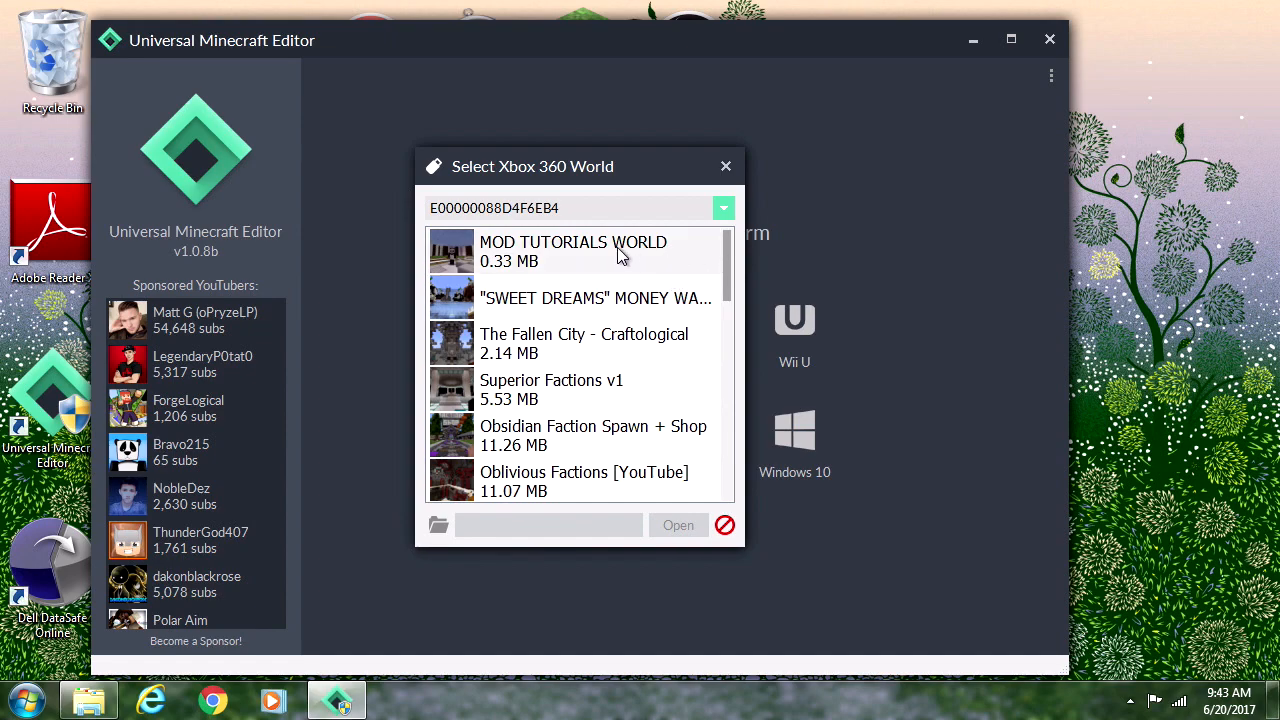
pyautogui.click(724, 166)
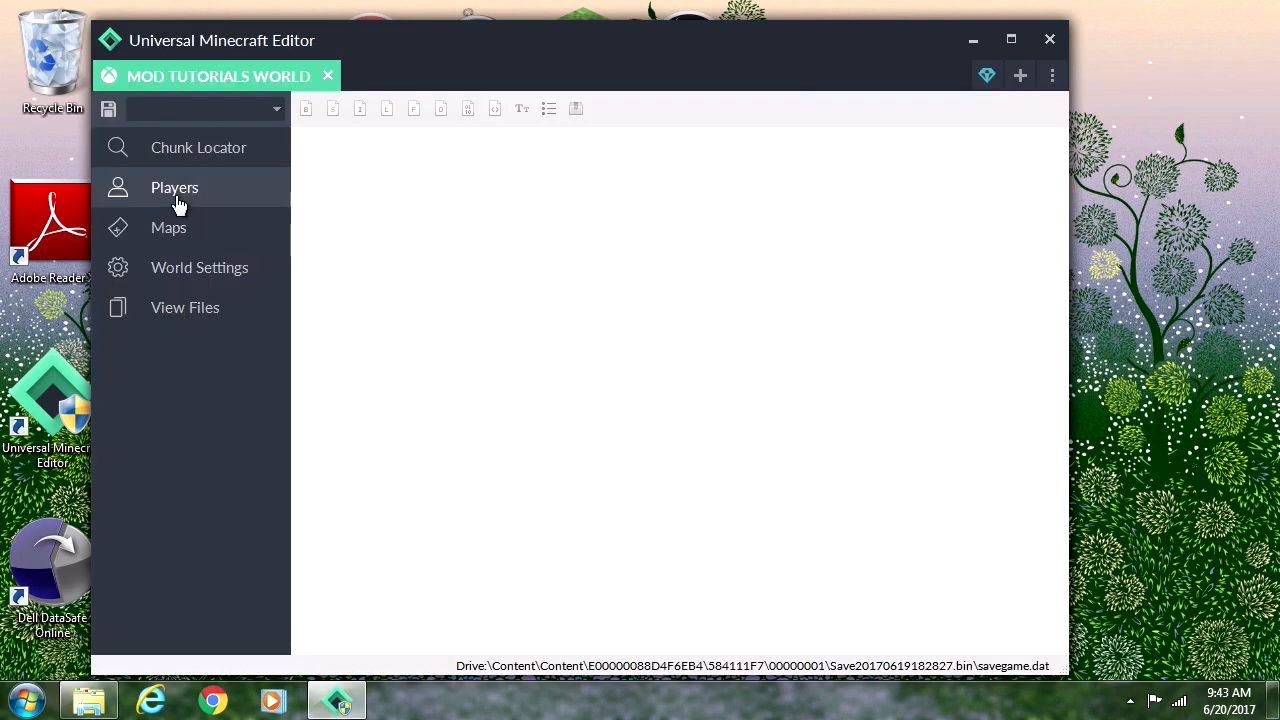
pyautogui.click(174, 188)
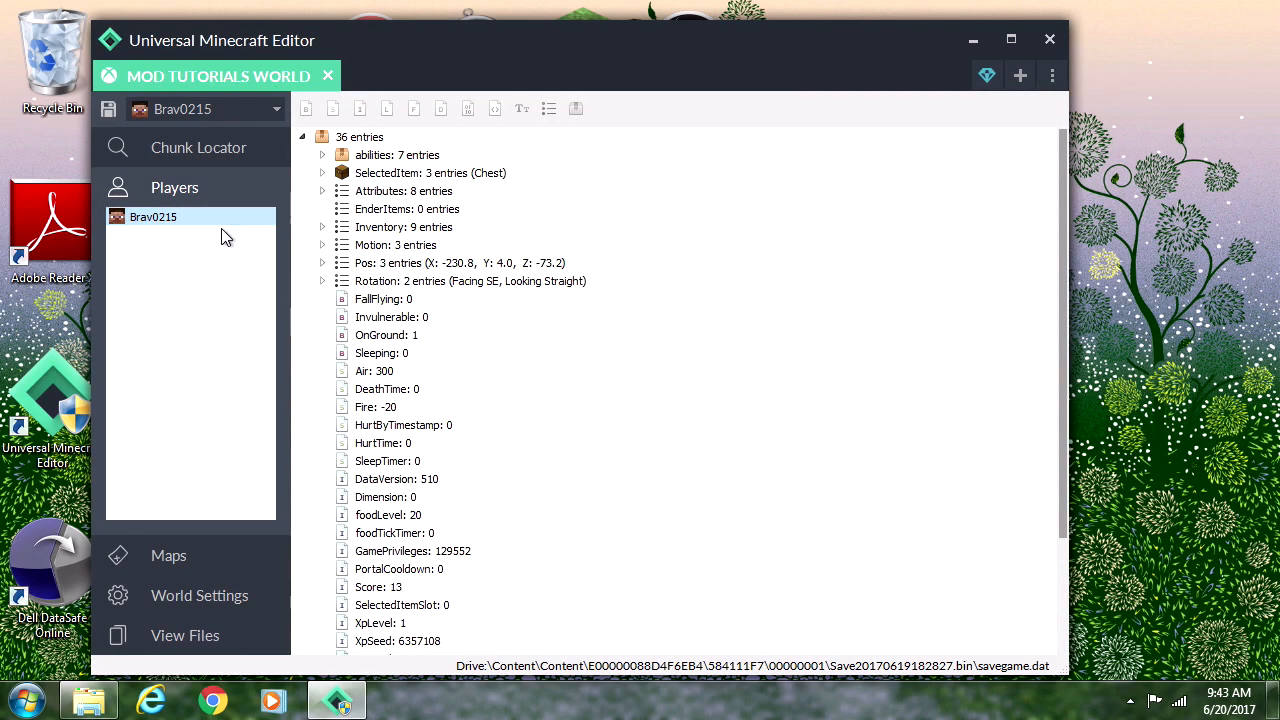
pyautogui.moveTo(420, 228)
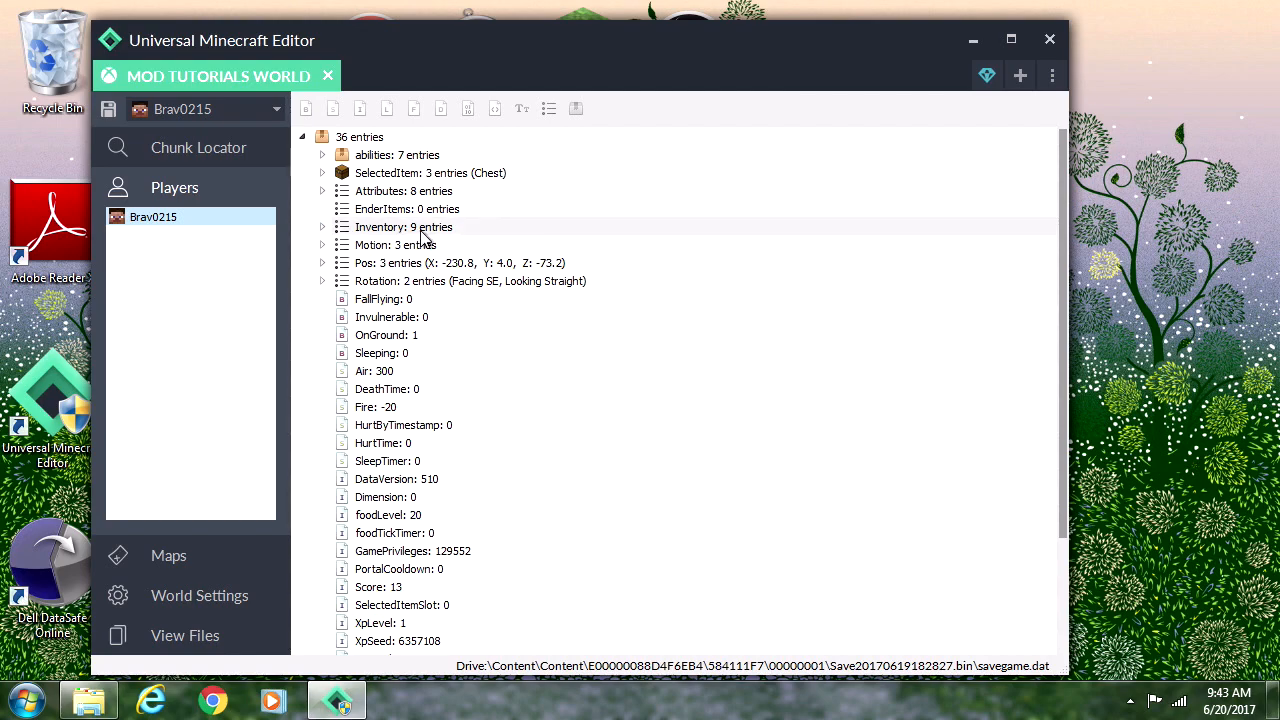
pyautogui.click(404, 228)
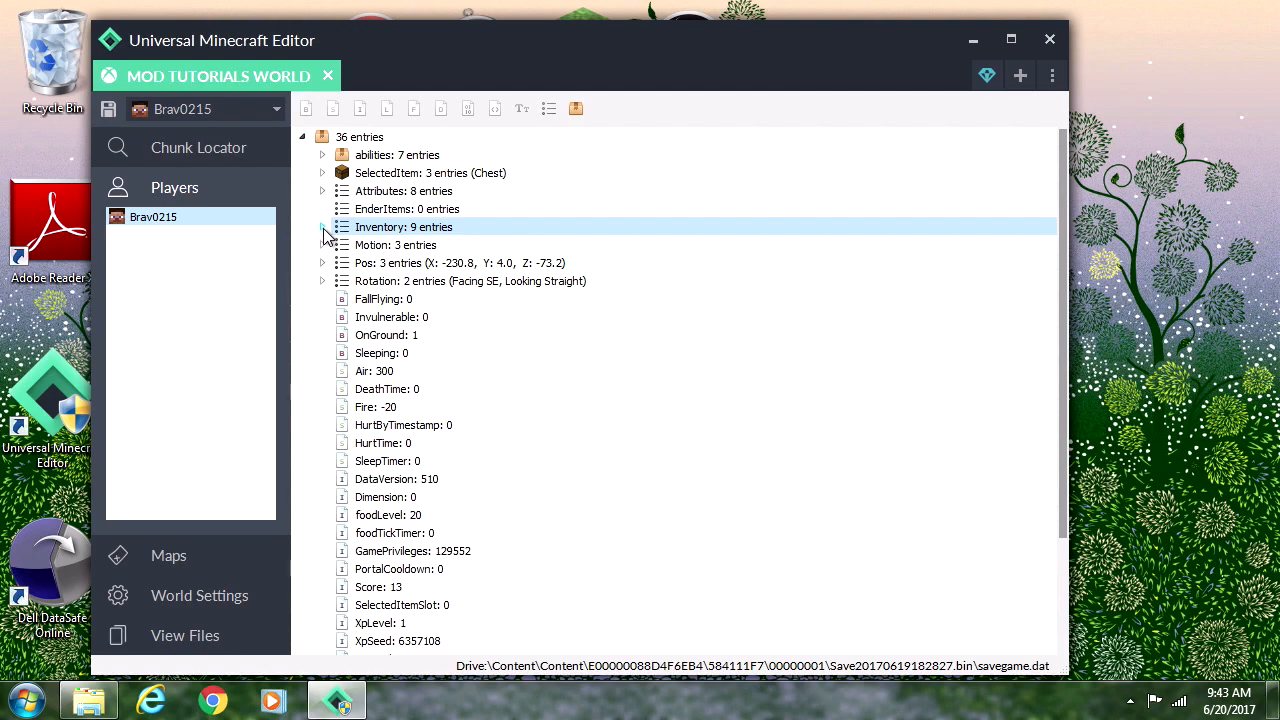
pyautogui.click(322, 228)
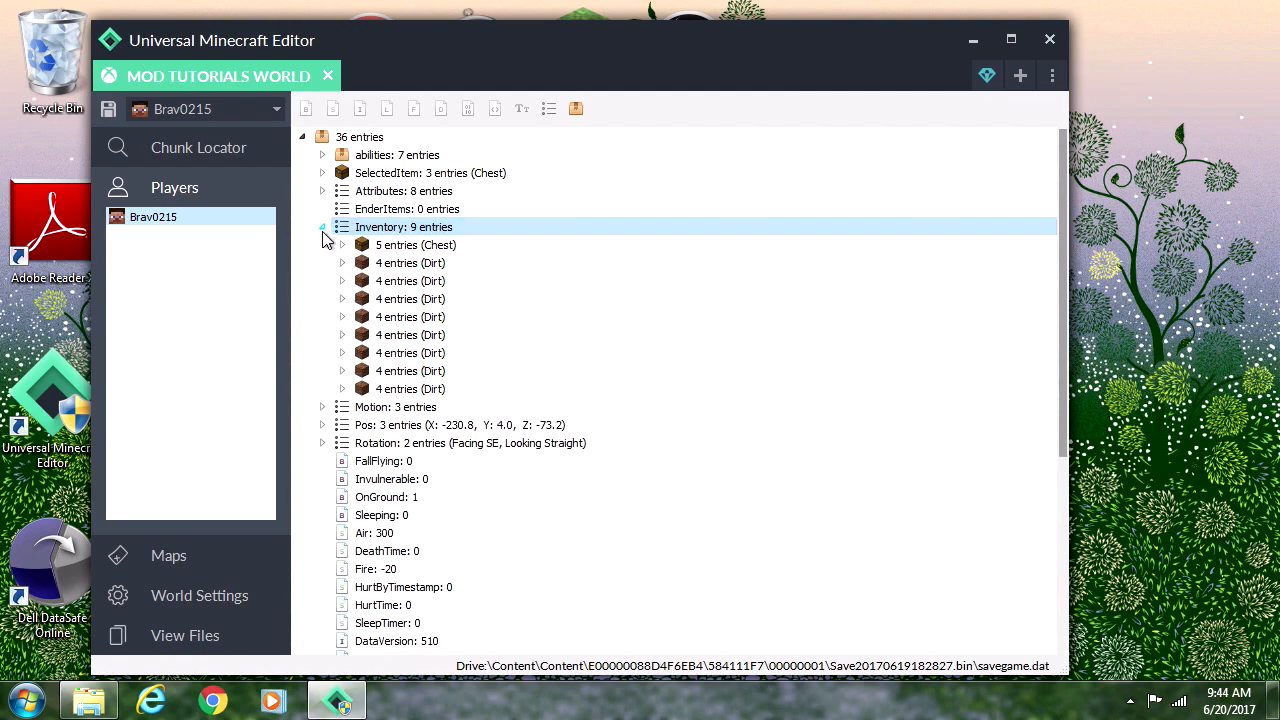
pyautogui.rightClick(404, 226)
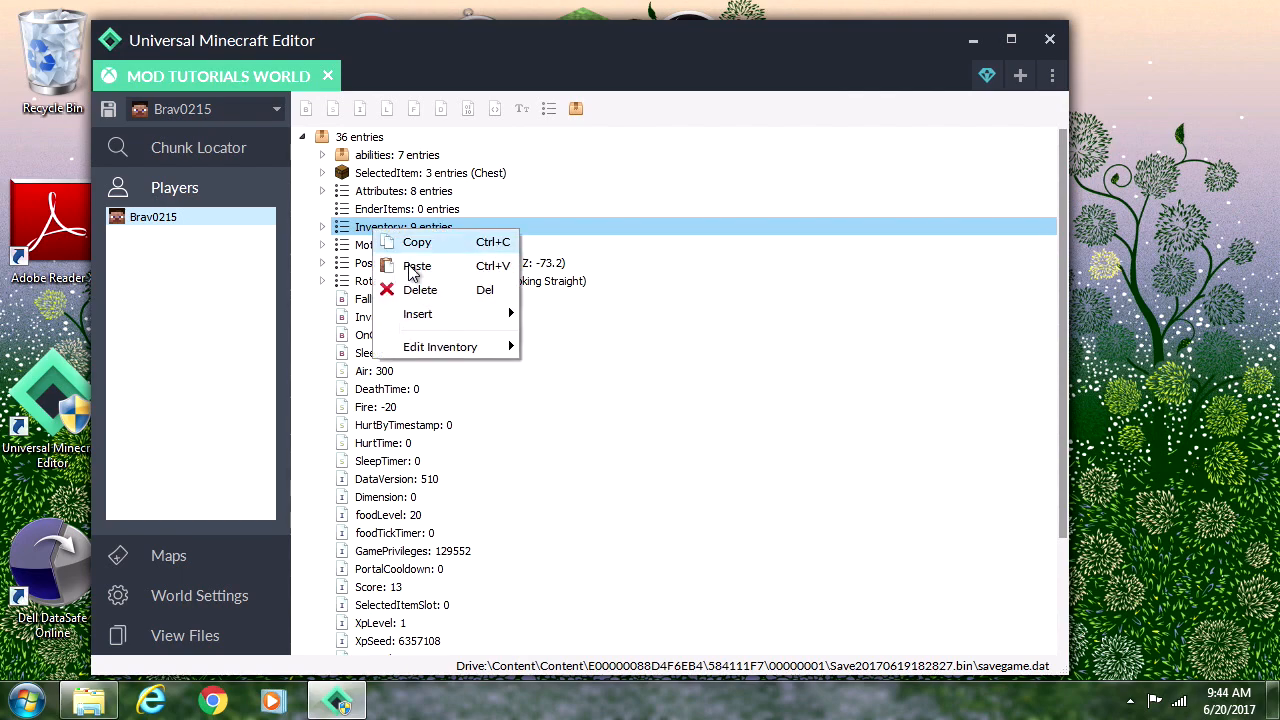
pyautogui.moveTo(440, 346)
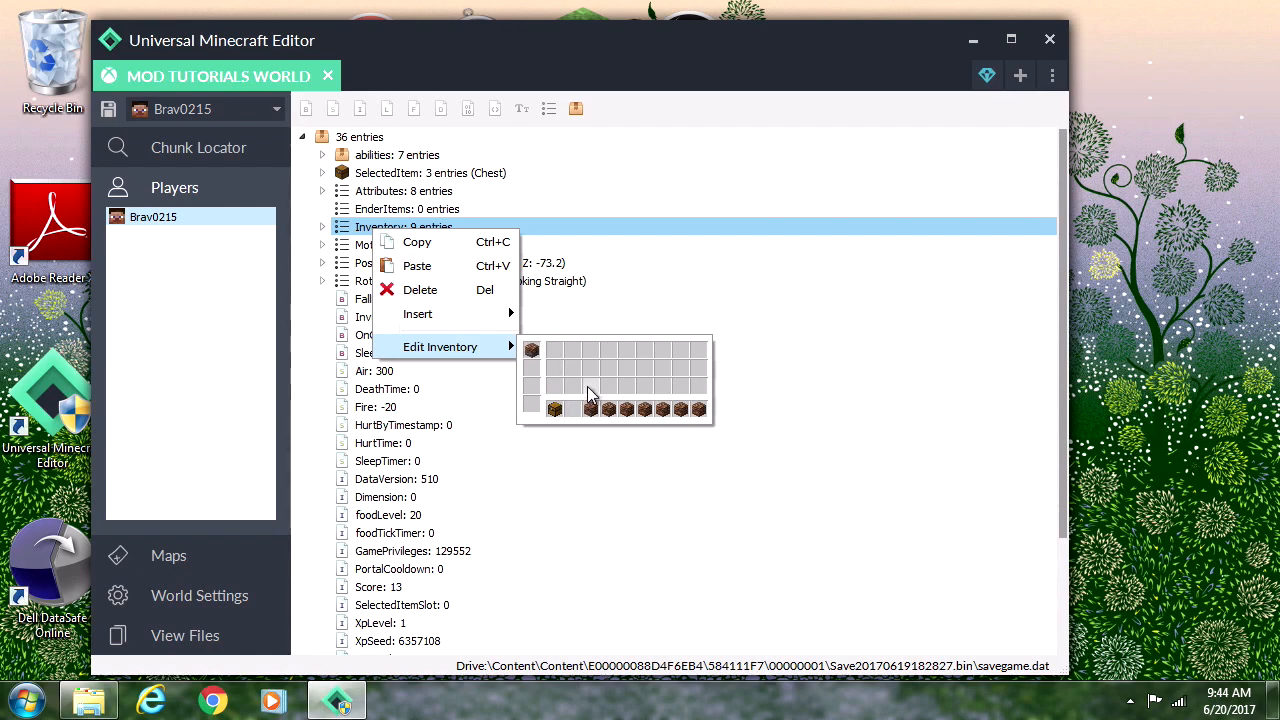
pyautogui.moveTo(510, 348)
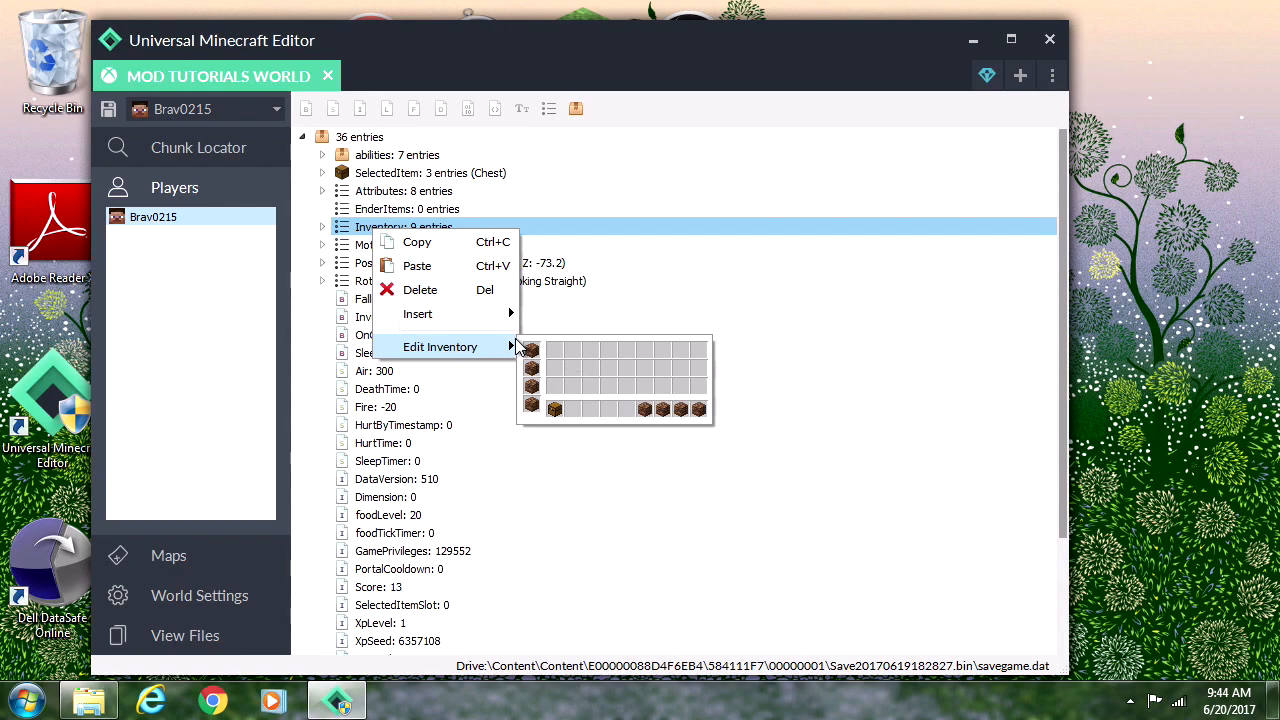
pyautogui.moveTo(556, 376)
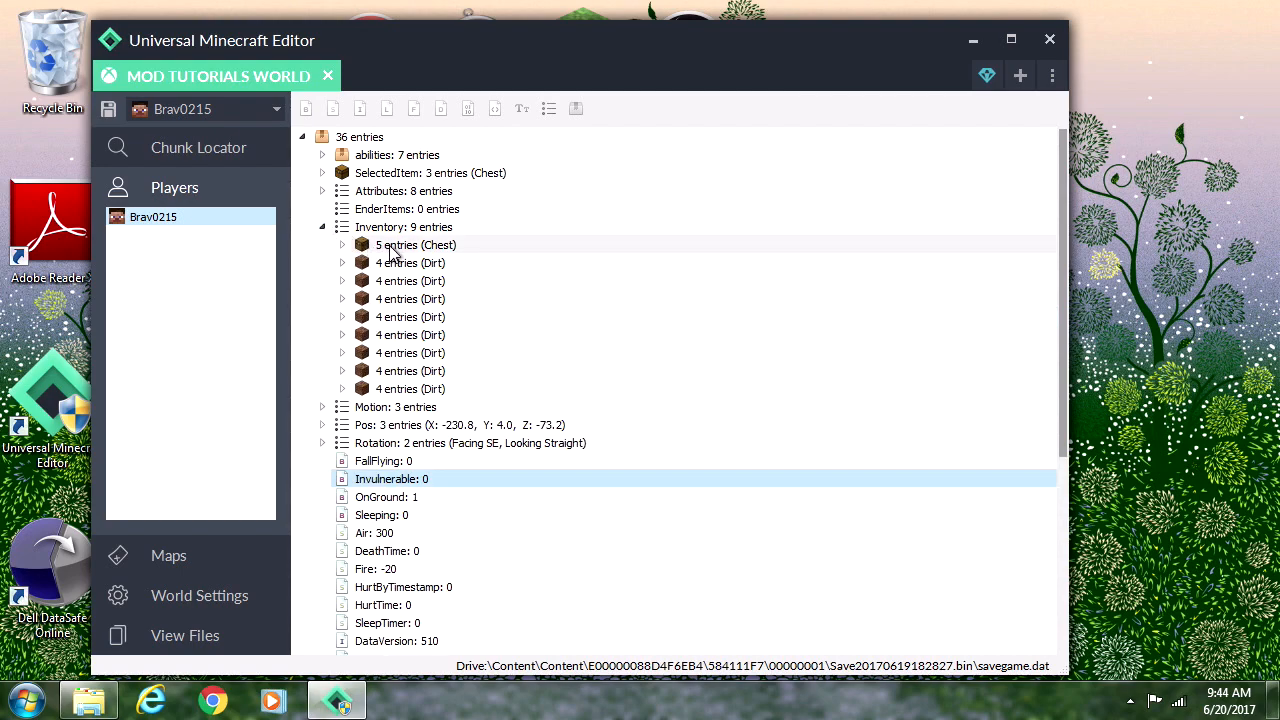
pyautogui.moveTo(414, 244)
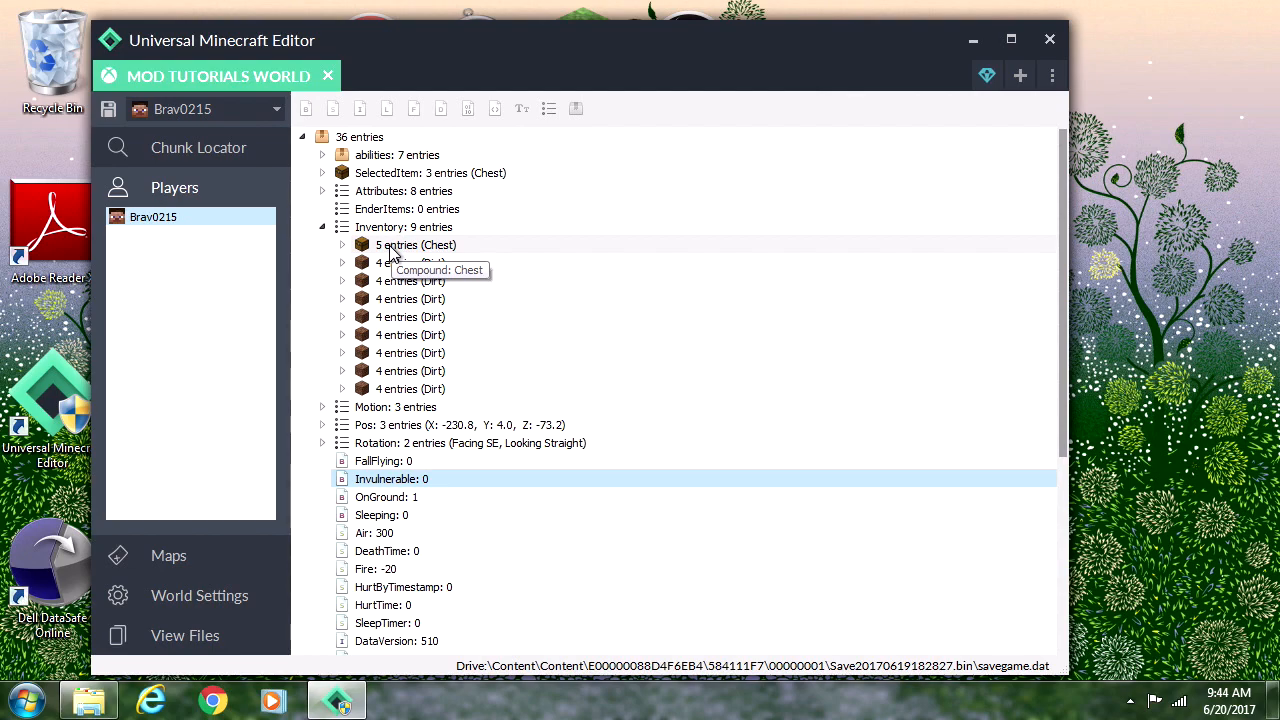
# Step: Add a BlockEntityTag compound with an empty Items list under the chest item's tag
pyautogui.rightClick(416, 244)
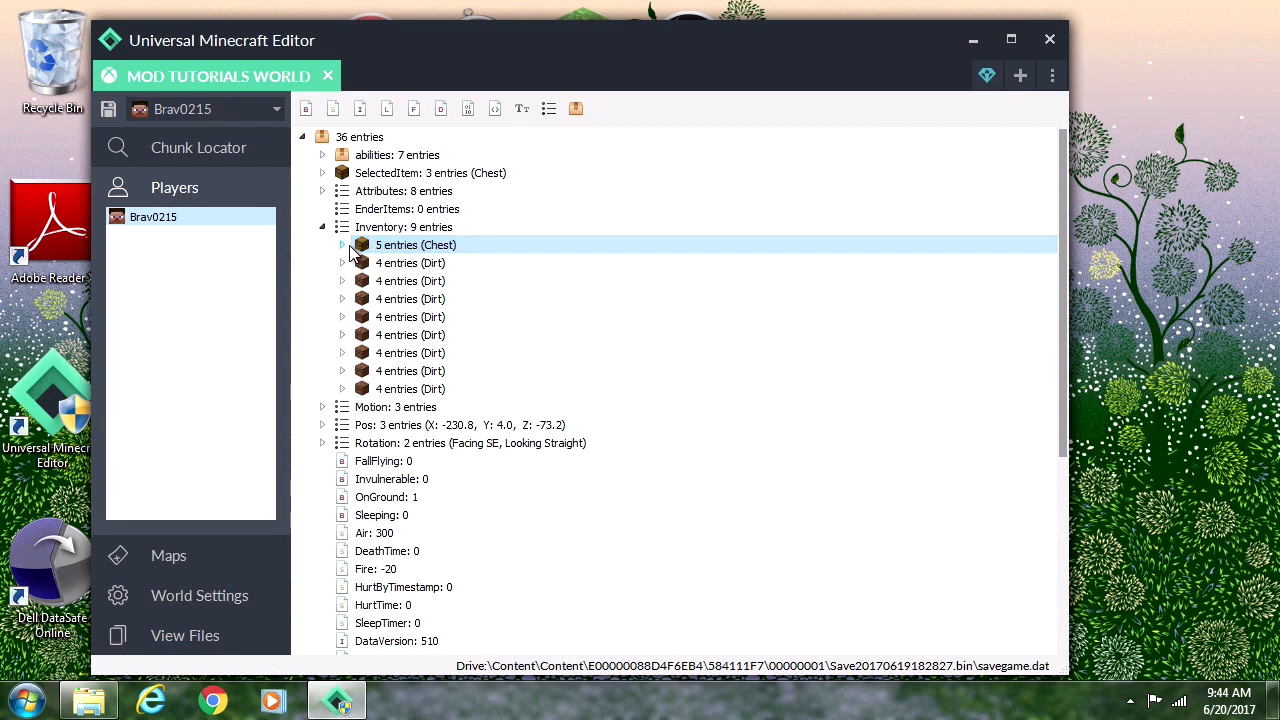
pyautogui.click(344, 244)
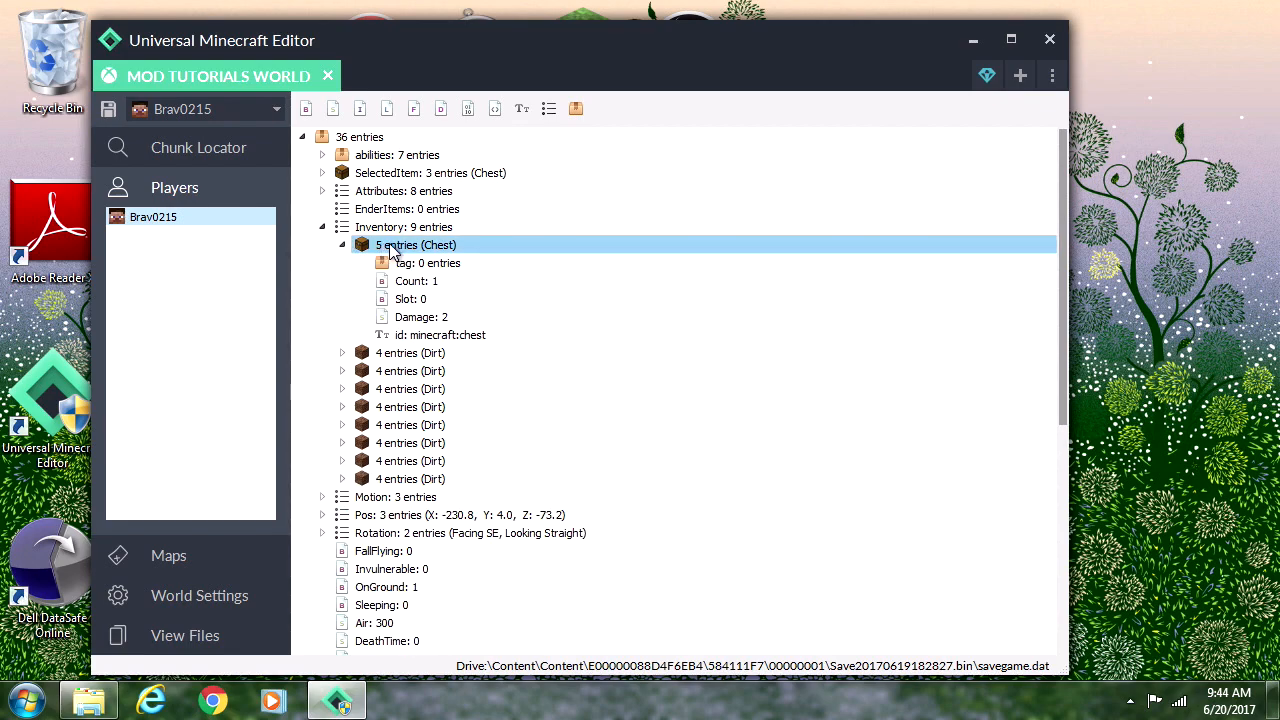
pyautogui.moveTo(410, 272)
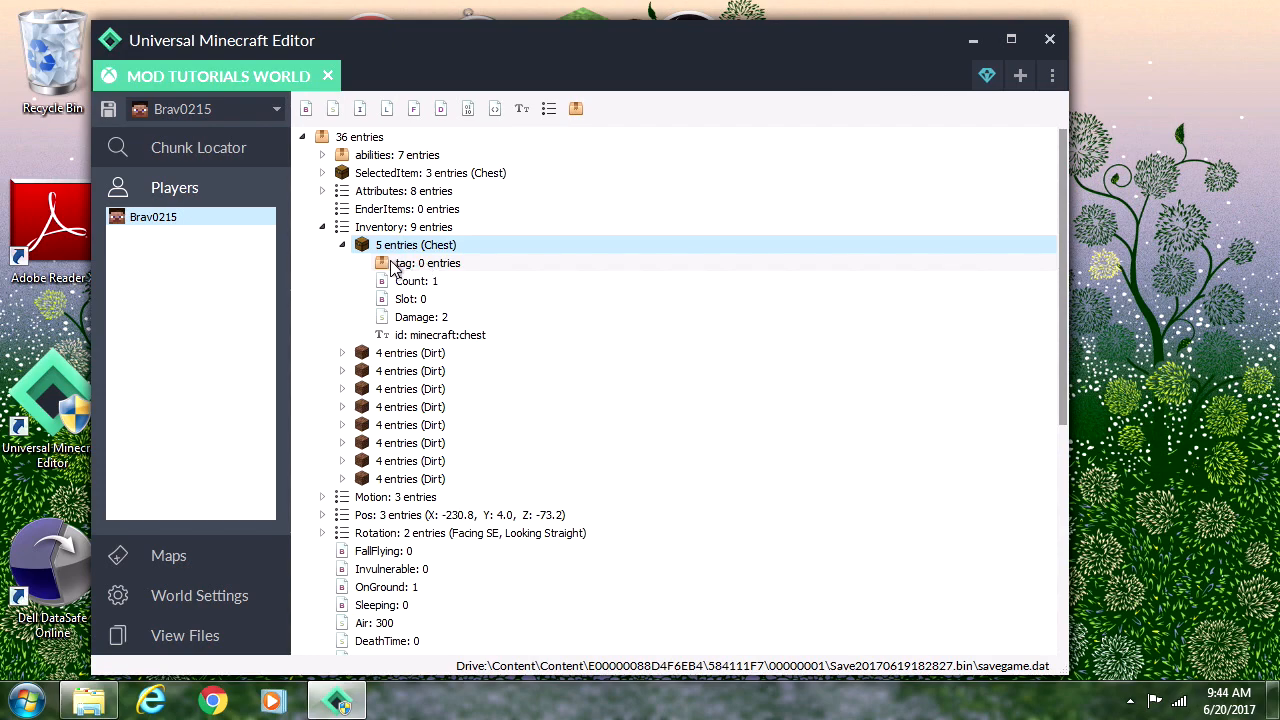
pyautogui.rightClick(416, 244)
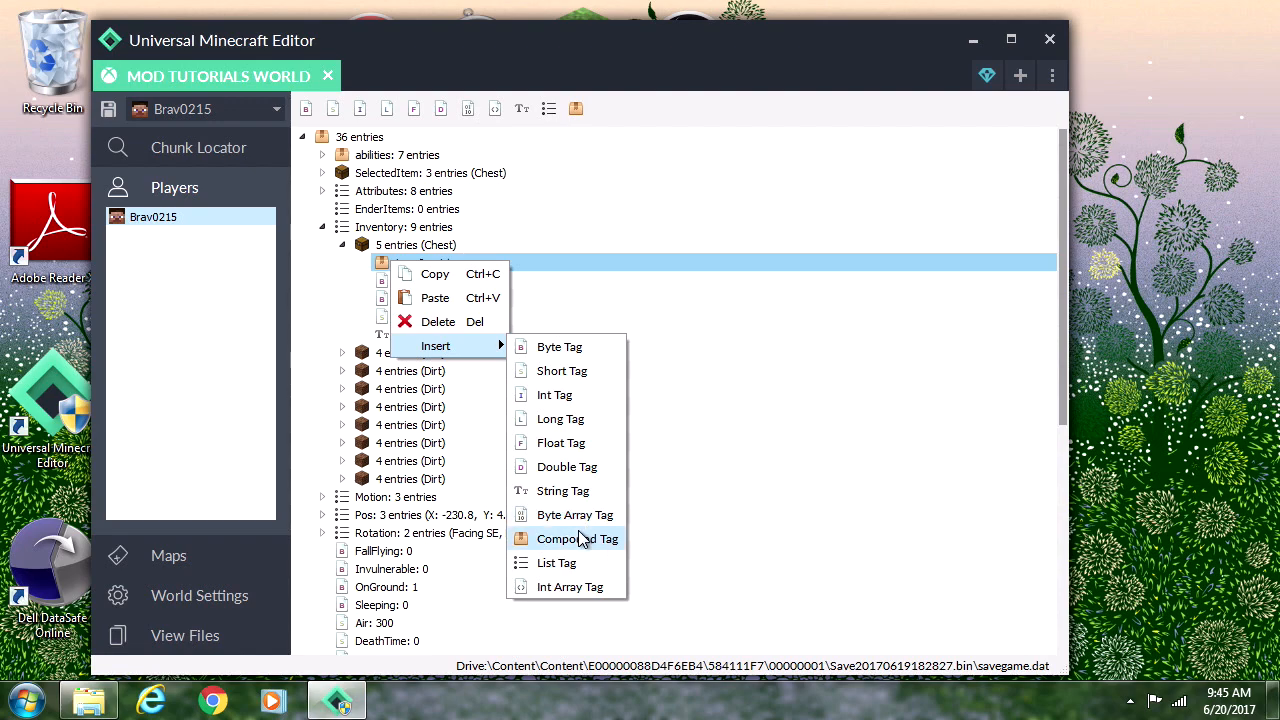
pyautogui.click(576, 538)
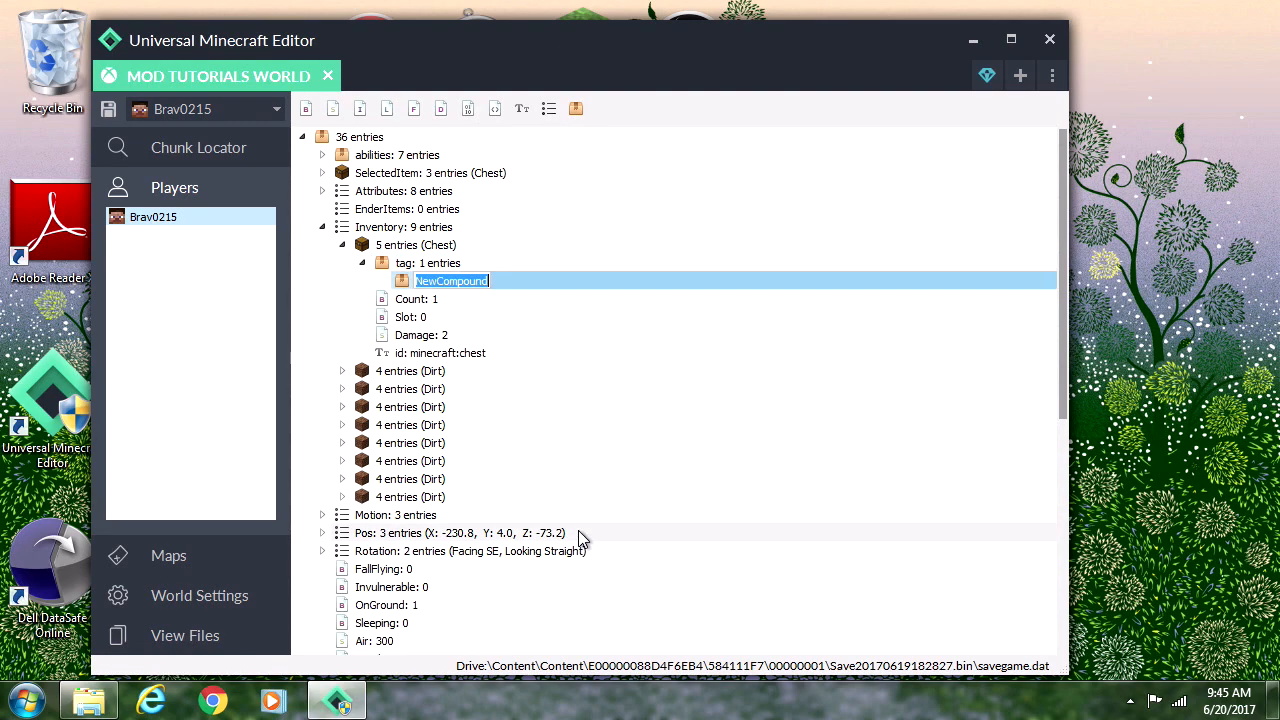
pyautogui.write('BlockEntityTag')
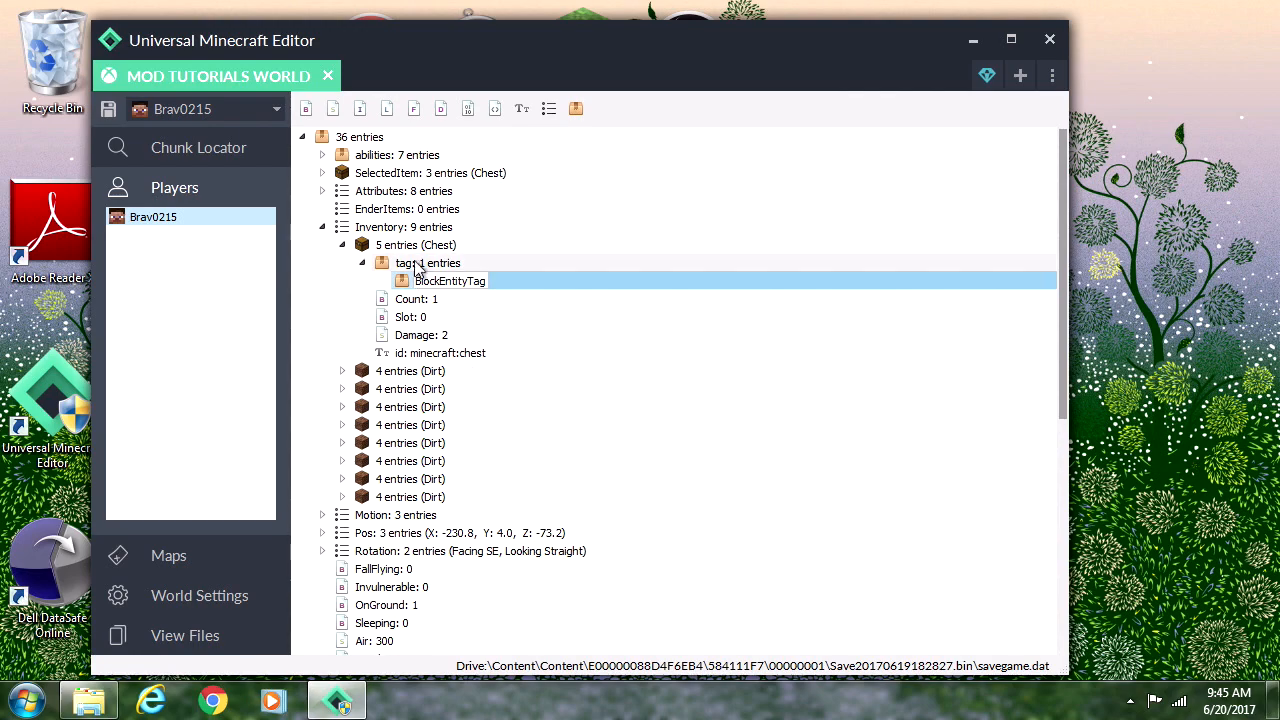
pyautogui.moveTo(556, 268)
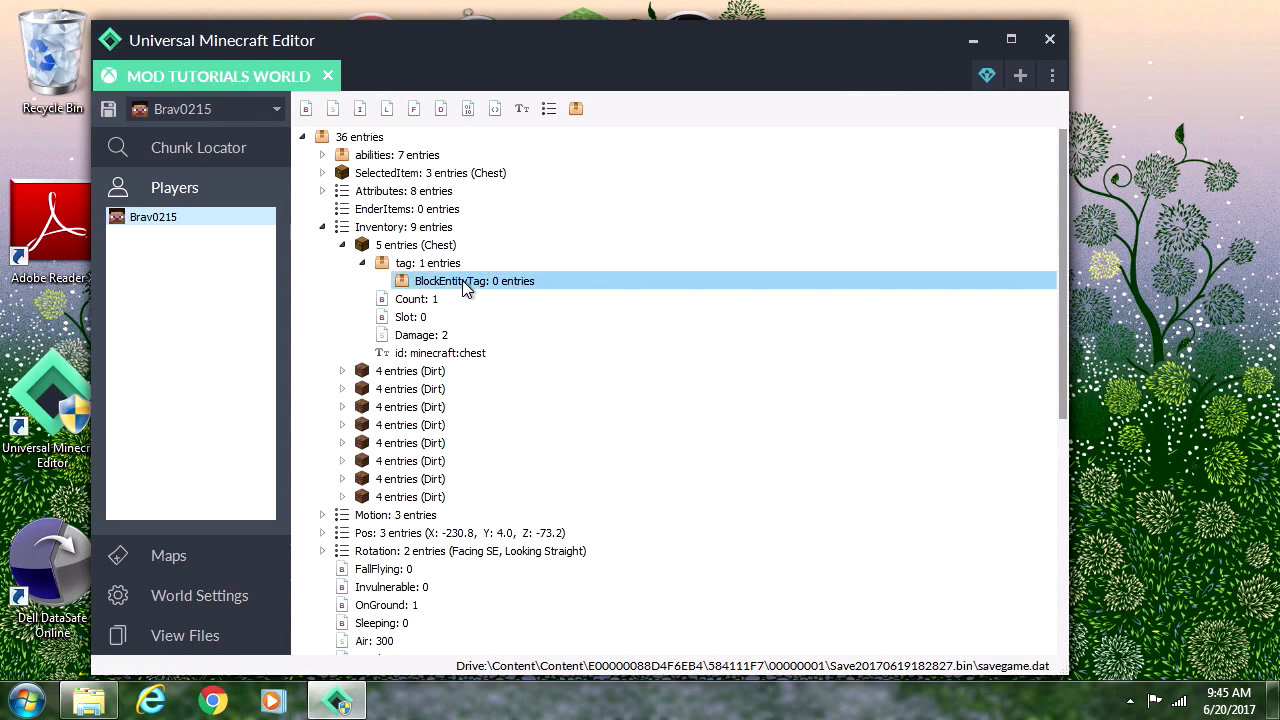
pyautogui.moveTo(548, 110)
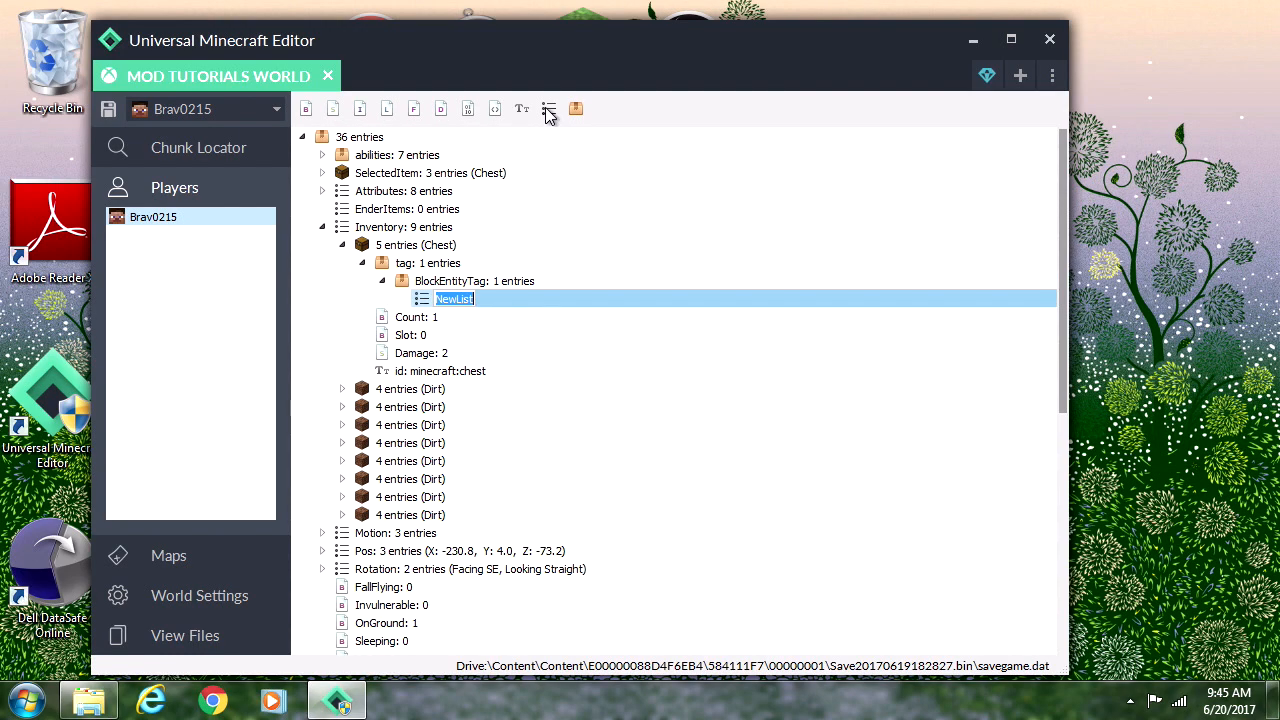
pyautogui.write('Items: 0 entries')
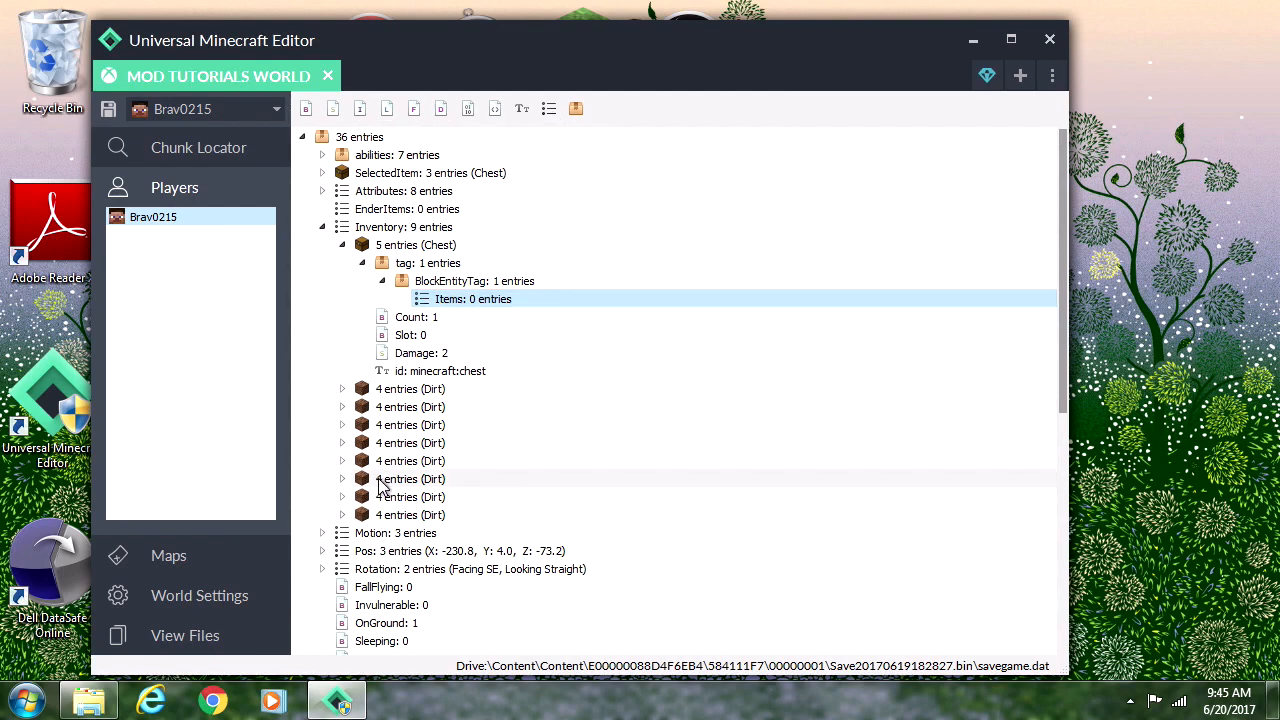
# Step: Clear the chest's Items list of its dirt entries and expand it
pyautogui.rightClick(410, 496)
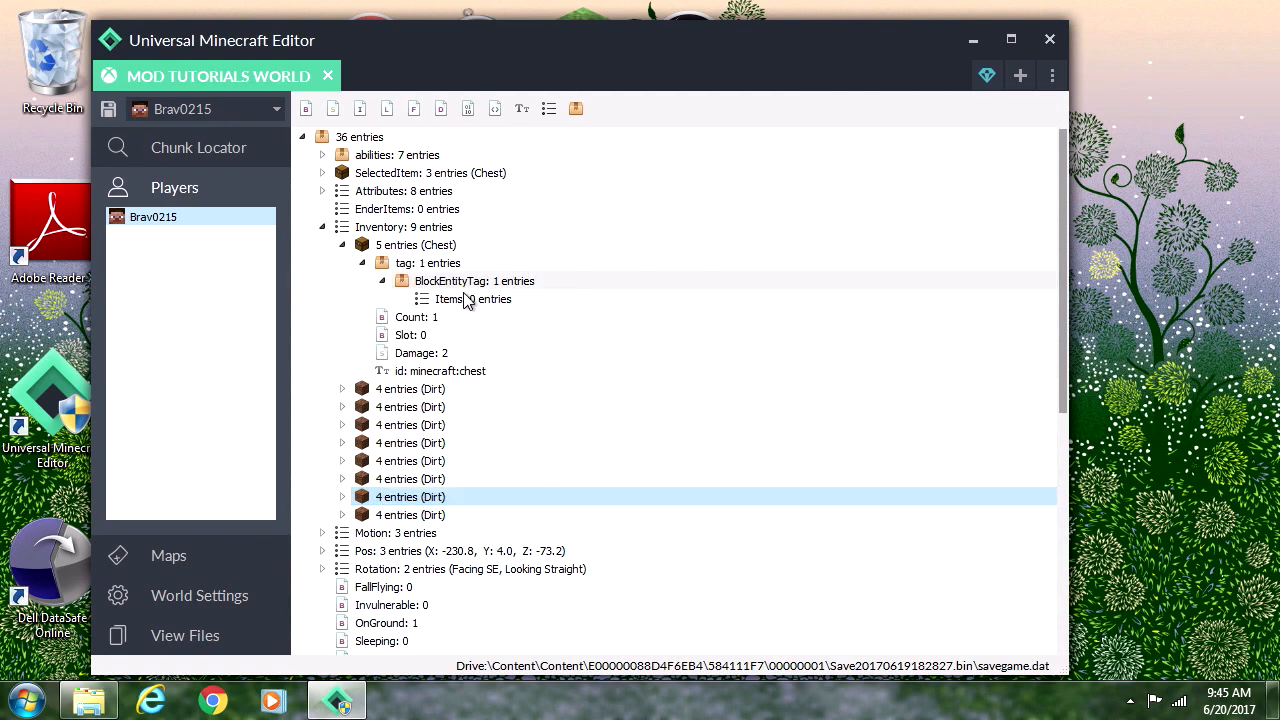
pyautogui.rightClick(470, 300)
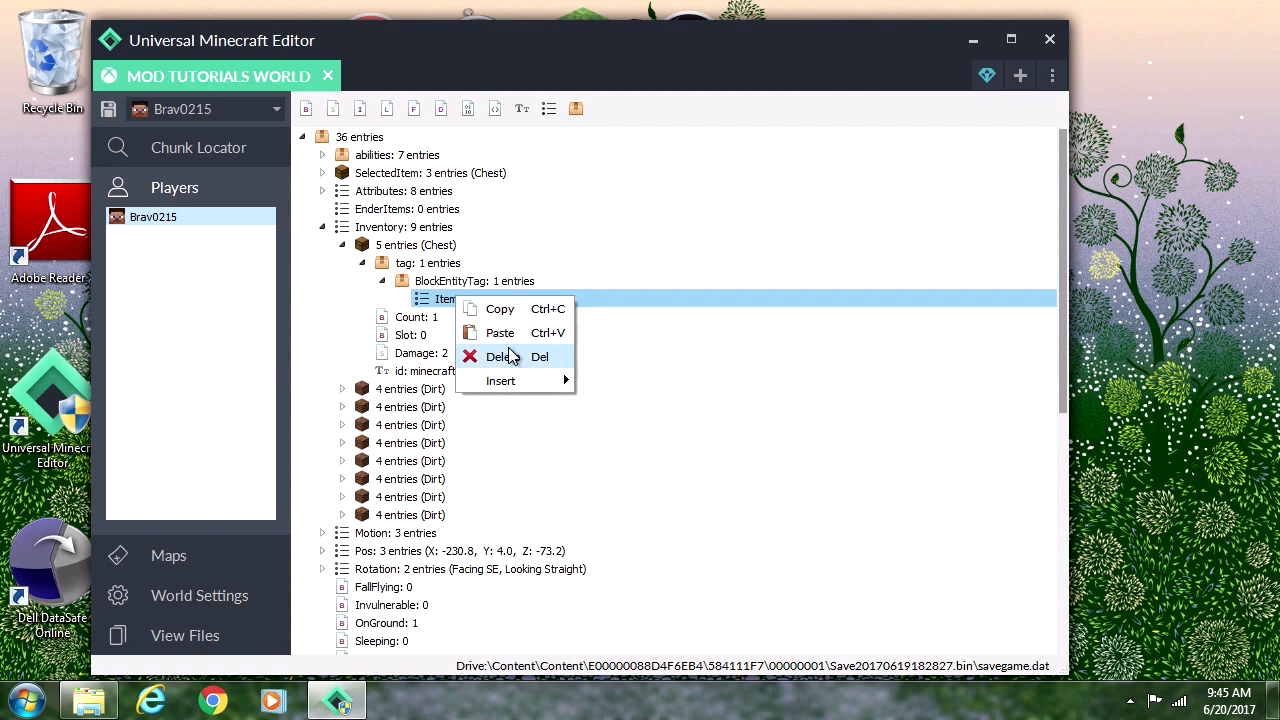
pyautogui.moveTo(500, 332)
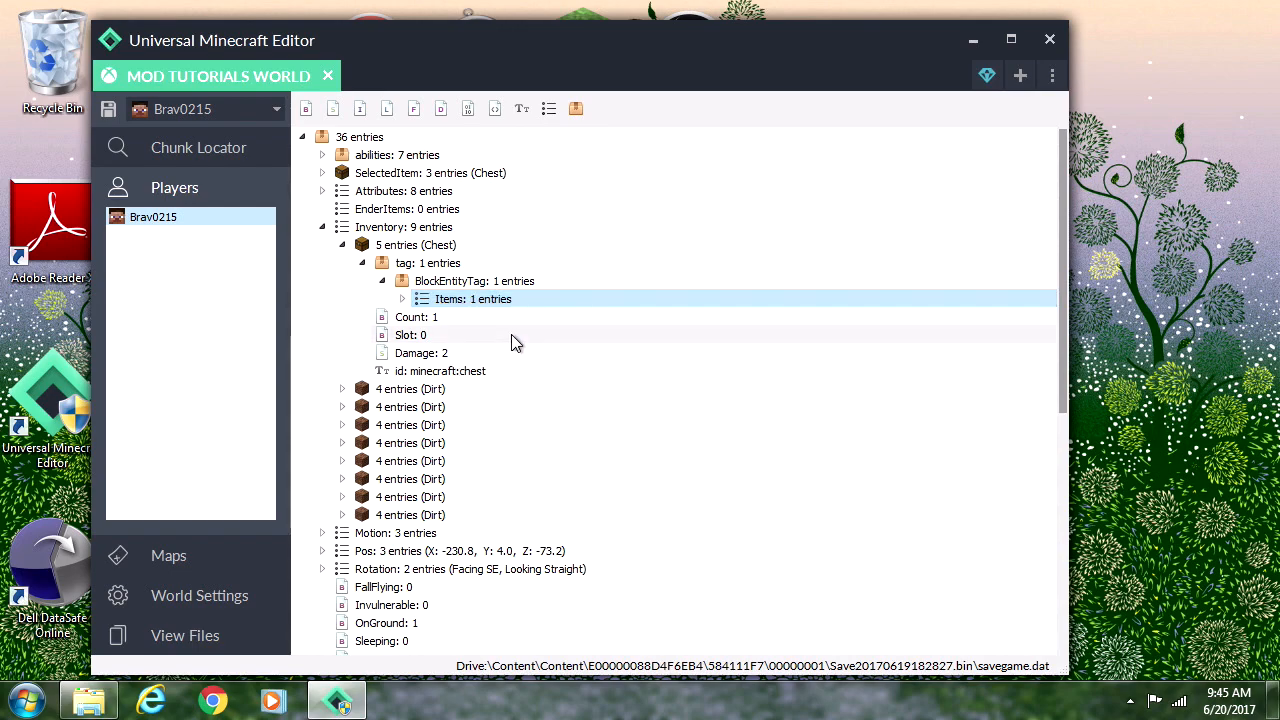
pyautogui.click(402, 298)
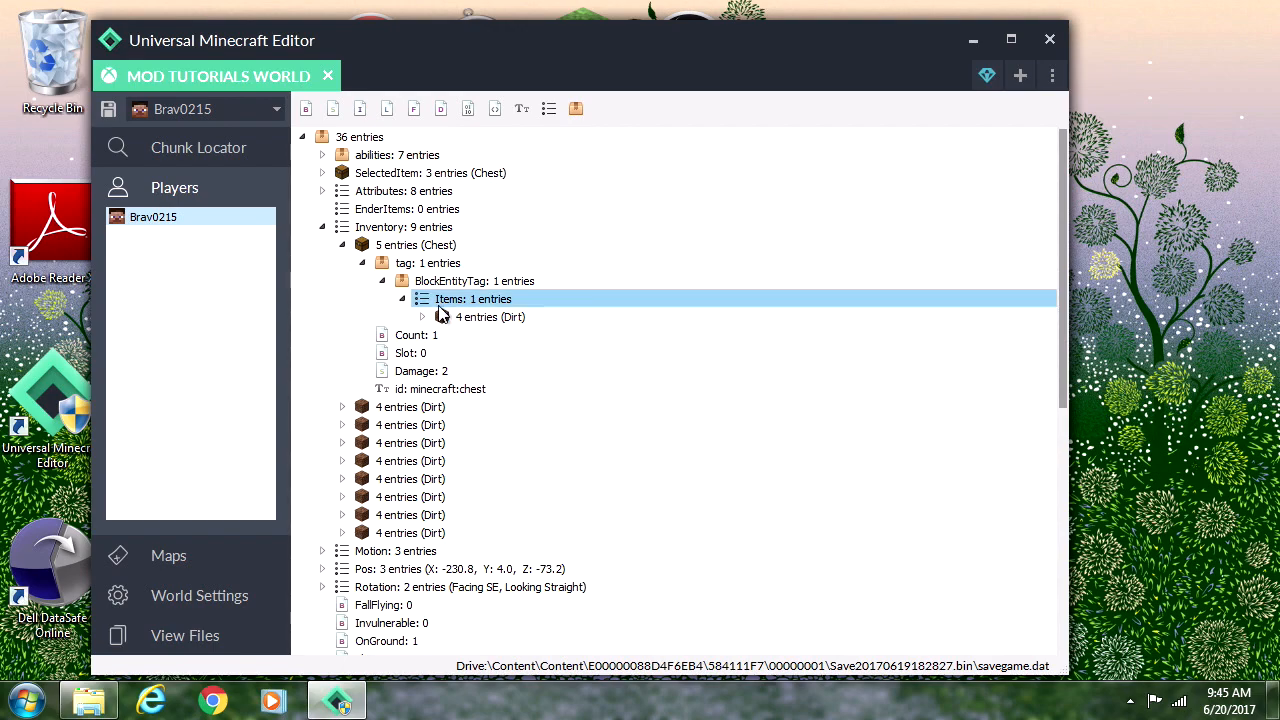
pyautogui.moveTo(490, 316)
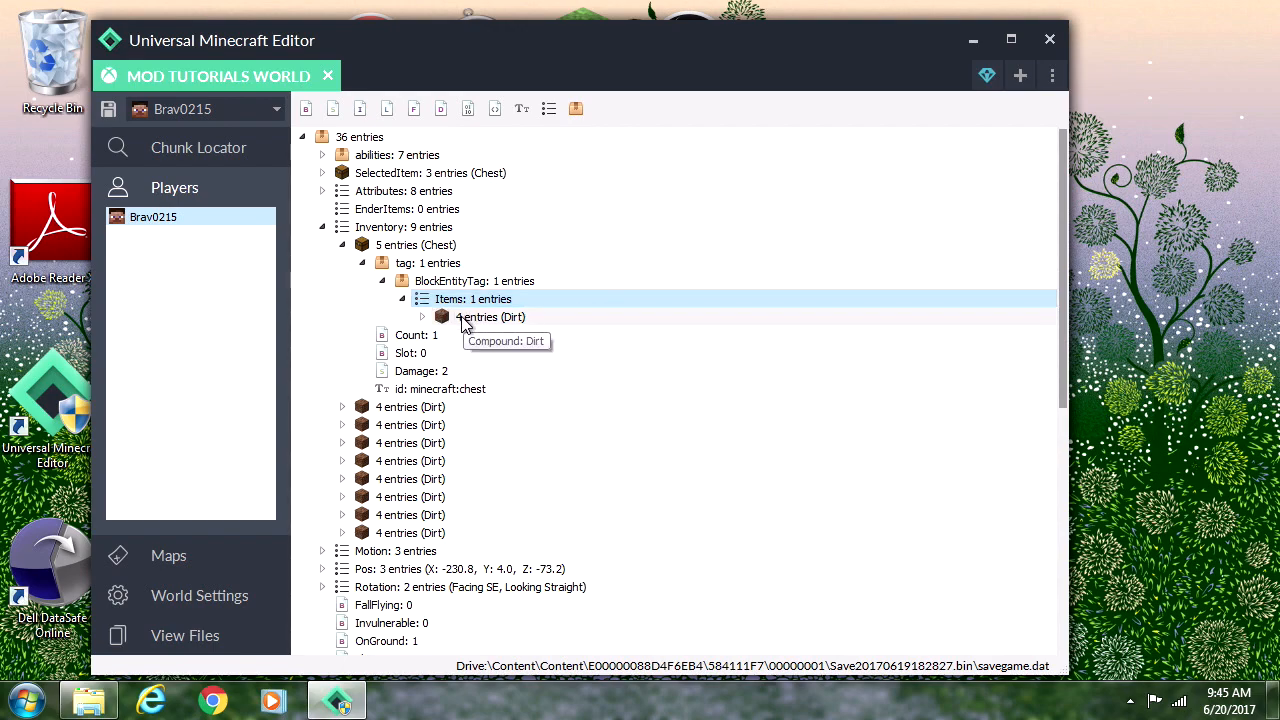
# Step: Change the remaining Dirt entry in the chest into a Diamond Sword
pyautogui.rightClick(490, 316)
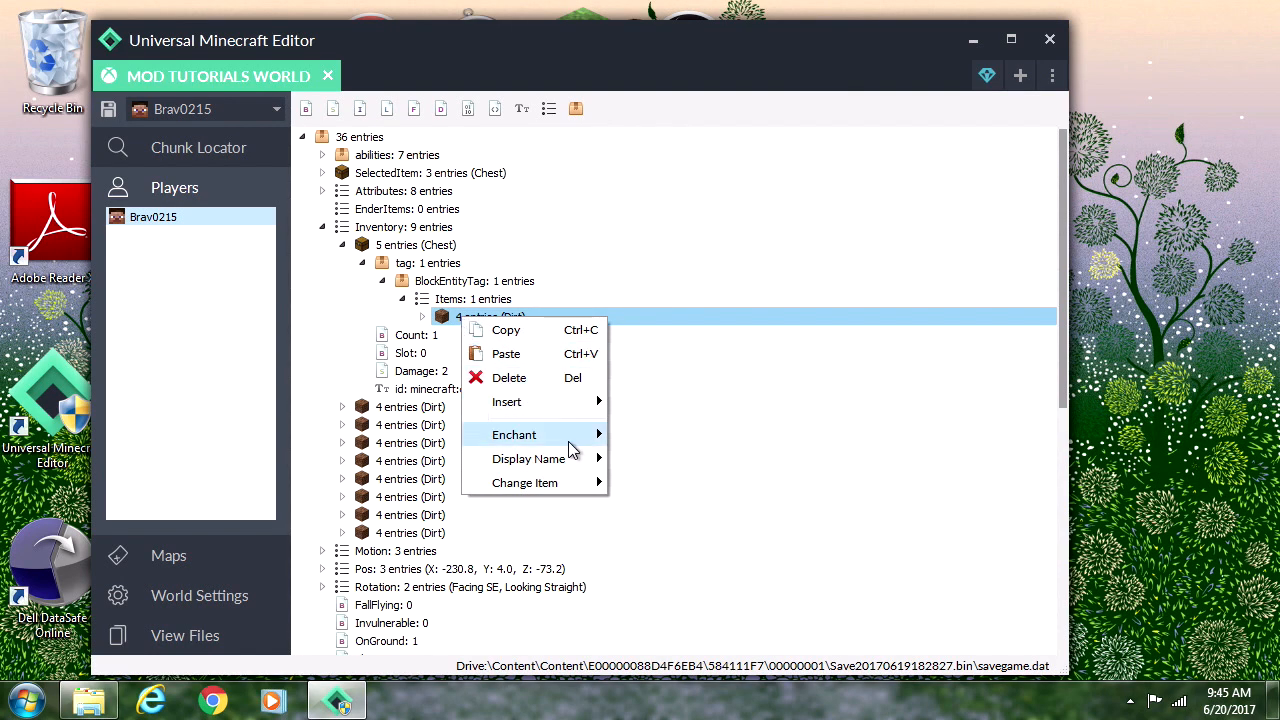
pyautogui.click(524, 482)
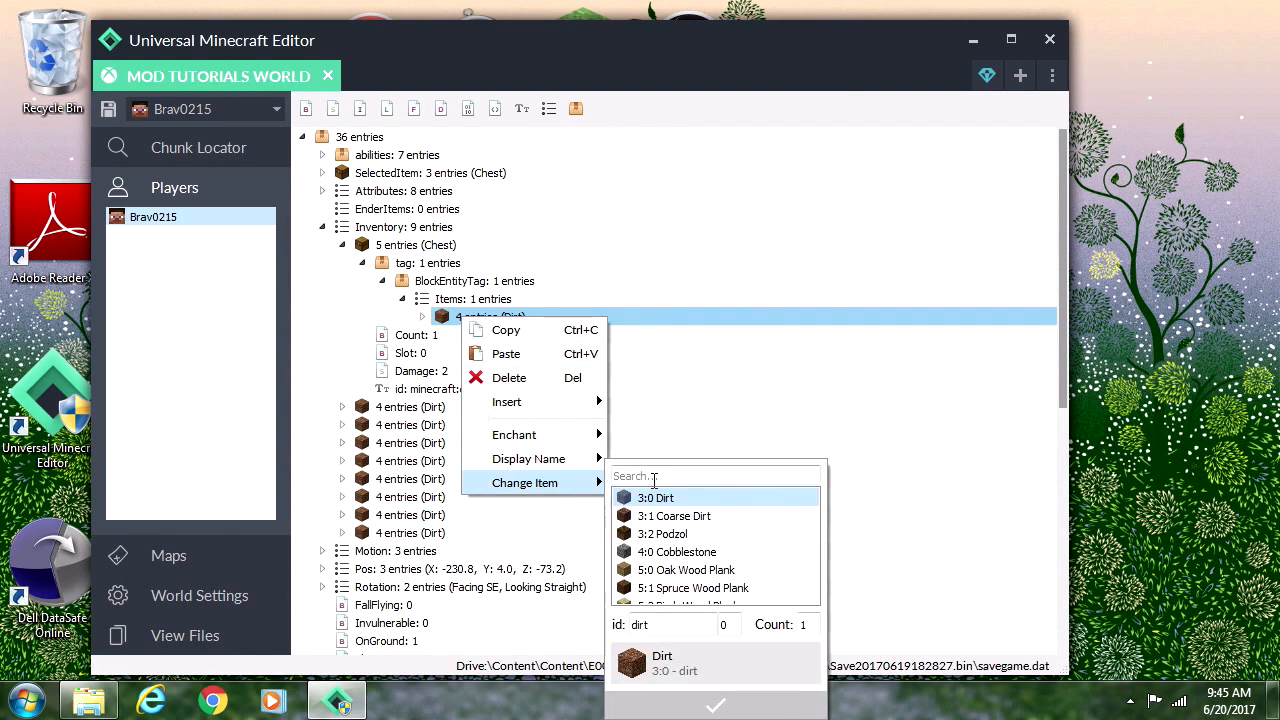
pyautogui.write('Daim')
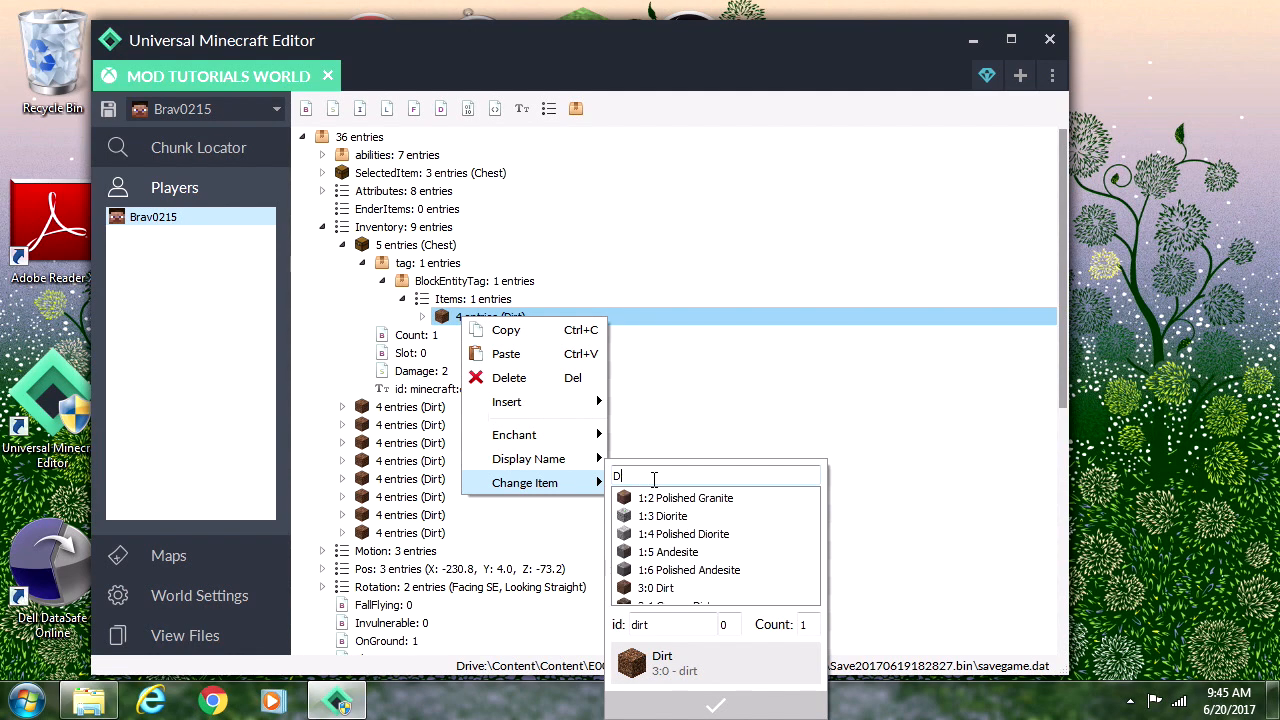
pyautogui.write('iam')
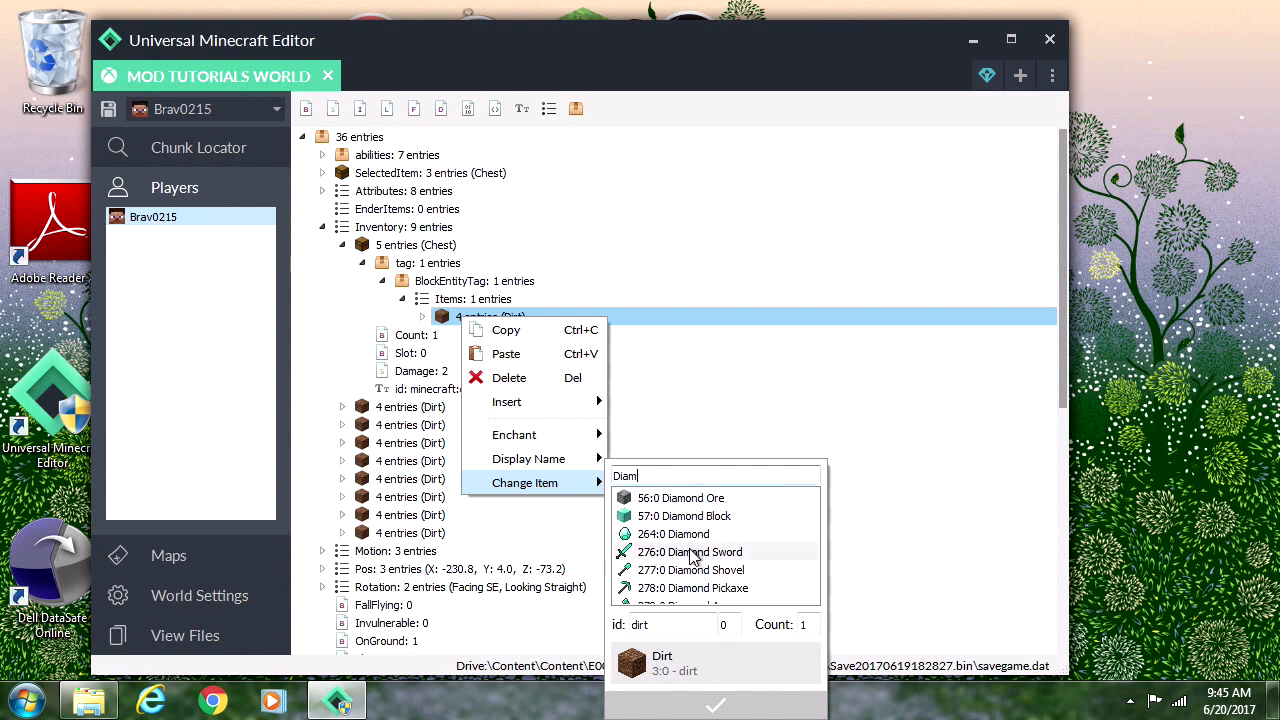
pyautogui.click(690, 552)
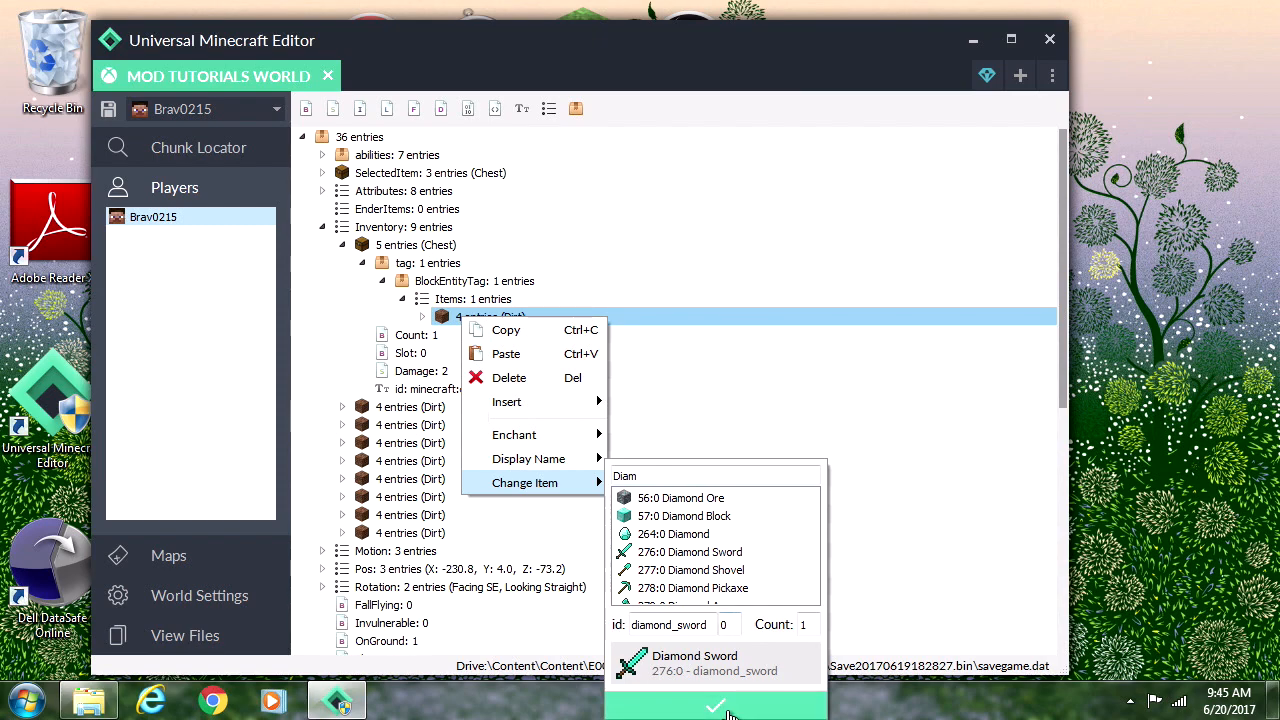
pyautogui.click(716, 704)
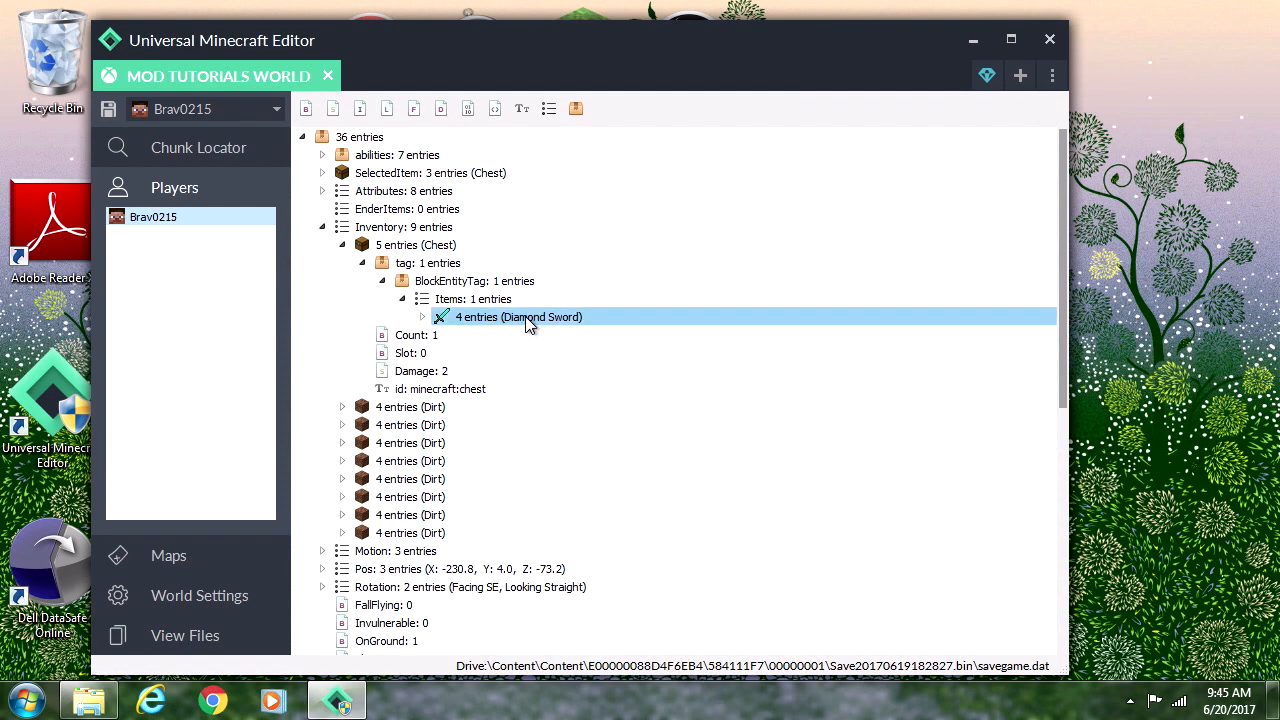
# Step: Enchant the chest's Diamond Sword with Looting at level 255
pyautogui.rightClick(516, 316)
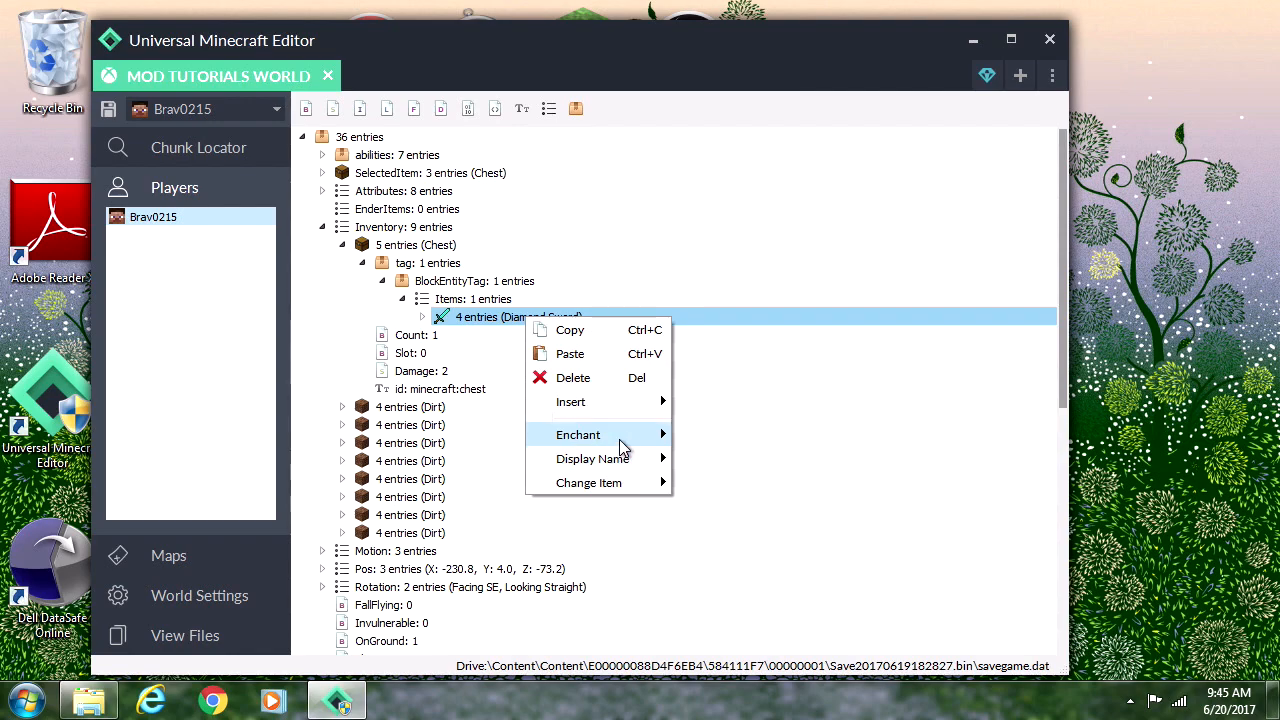
pyautogui.click(592, 458)
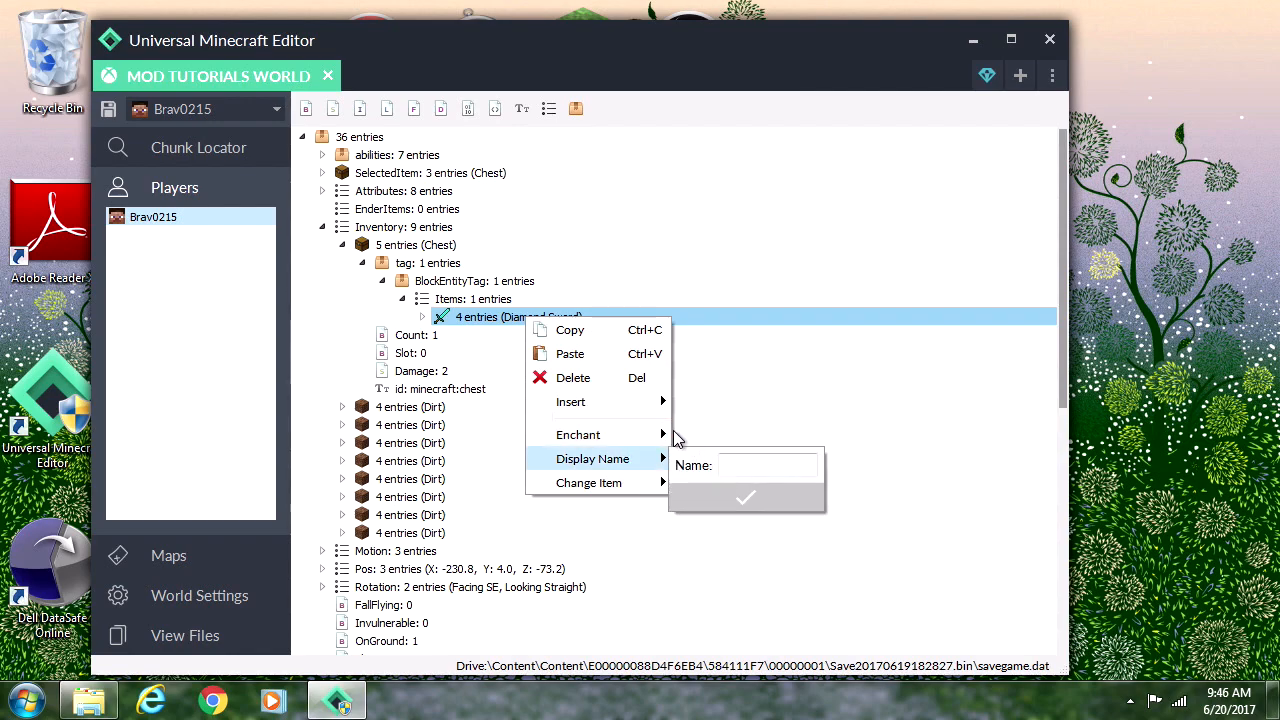
pyautogui.click(578, 432)
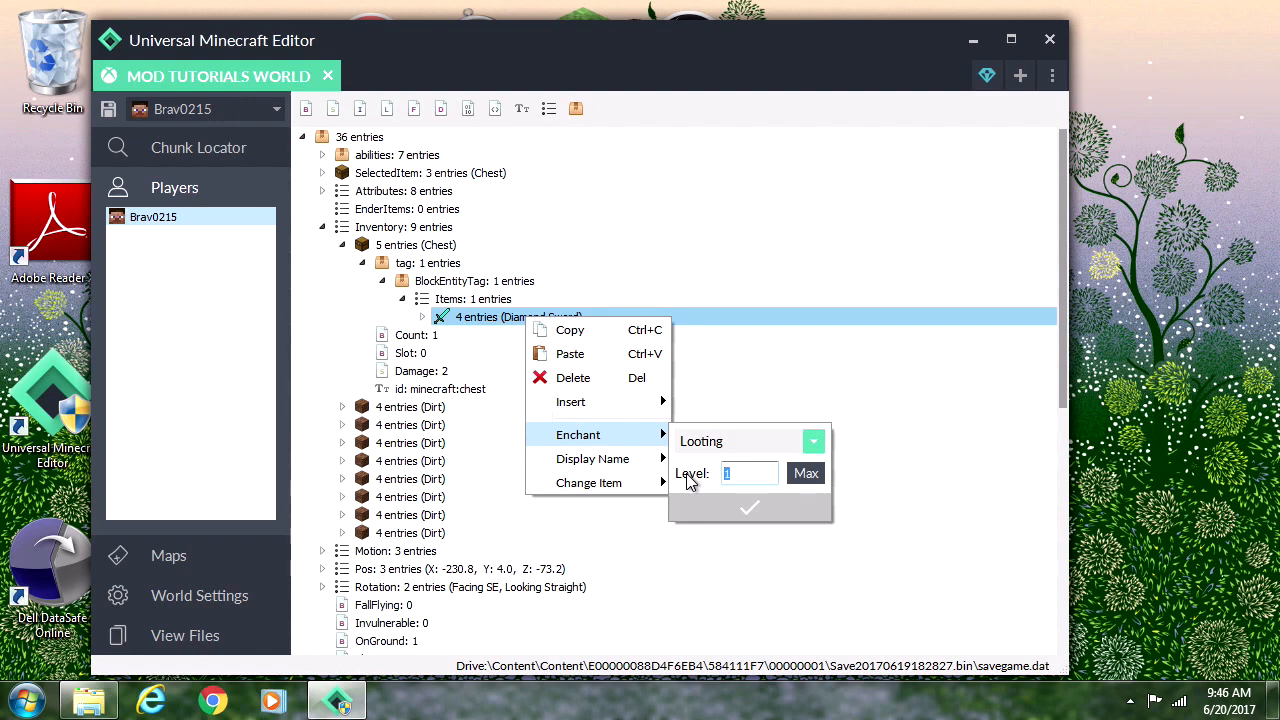
pyautogui.write('255')
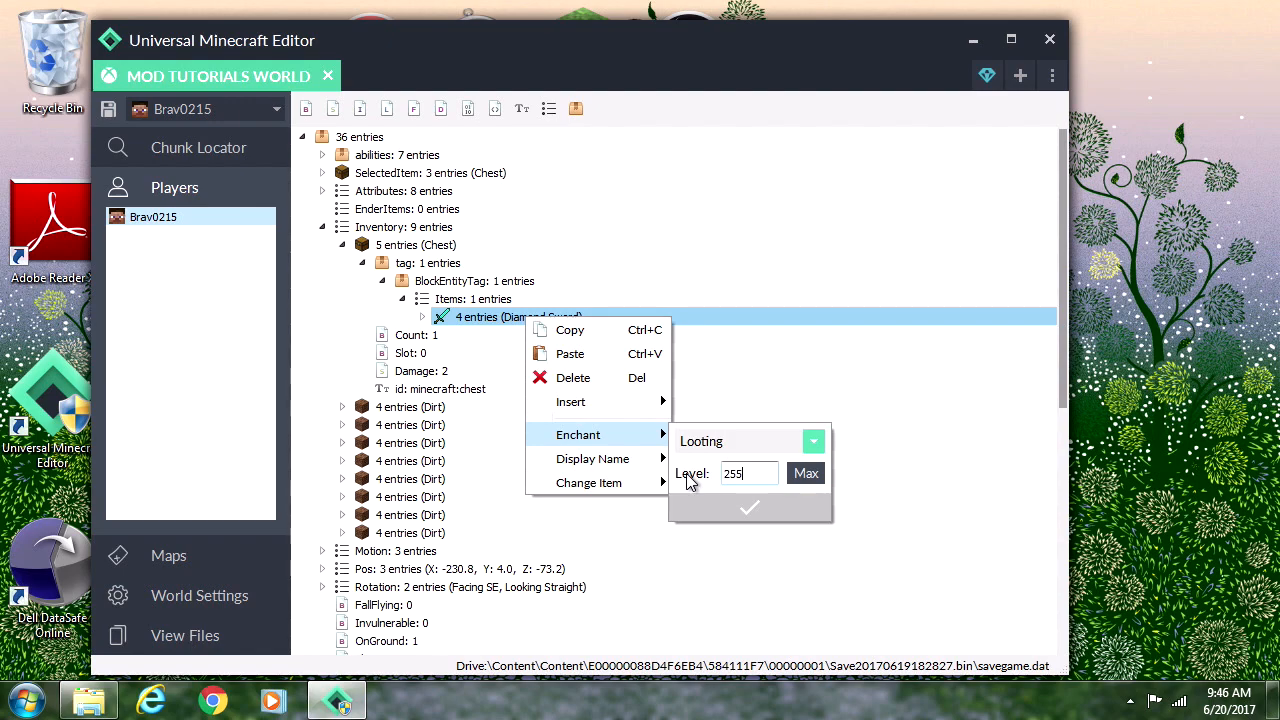
pyautogui.click(748, 508)
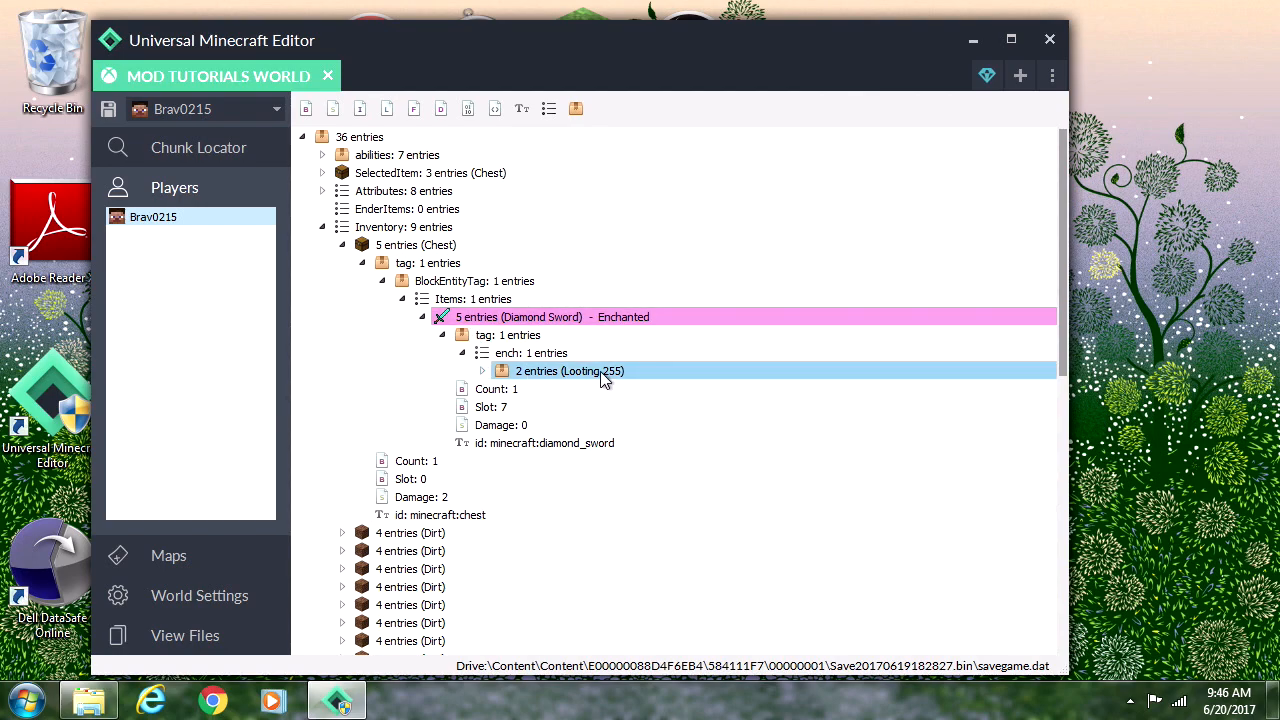
pyautogui.moveTo(596, 378)
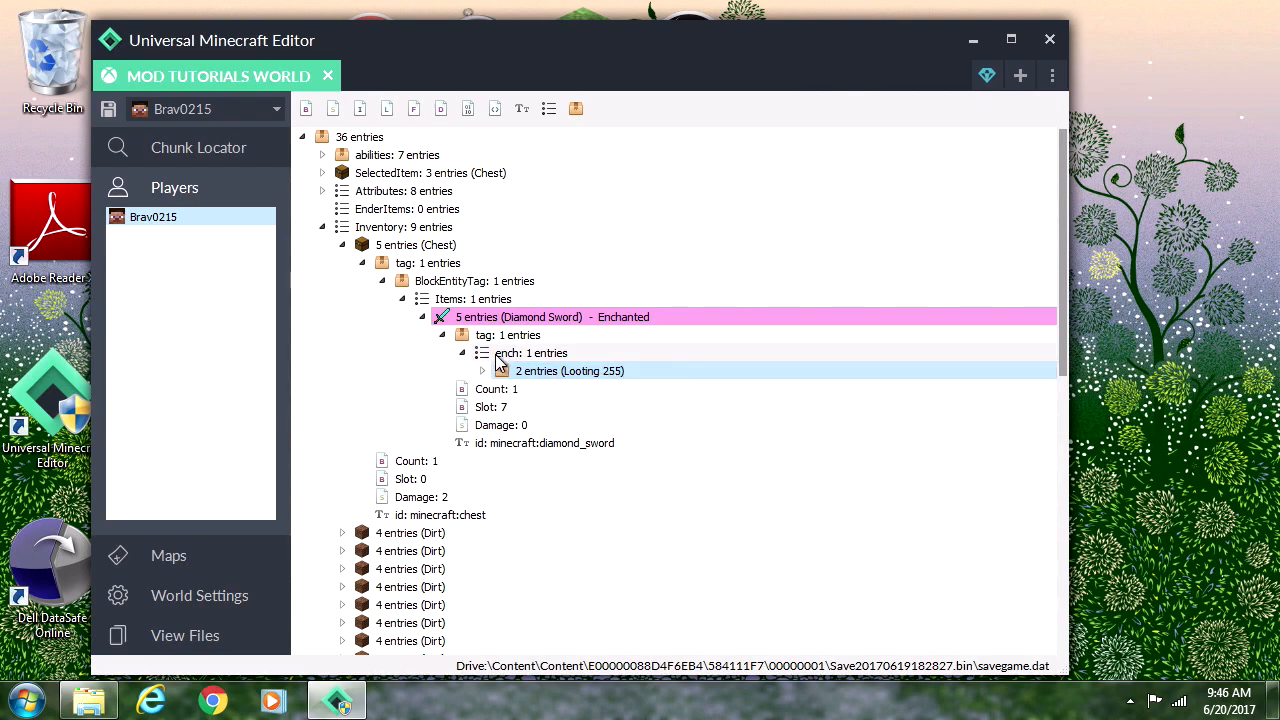
# Step: Add a Sharpness enchantment to the same Diamond Sword
pyautogui.click(462, 352)
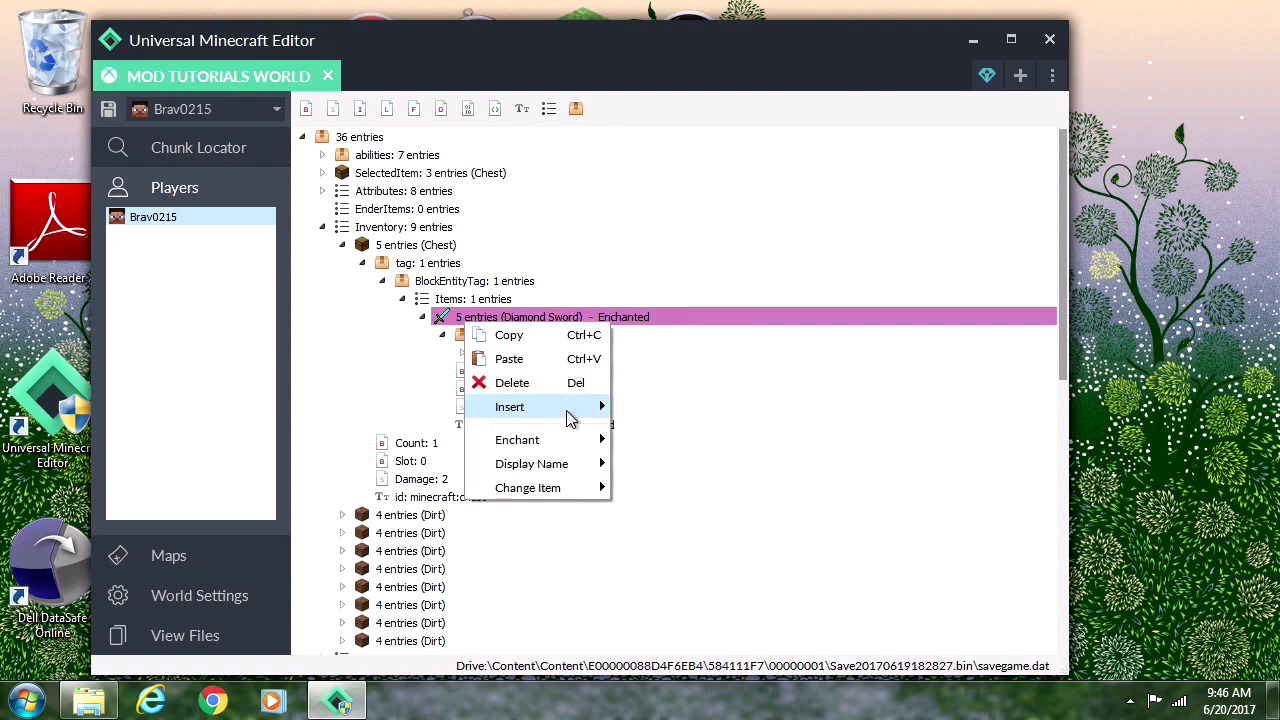
pyautogui.click(516, 440)
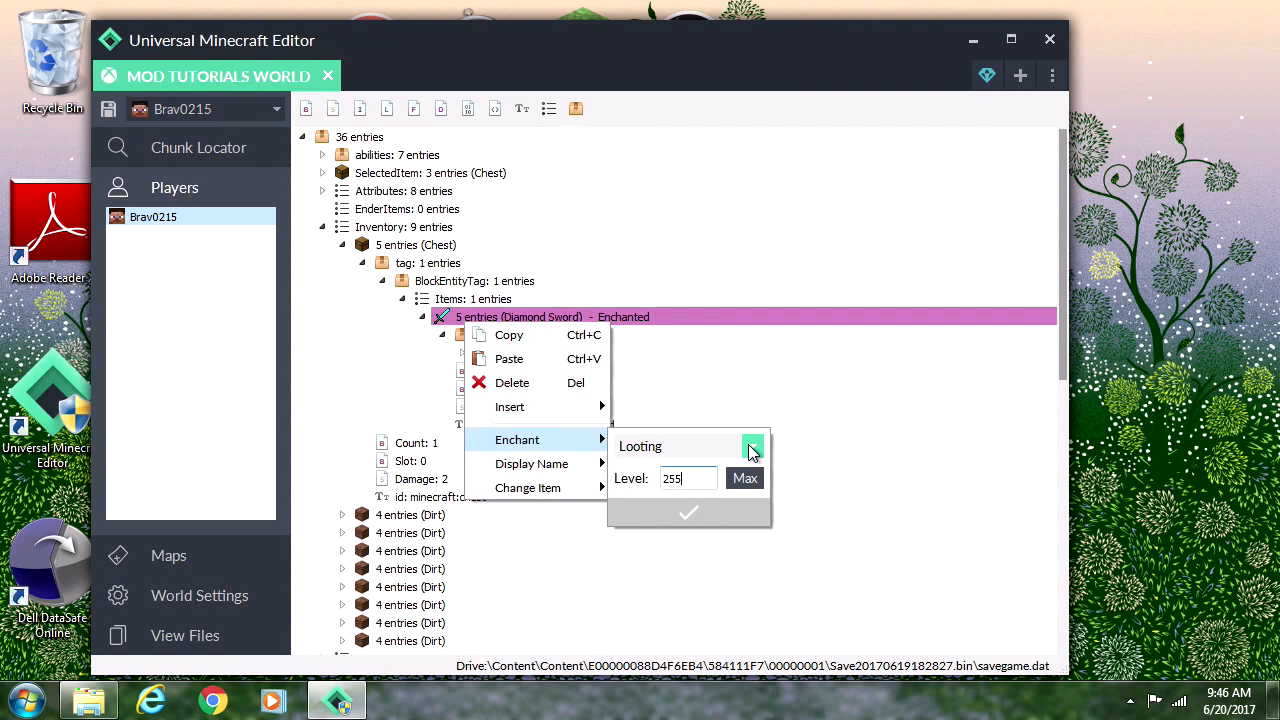
pyautogui.click(752, 446)
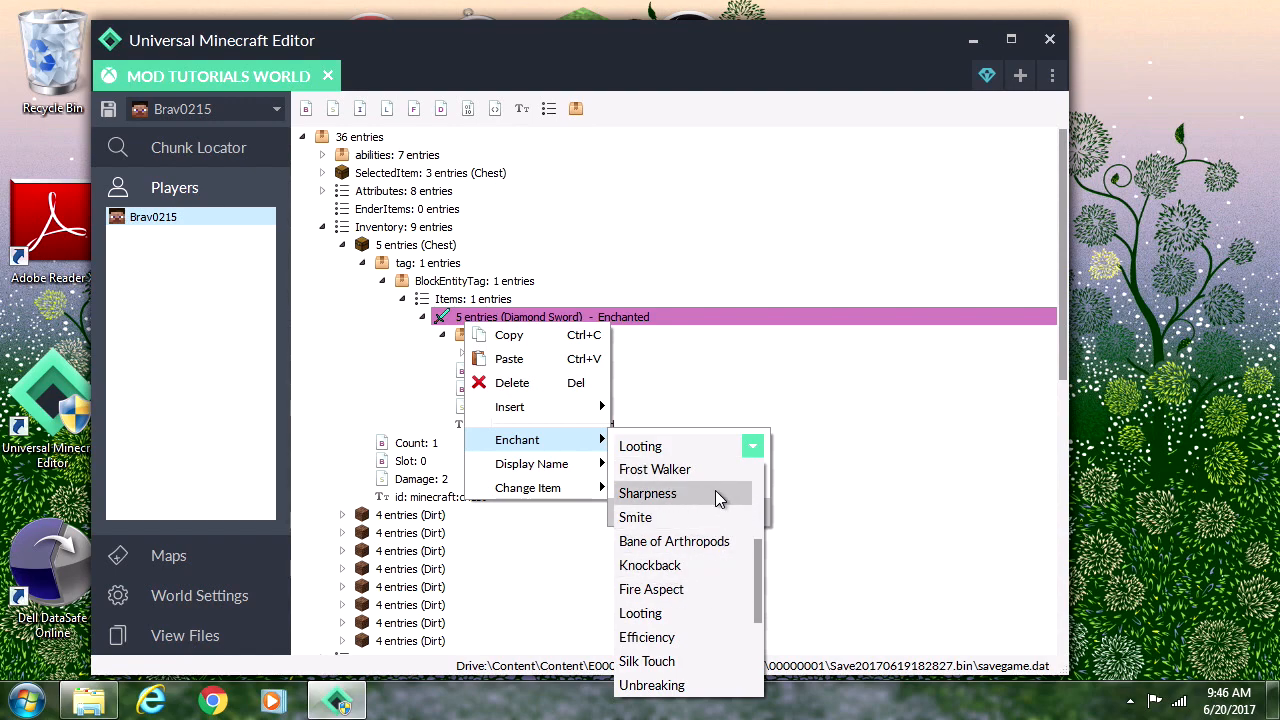
pyautogui.click(648, 492)
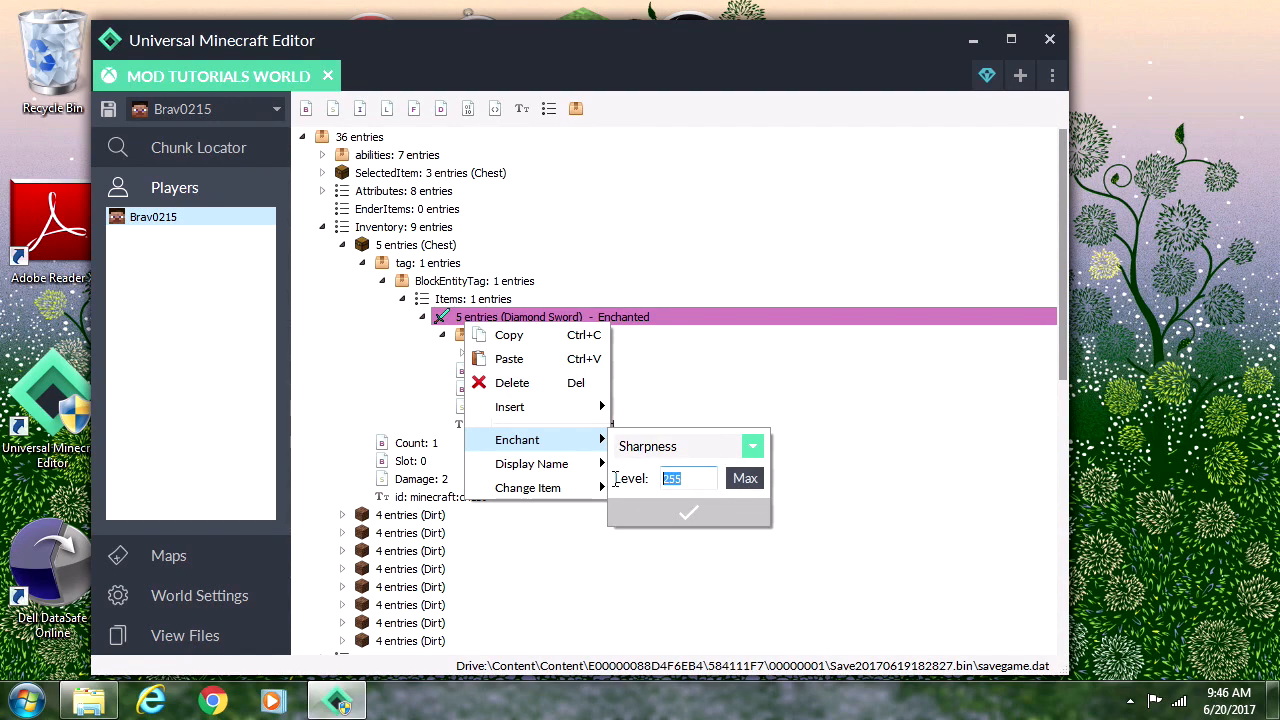
pyautogui.click(688, 512)
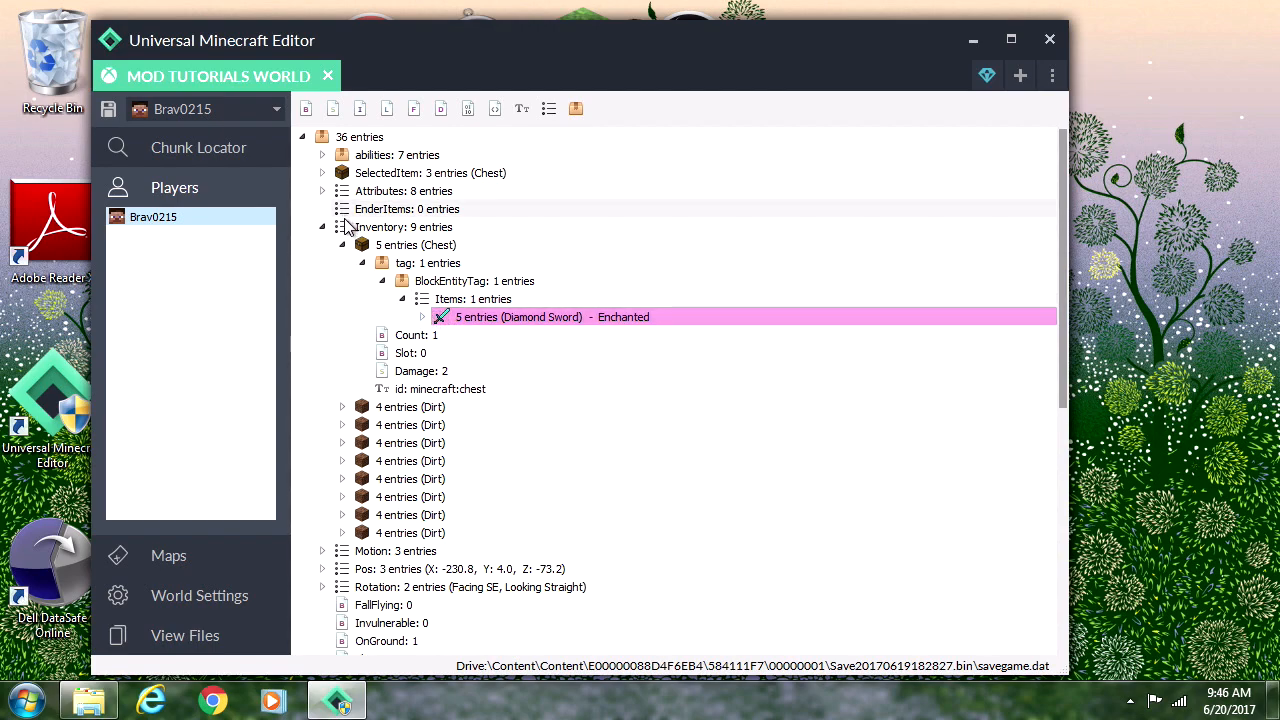
# Step: Enchant the first Dirt stack in the inventory with Thorns level 255 and verify the entry
pyautogui.click(344, 228)
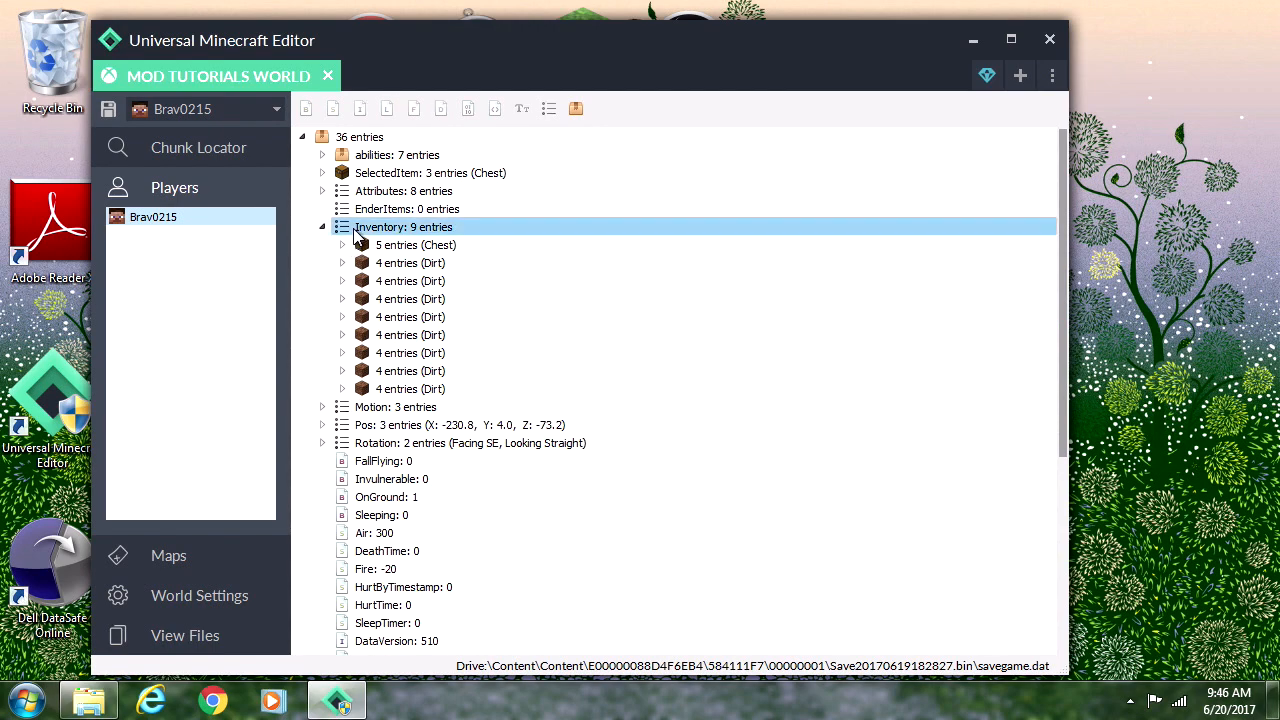
pyautogui.rightClick(404, 226)
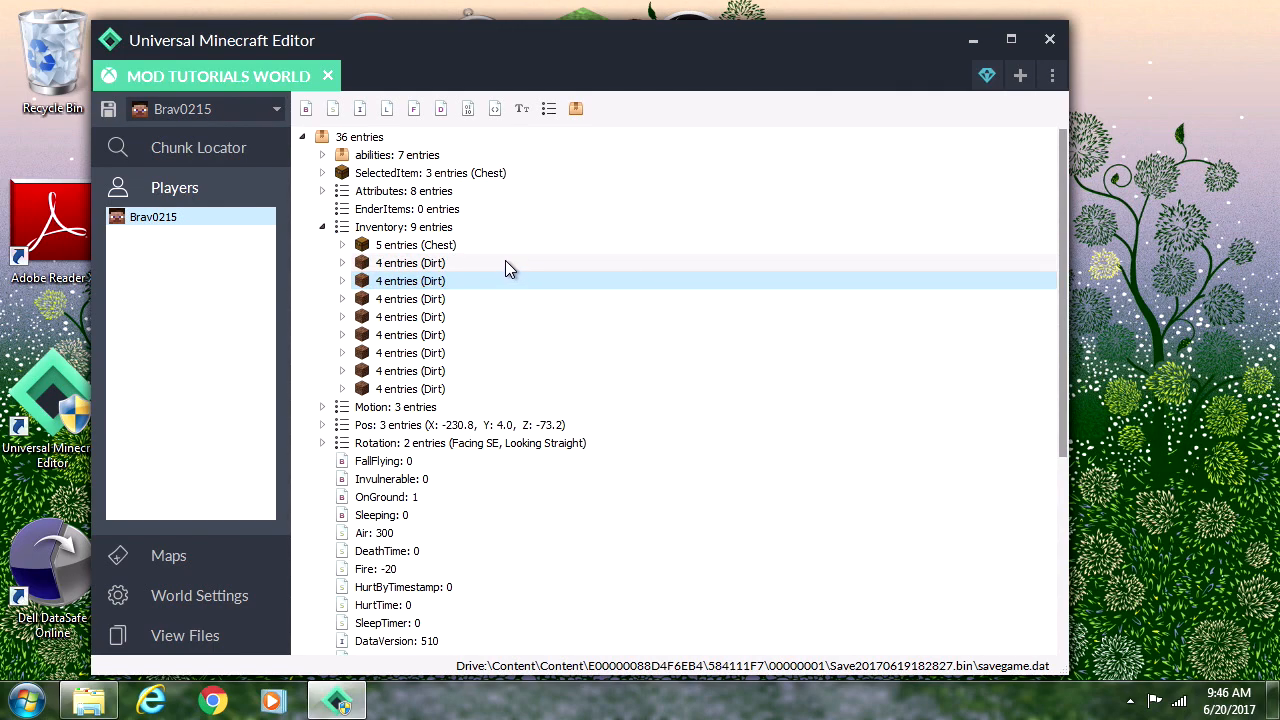
pyautogui.rightClick(410, 262)
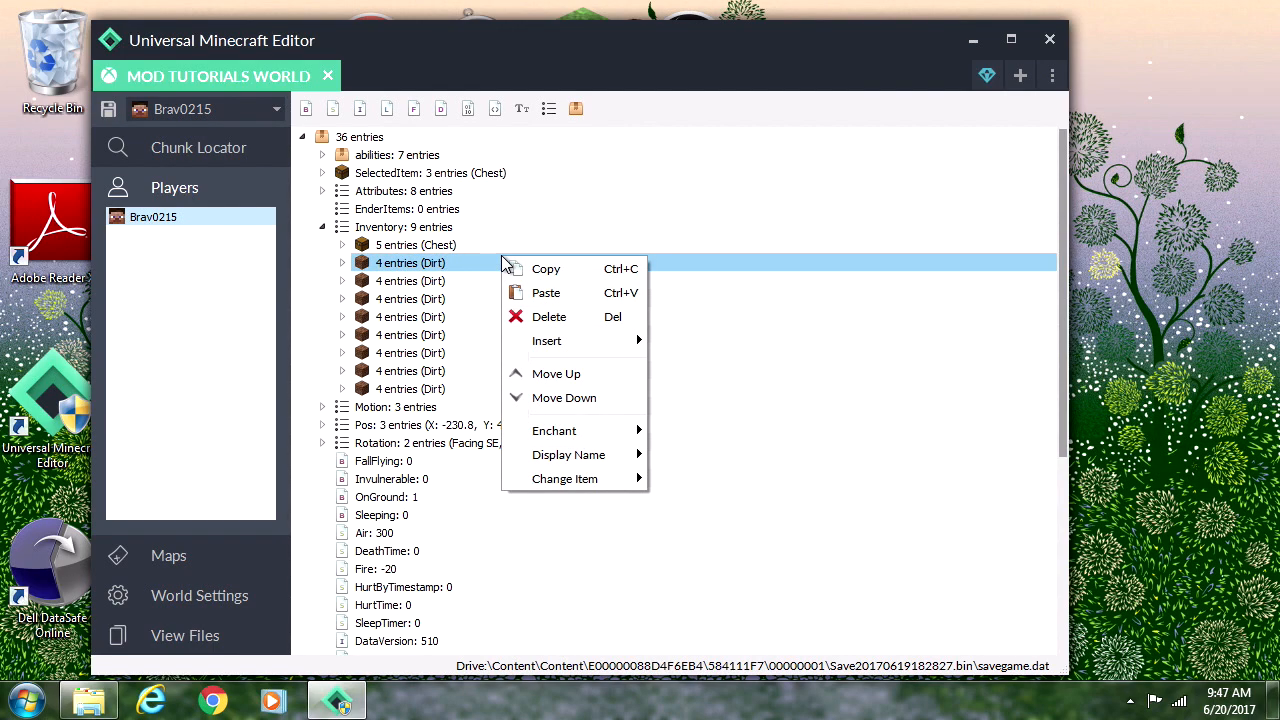
pyautogui.click(554, 430)
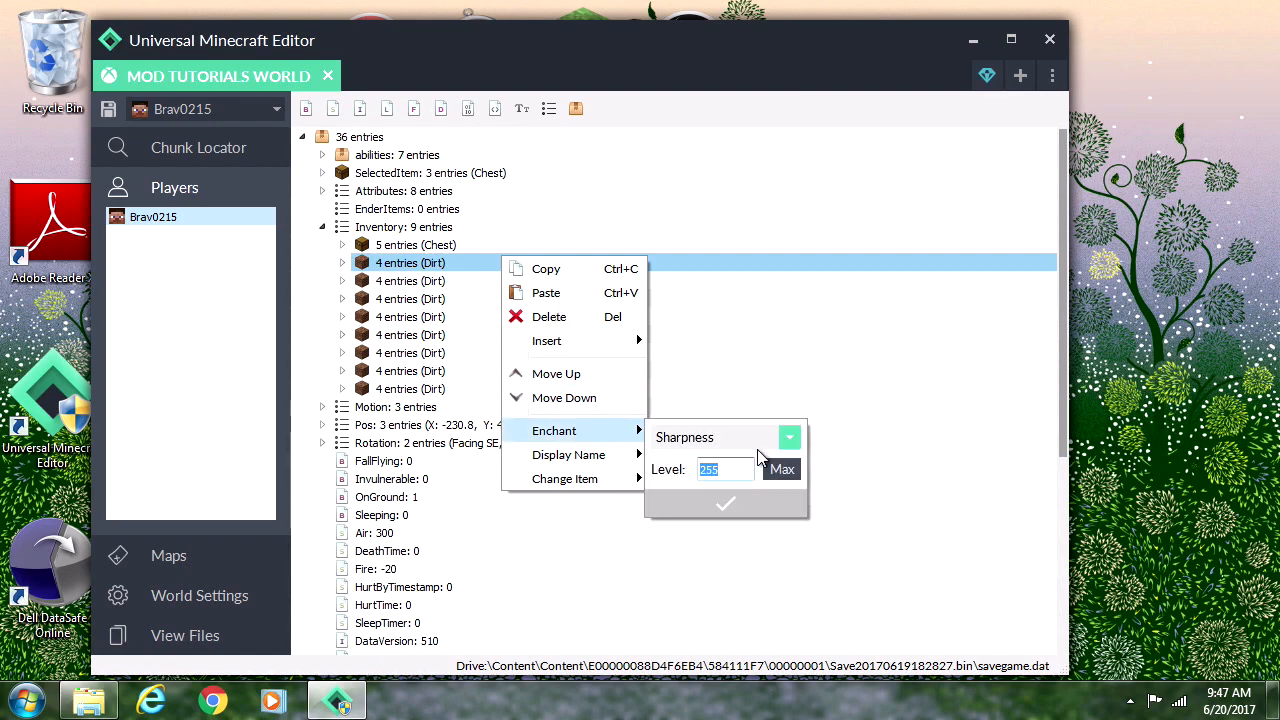
pyautogui.click(788, 436)
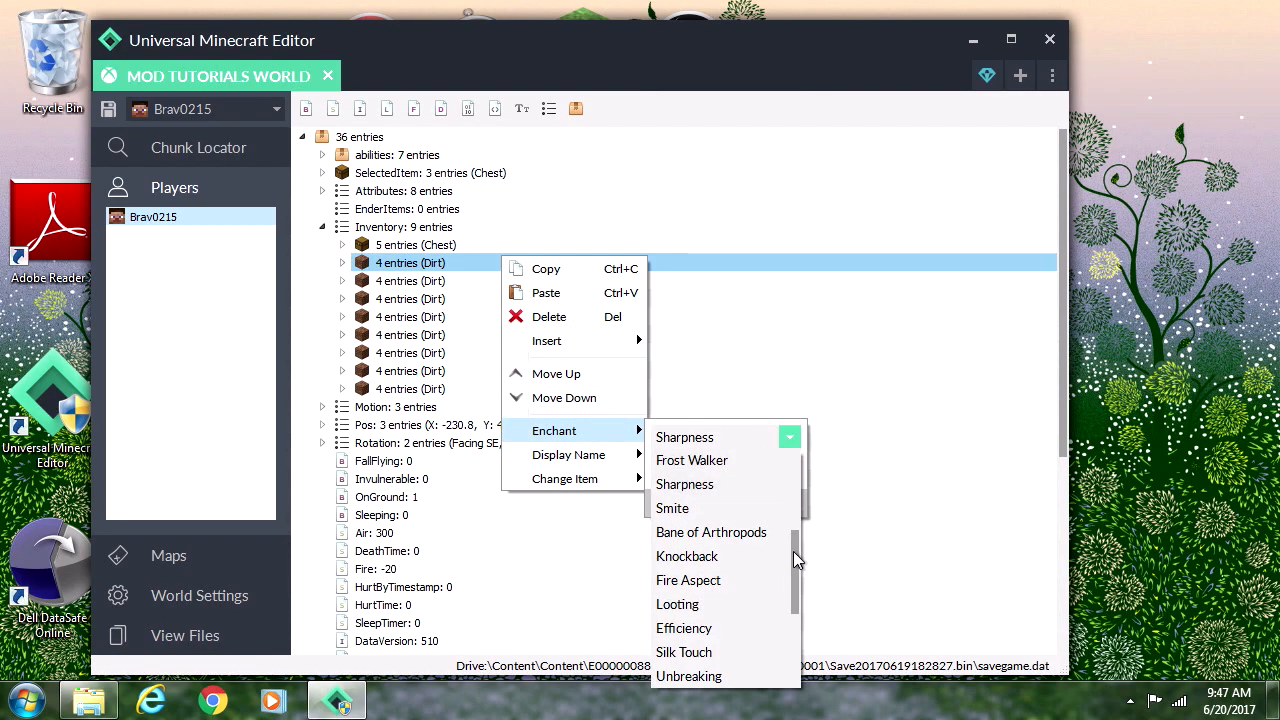
pyautogui.scroll(-3)
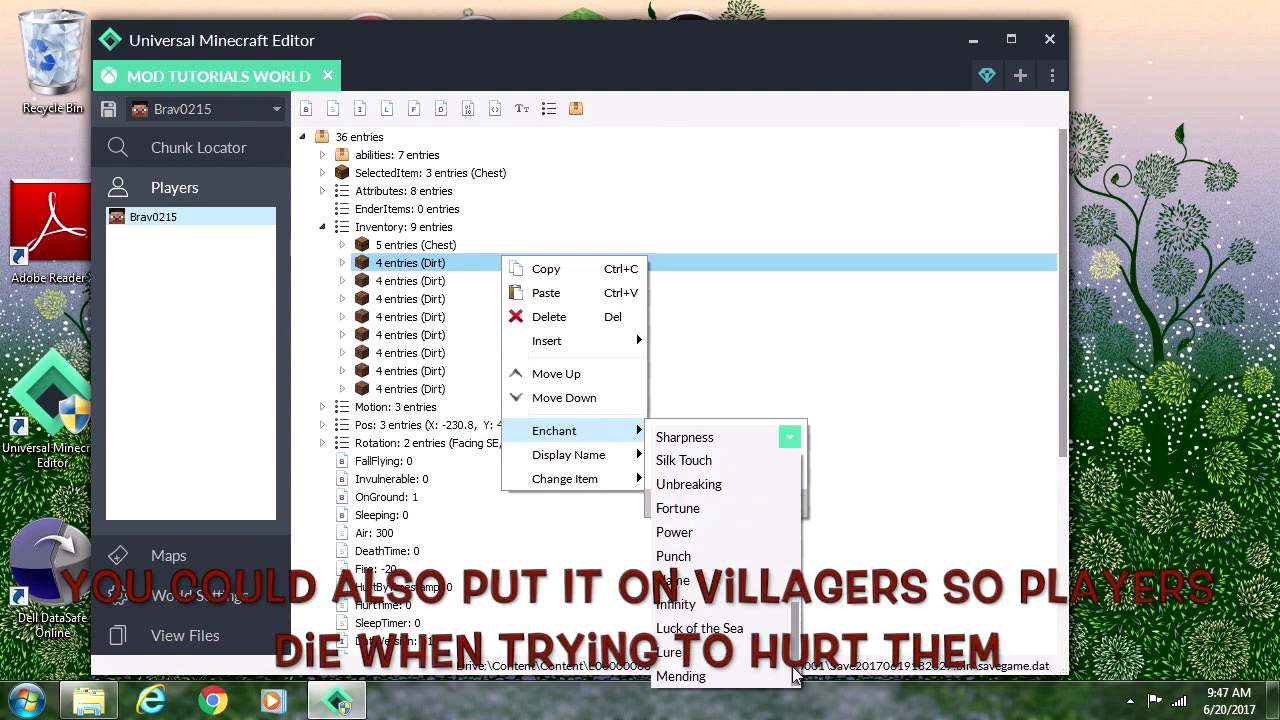
pyautogui.moveTo(684, 460)
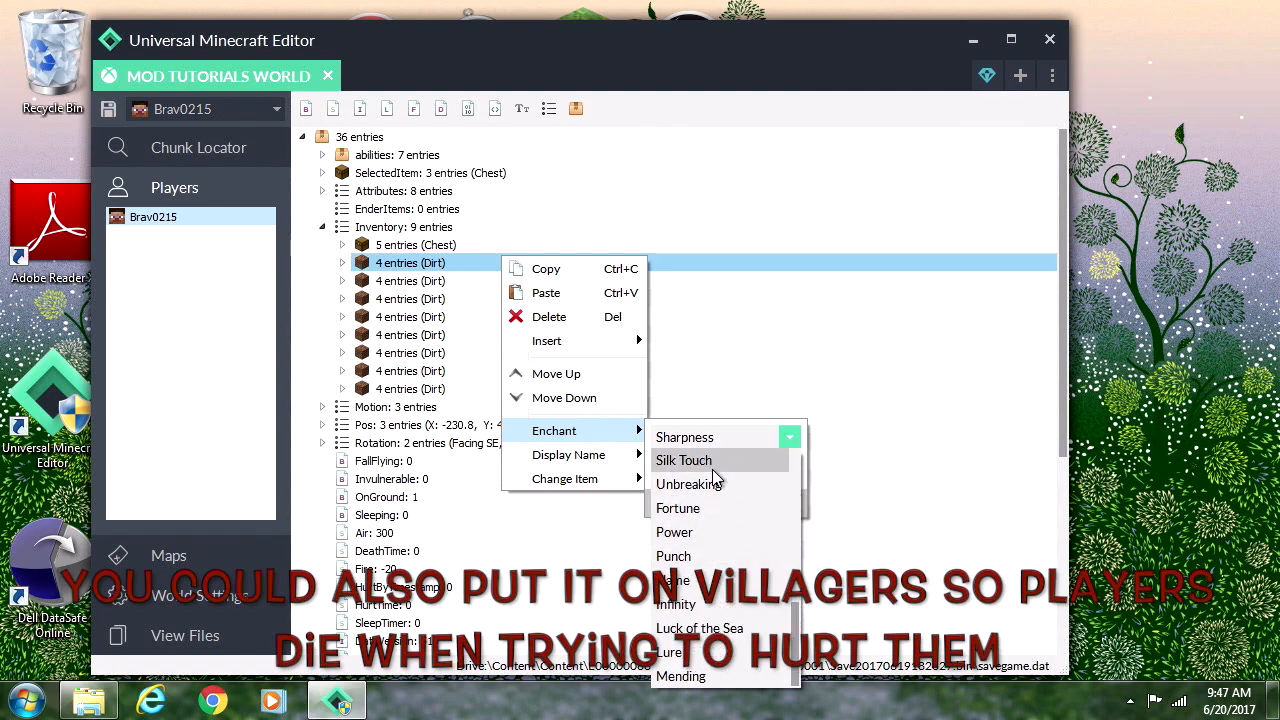
pyautogui.scroll(-3)
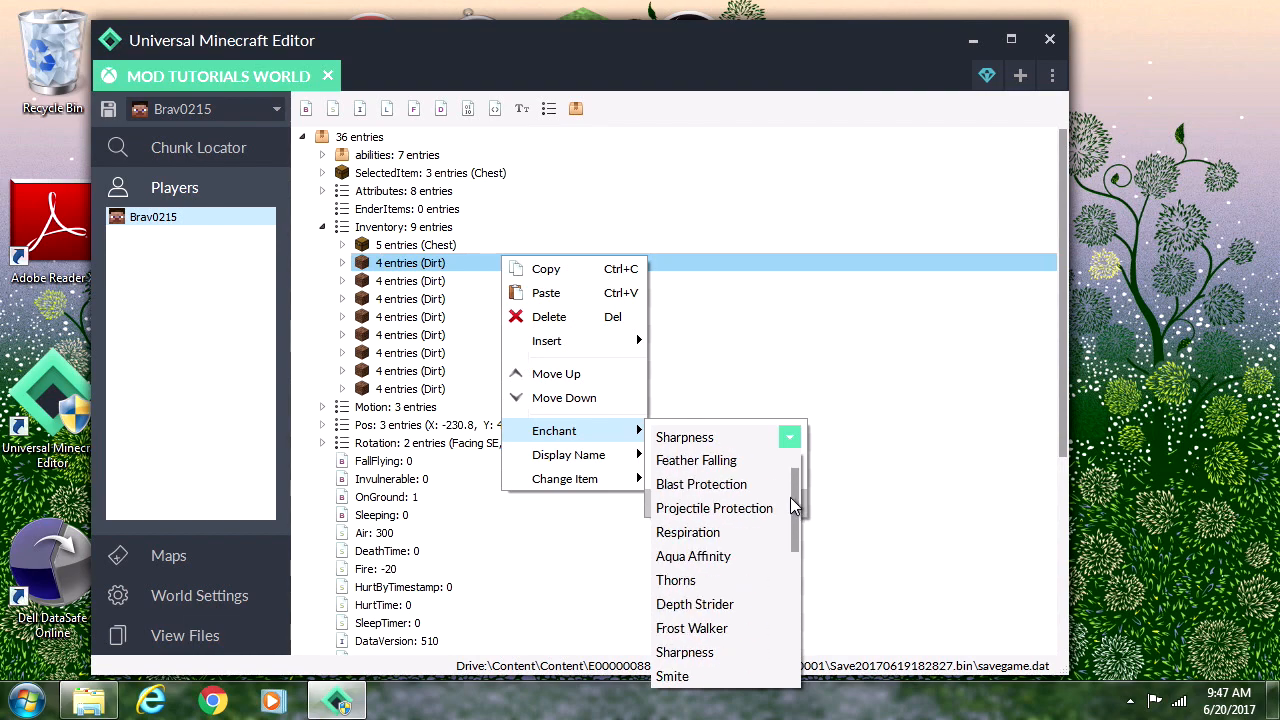
pyautogui.click(676, 580)
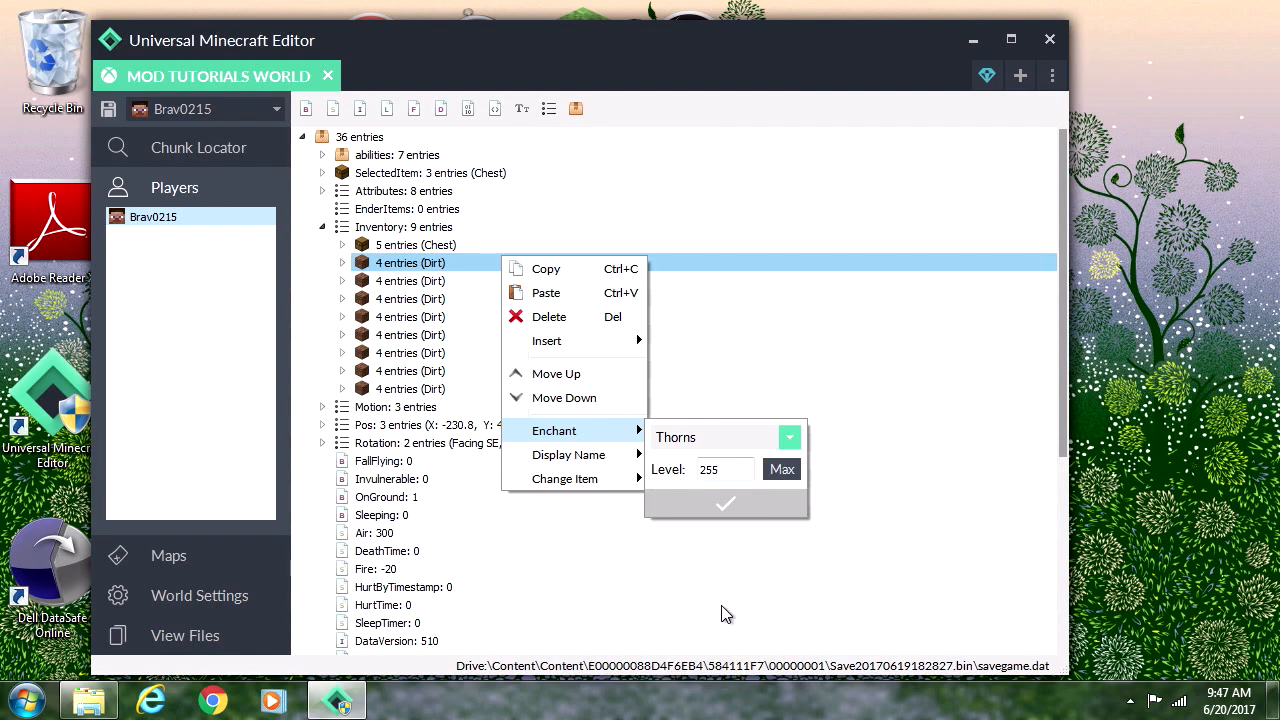
pyautogui.click(732, 508)
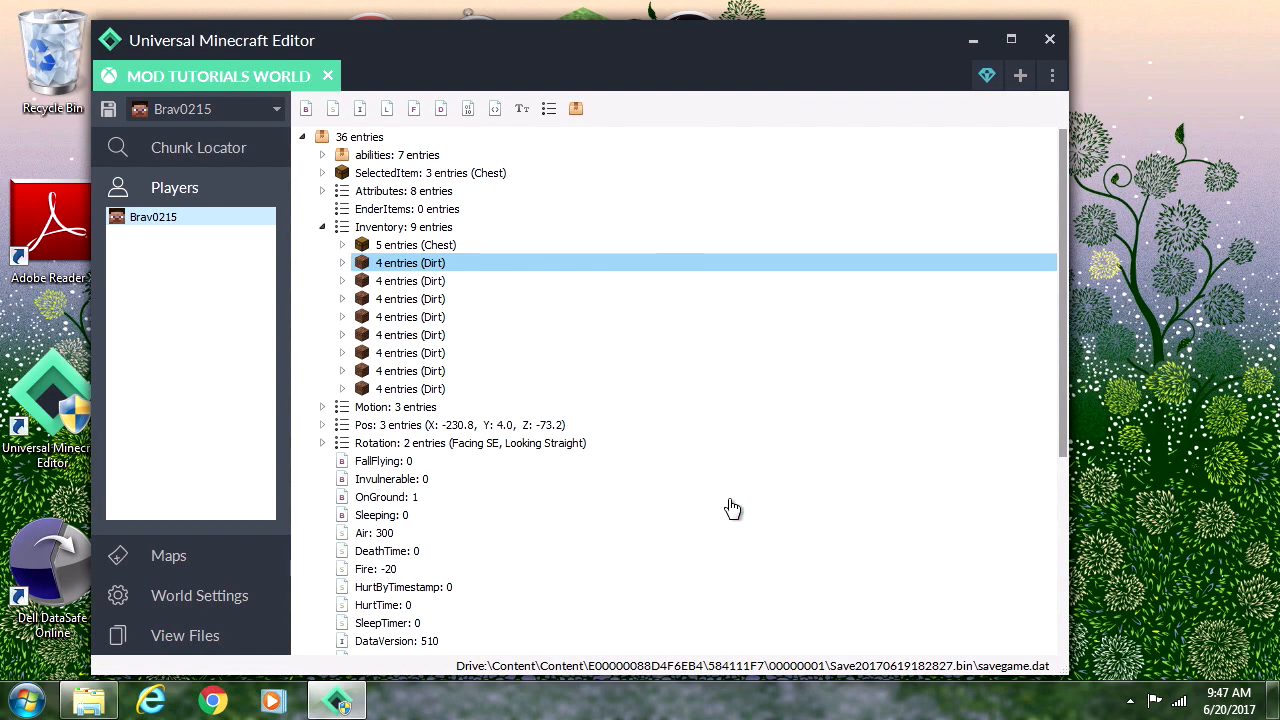
pyautogui.click(344, 262)
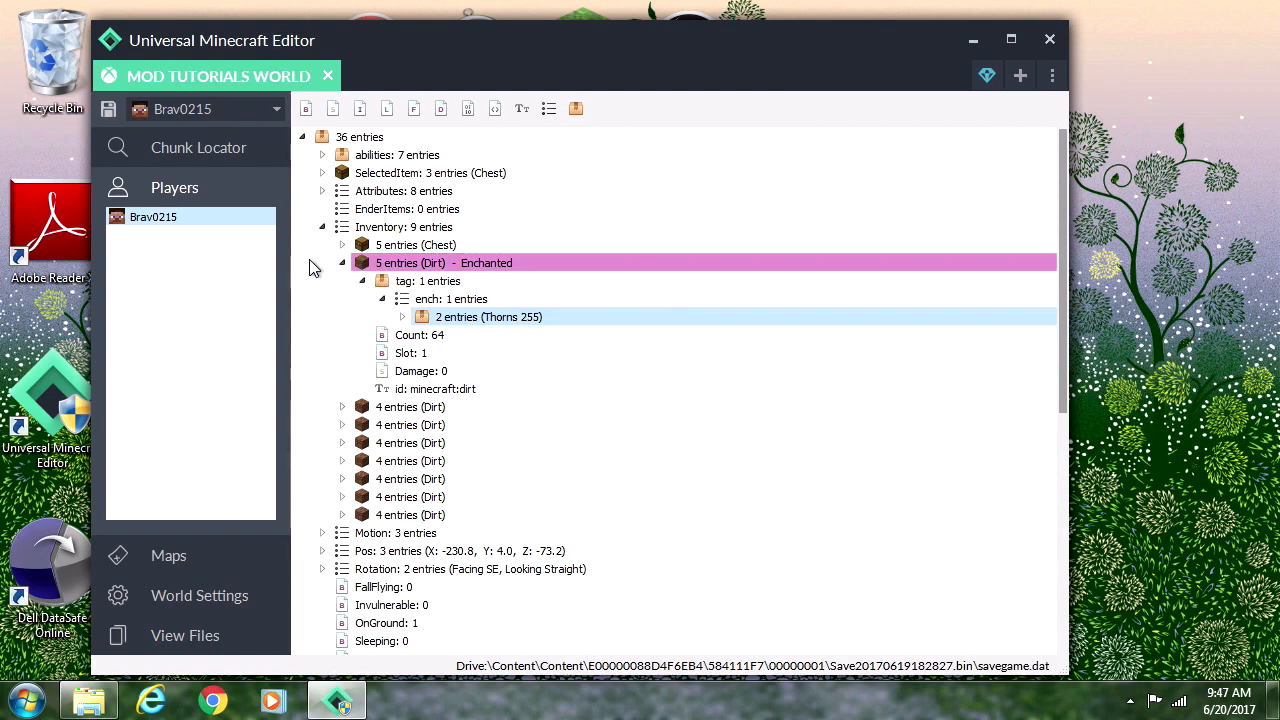
pyautogui.click(342, 262)
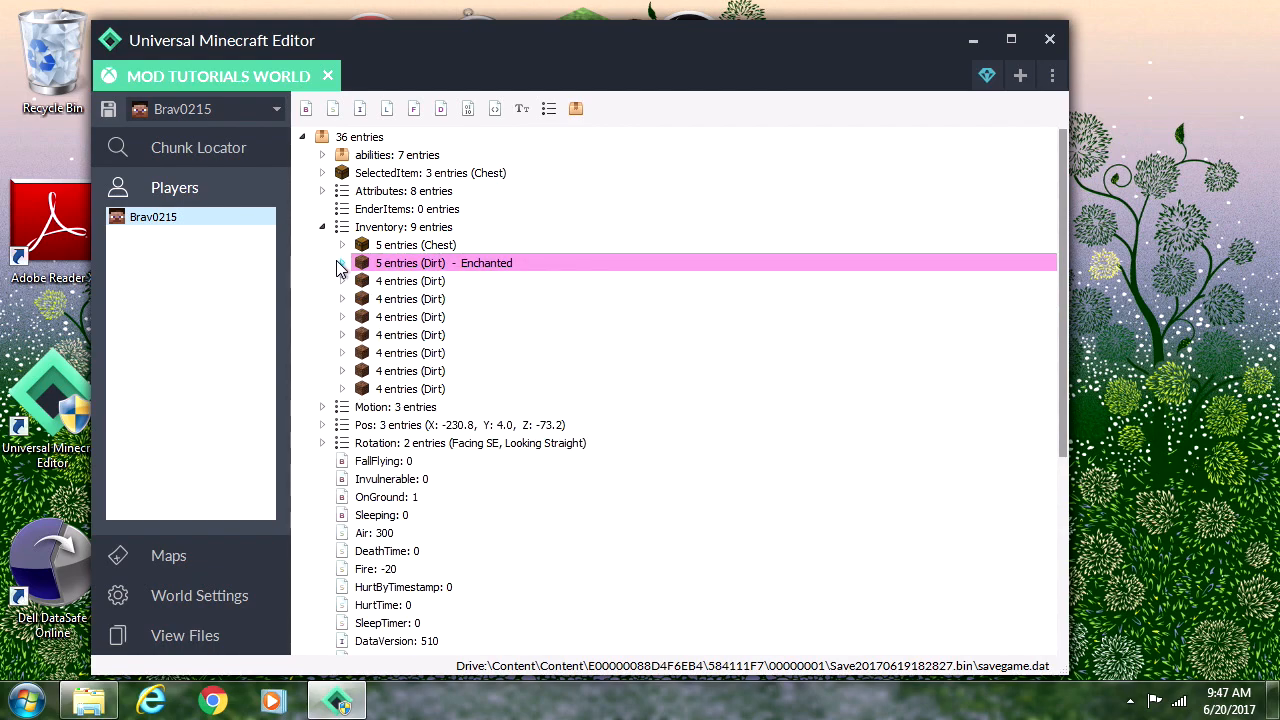
# Step: Confirm Thorns 255 on the dirt stack and change it into a 57:0 Diamond Block
pyautogui.rightClick(444, 262)
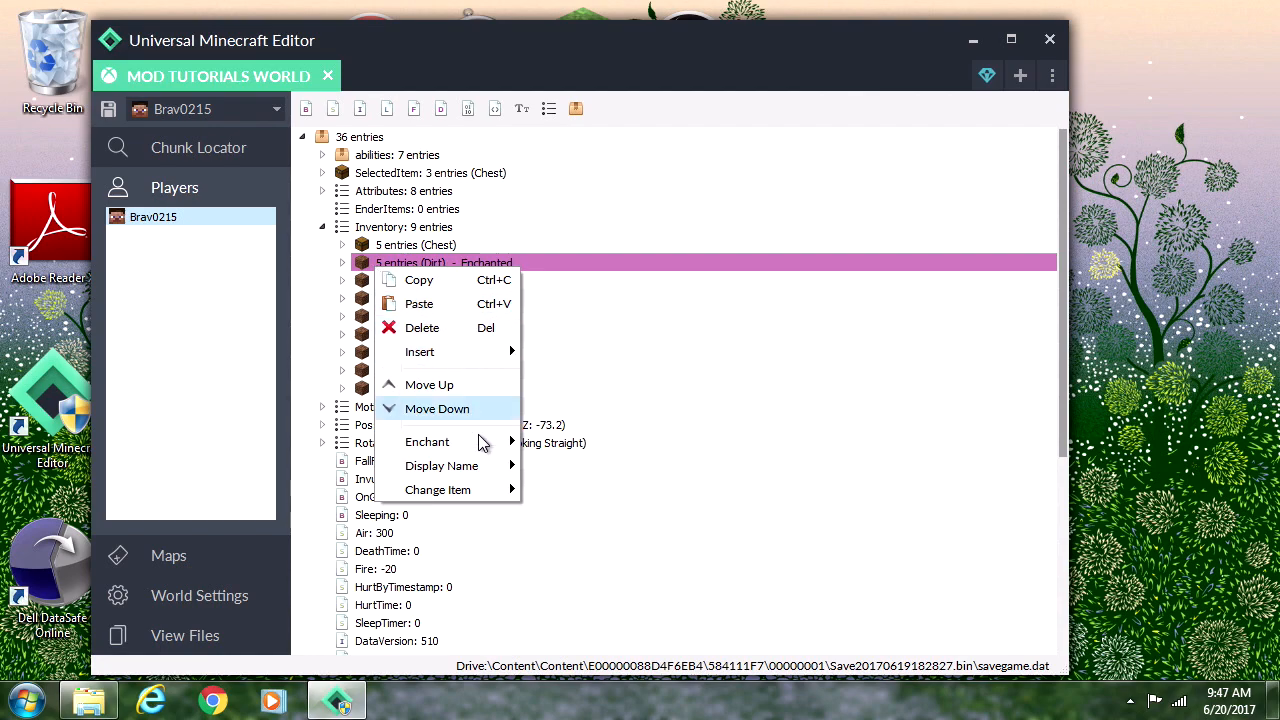
pyautogui.click(438, 488)
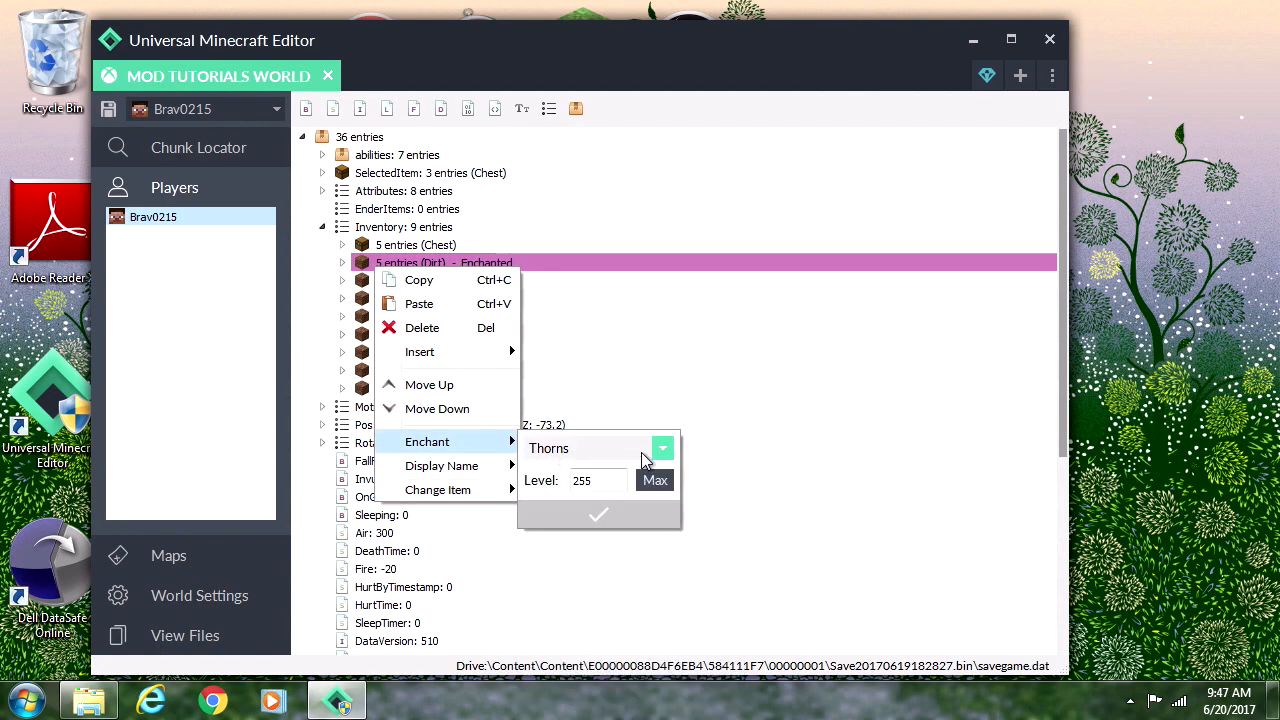
pyautogui.click(662, 448)
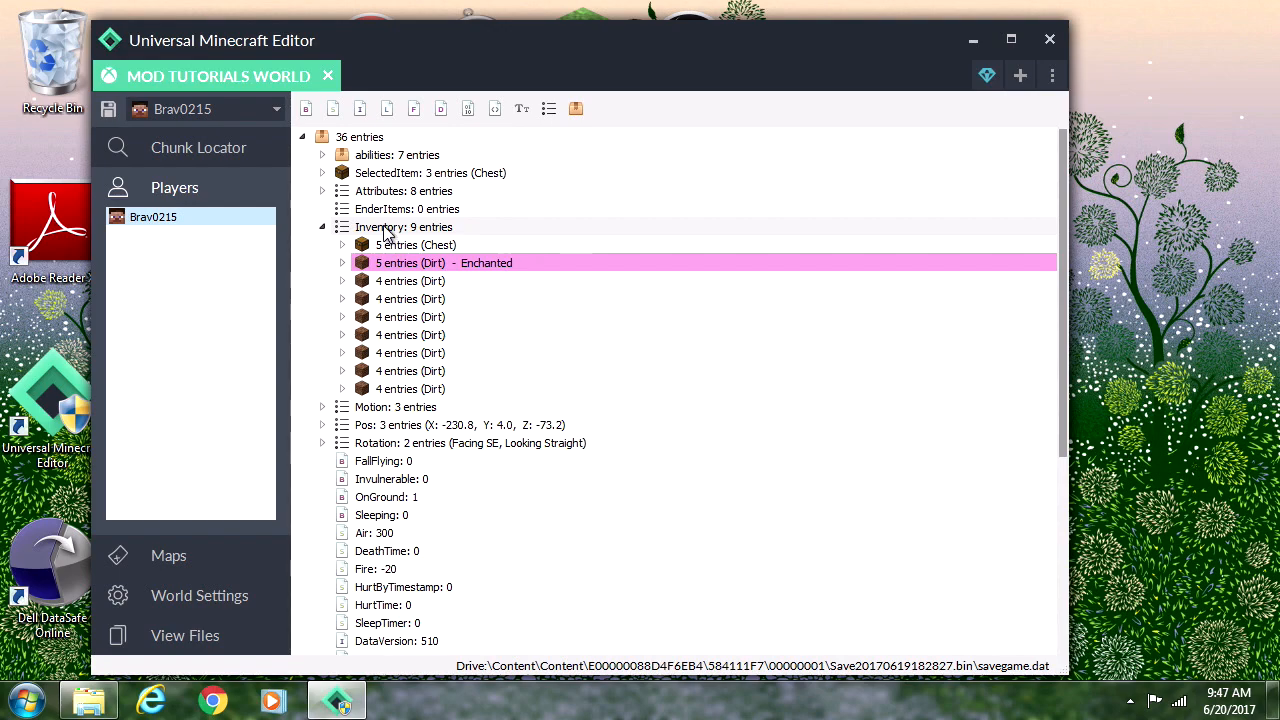
pyautogui.rightClick(404, 228)
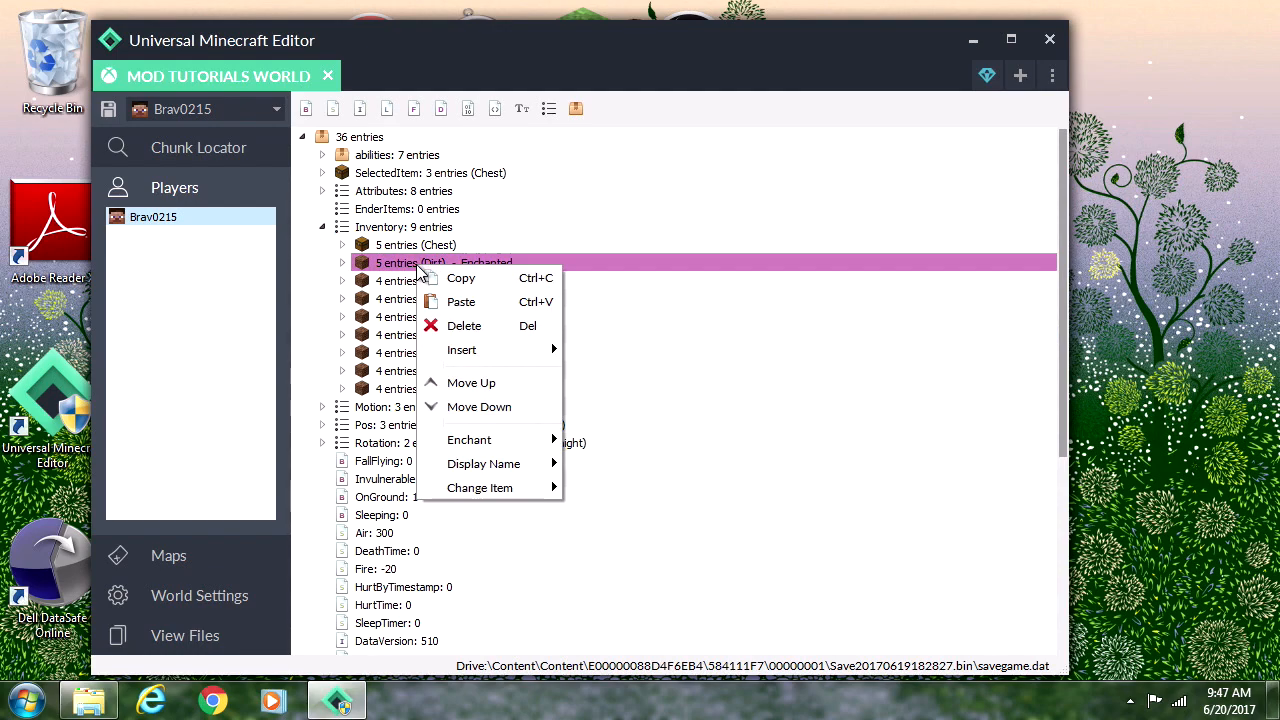
pyautogui.moveTo(480, 488)
pyautogui.write('Diam')
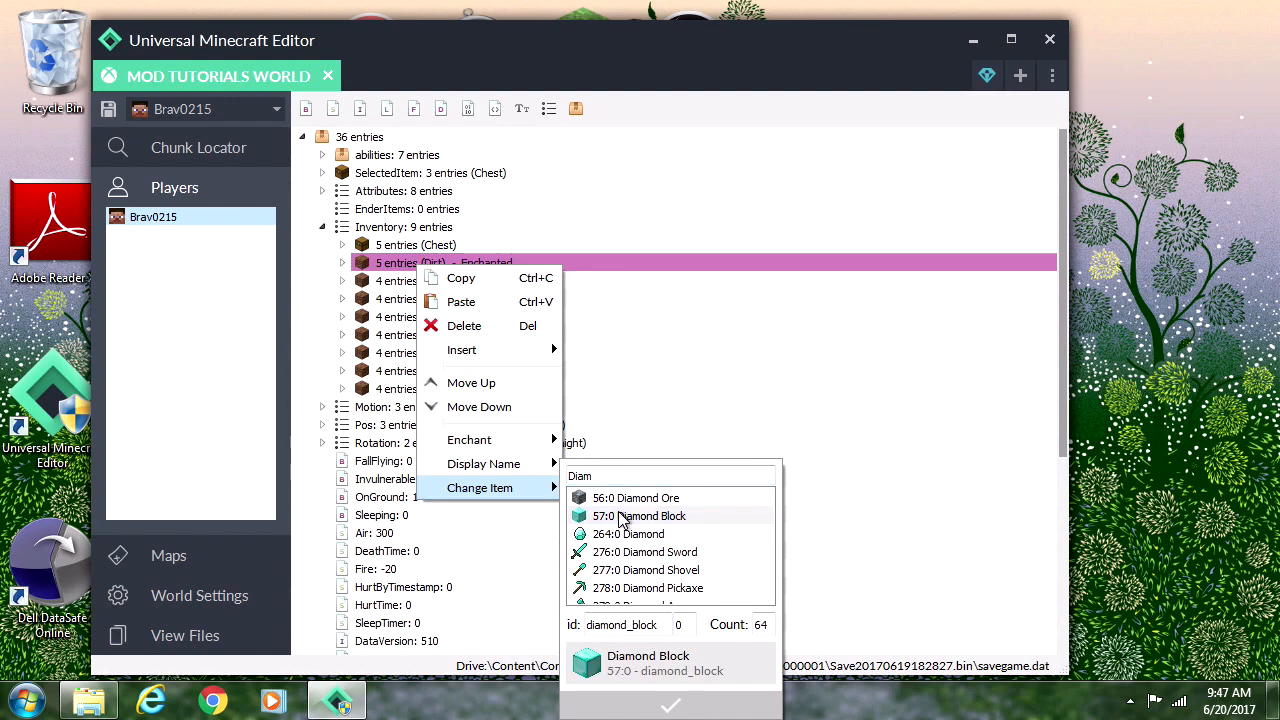
pyautogui.click(640, 516)
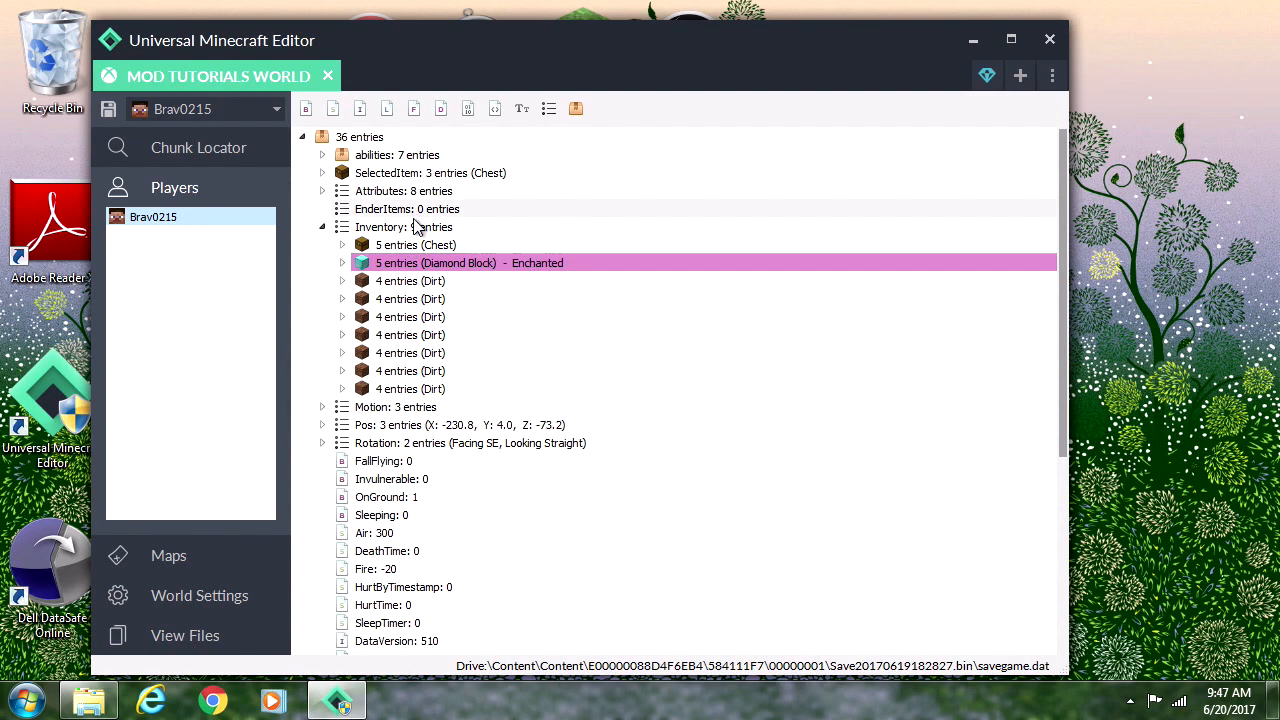
# Step: Save the edited world data with the enchanted Diamond Block in the inventory
pyautogui.rightClick(404, 226)
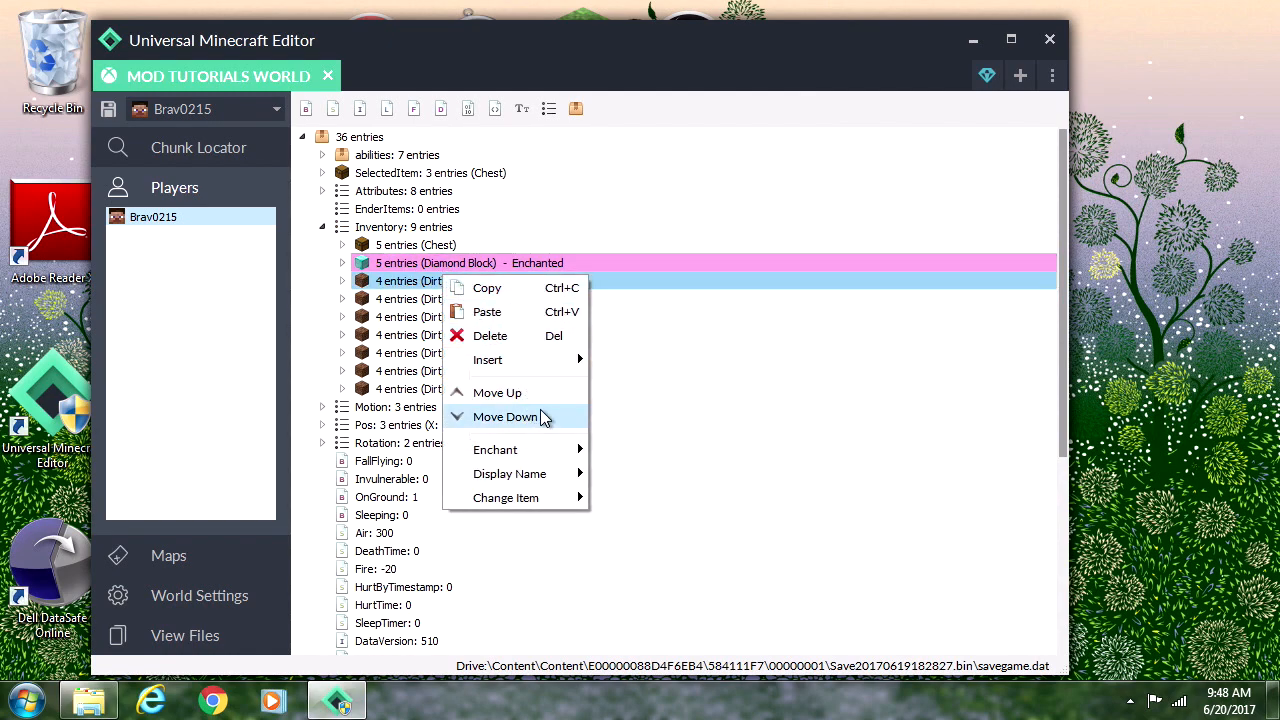
pyautogui.moveTo(488, 360)
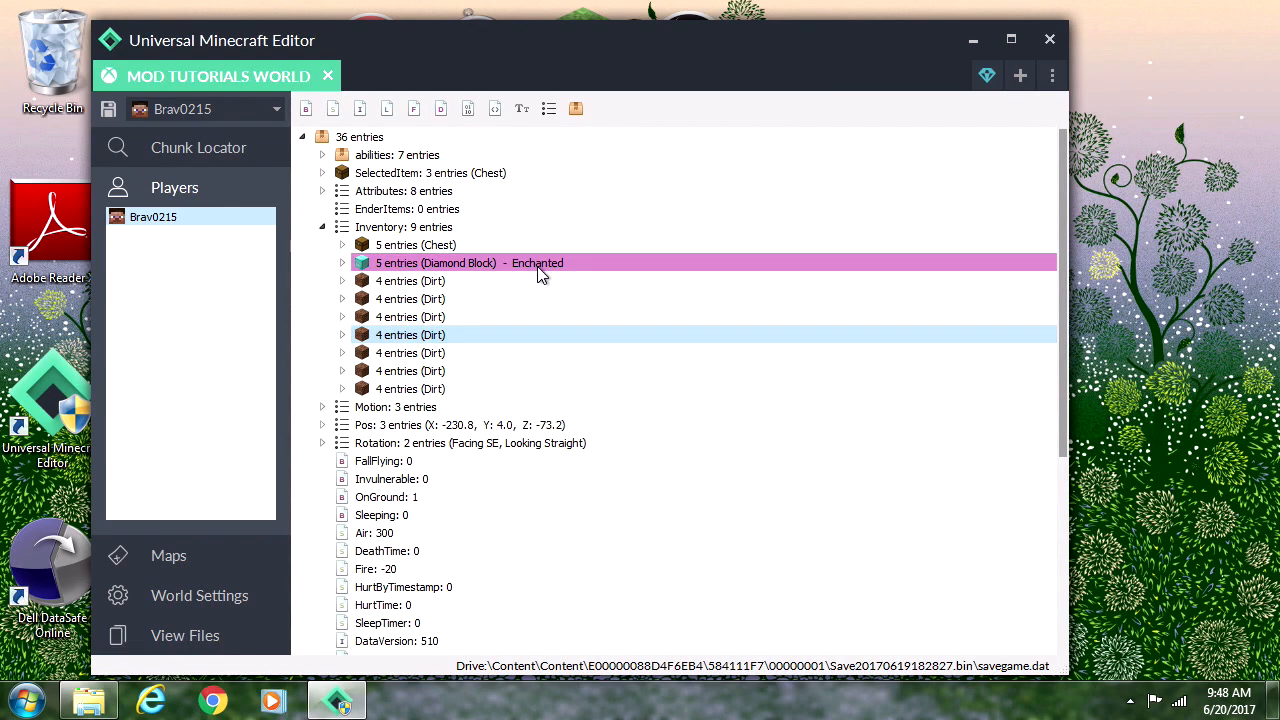
pyautogui.moveTo(538, 272)
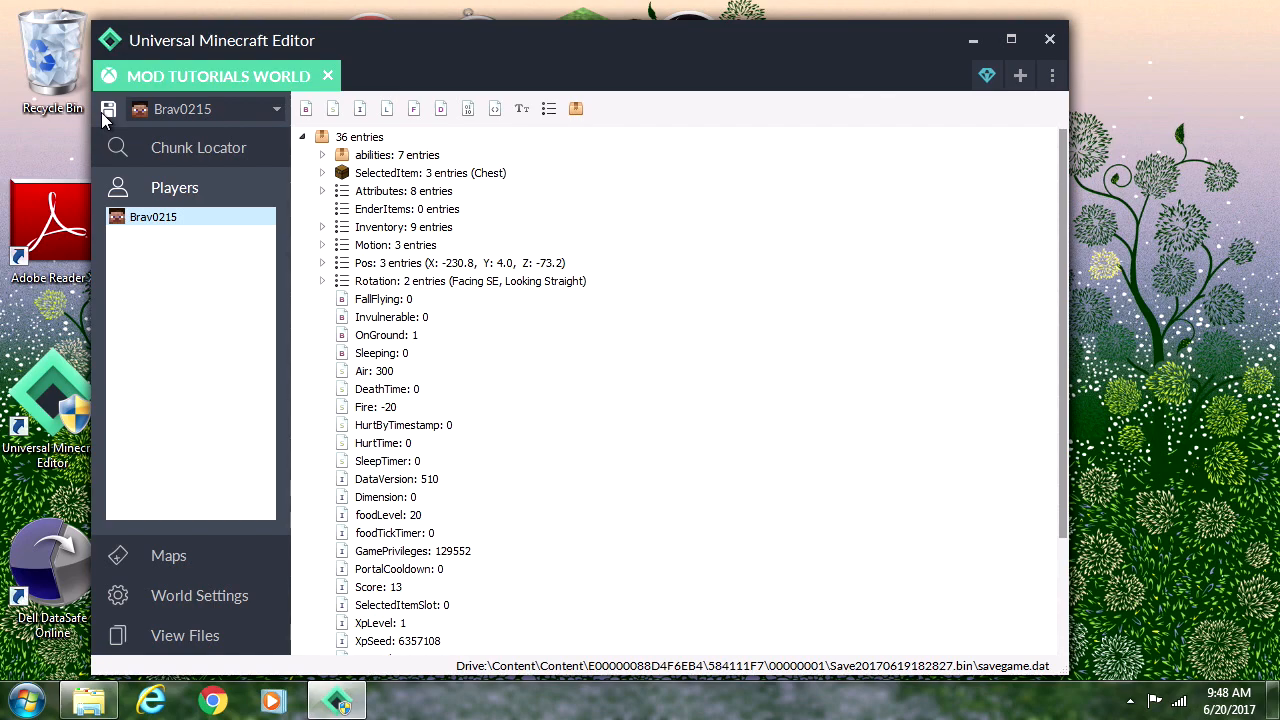
pyautogui.click(108, 108)
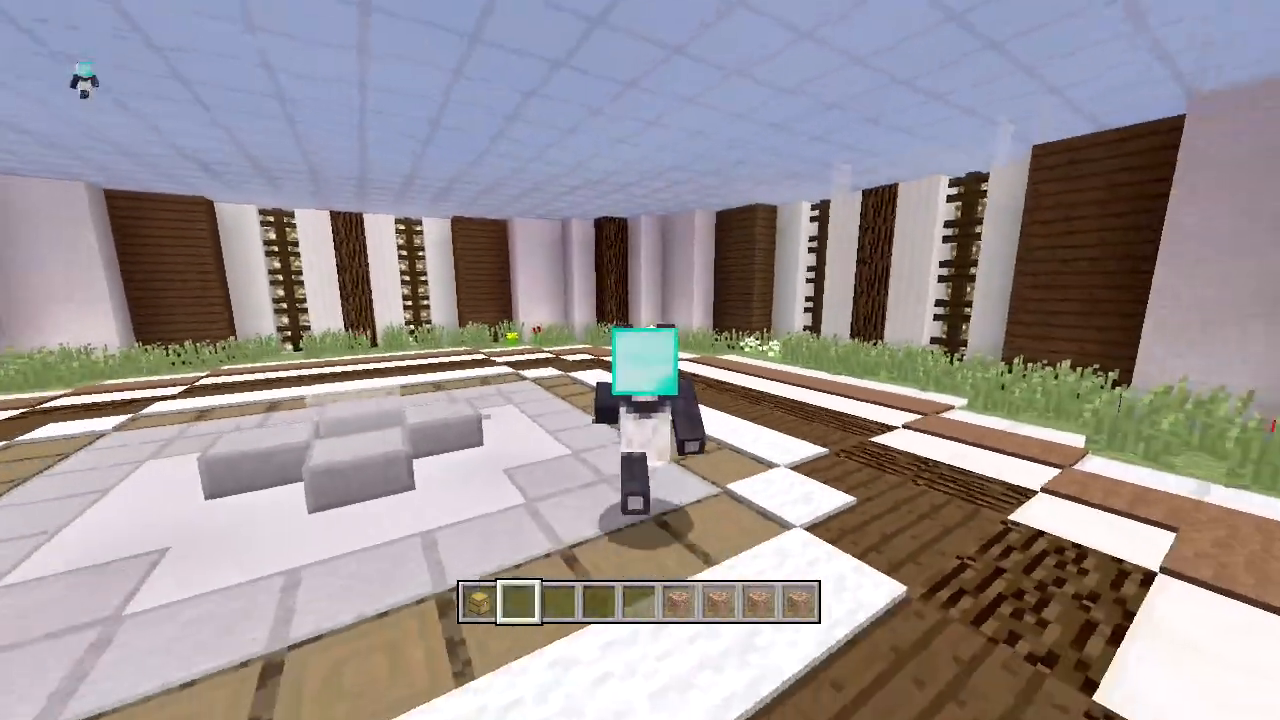
# Step: Set the time to night through Host Options in the reloaded world
pyautogui.press('e')
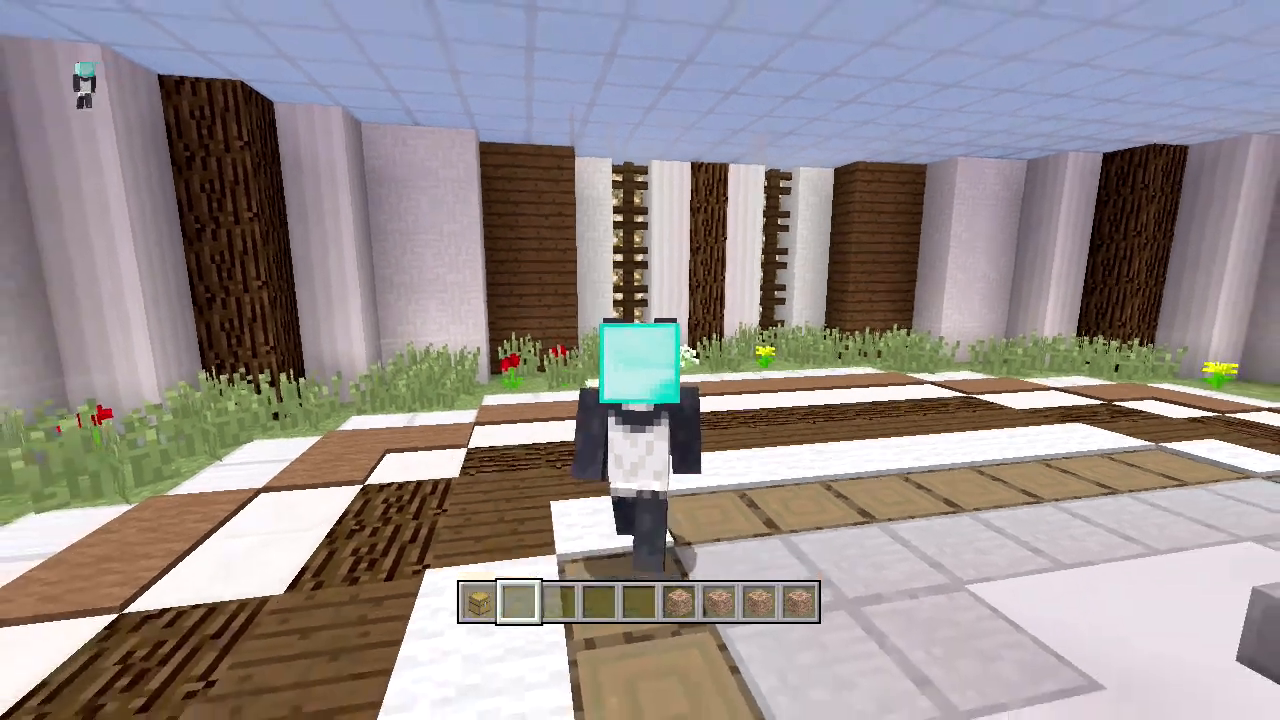
pyautogui.press('e')
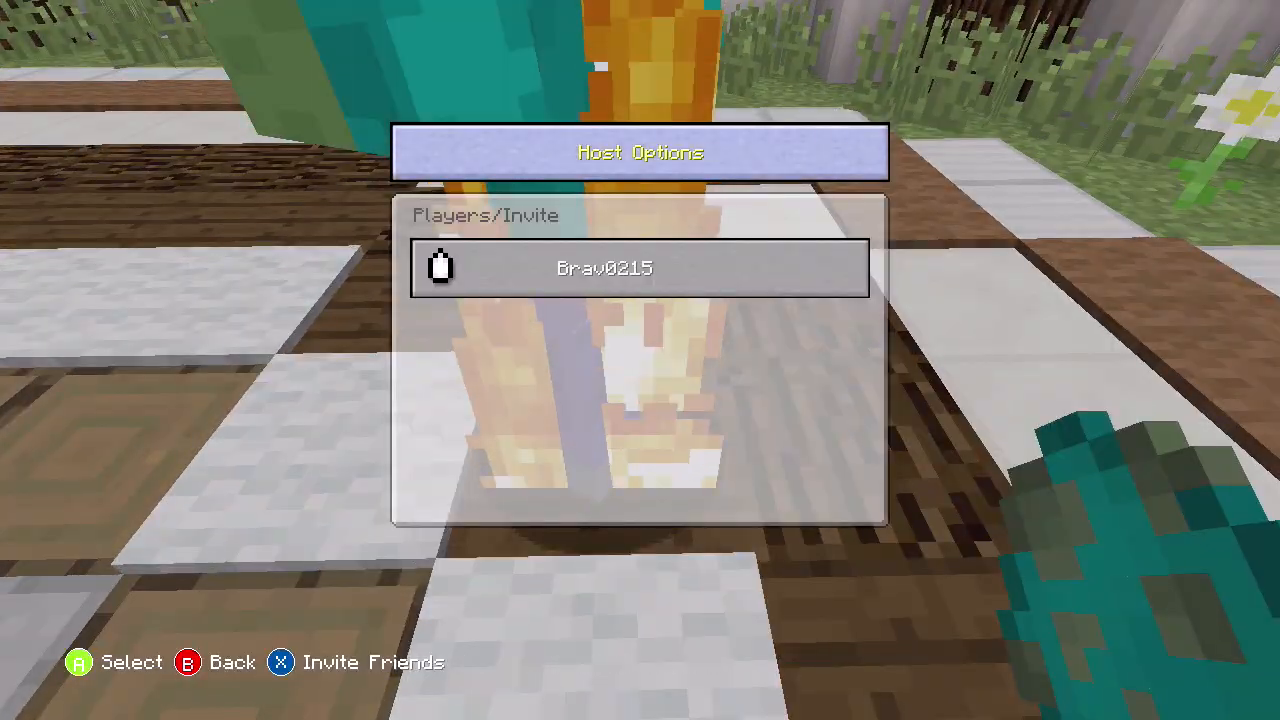
pyautogui.click(640, 268)
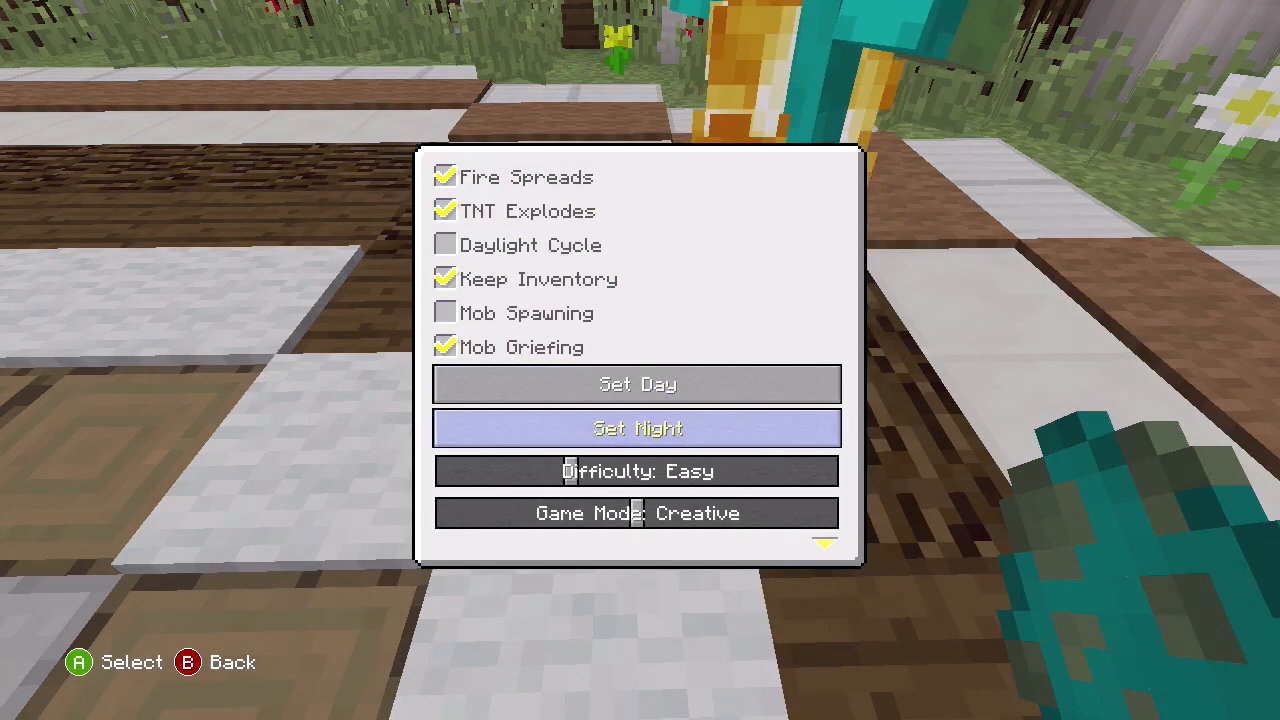
pyautogui.click(636, 428)
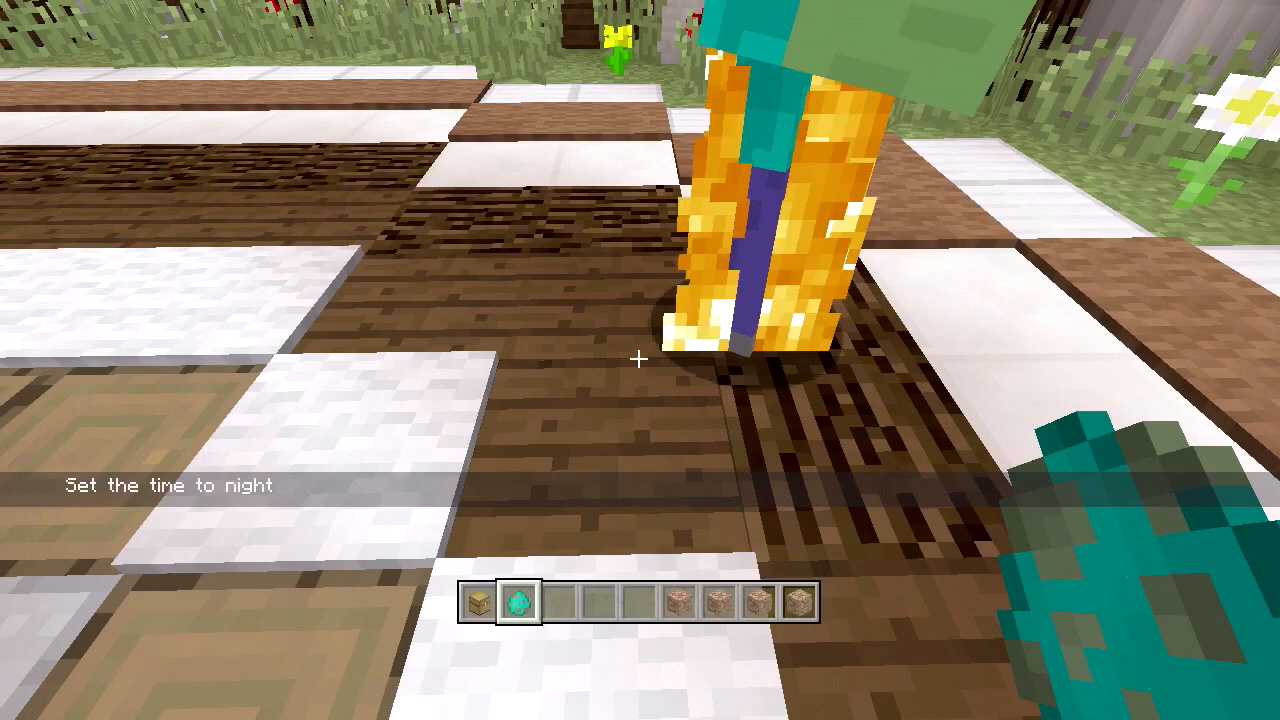
pyautogui.press('e')
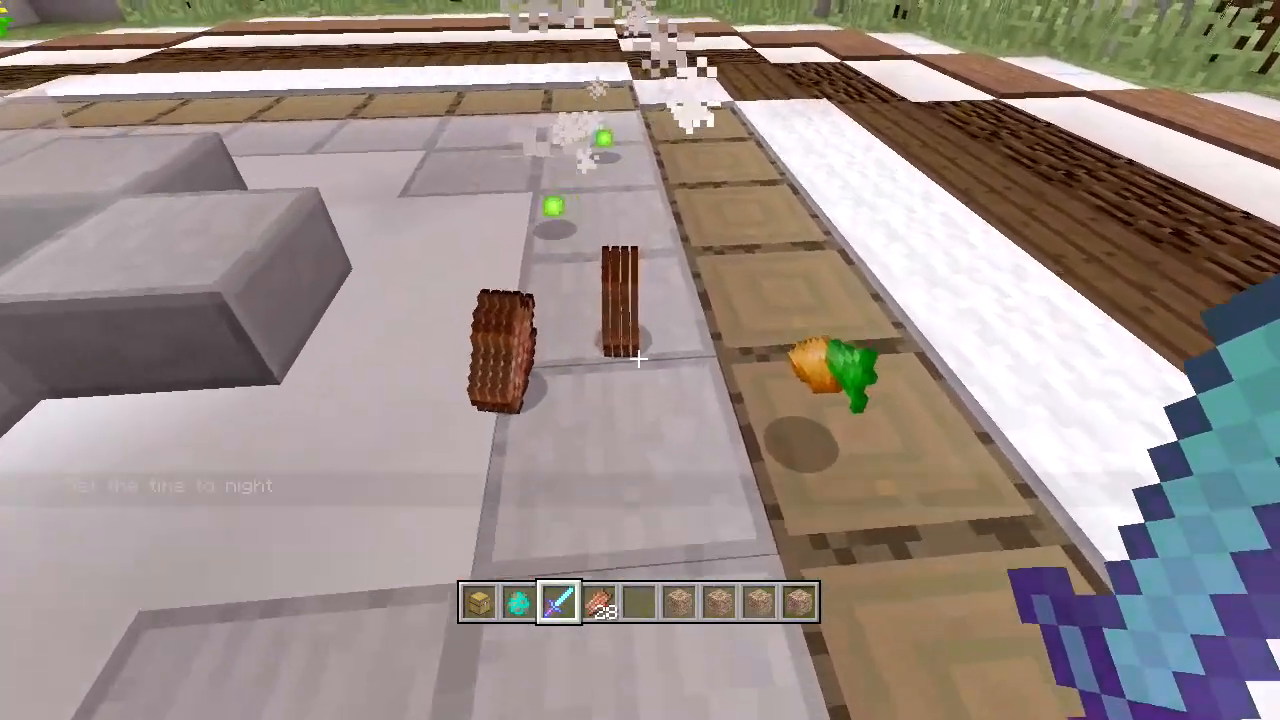
# Step: Check the mob drops in the inventory, then switch the player's game mode off Creative in Host Options
pyautogui.press('e')
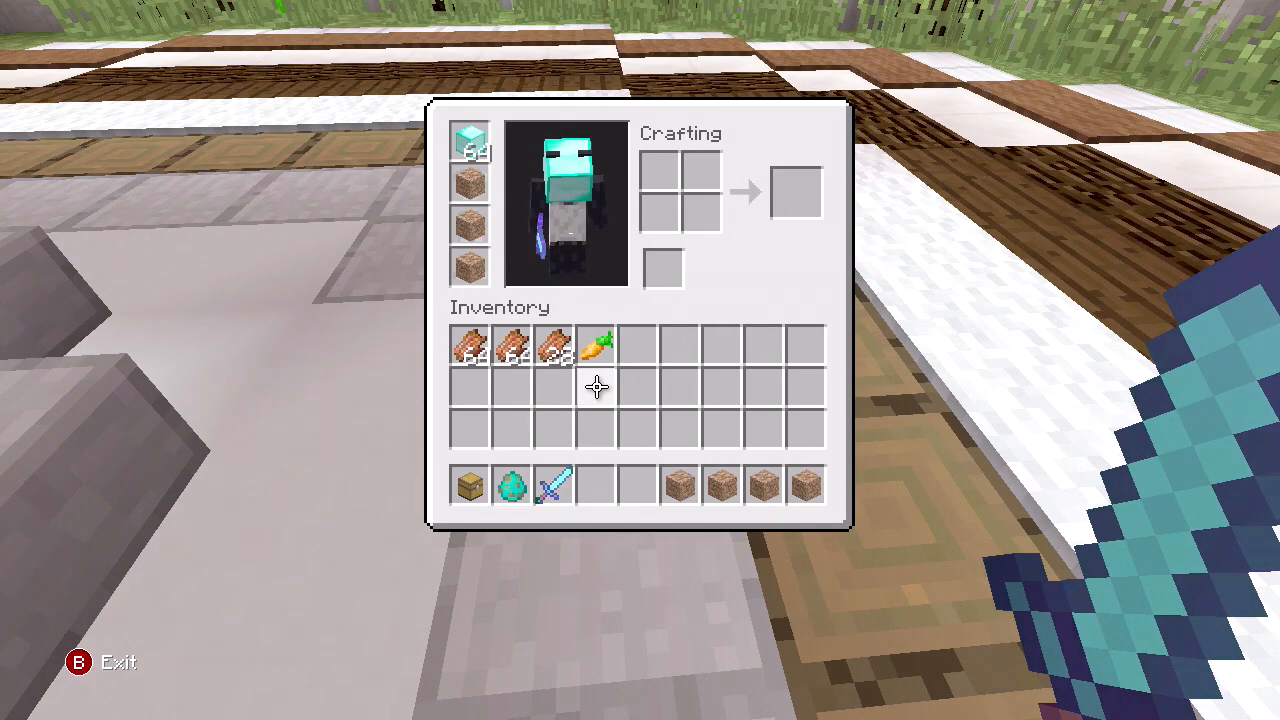
pyautogui.press('Escape')
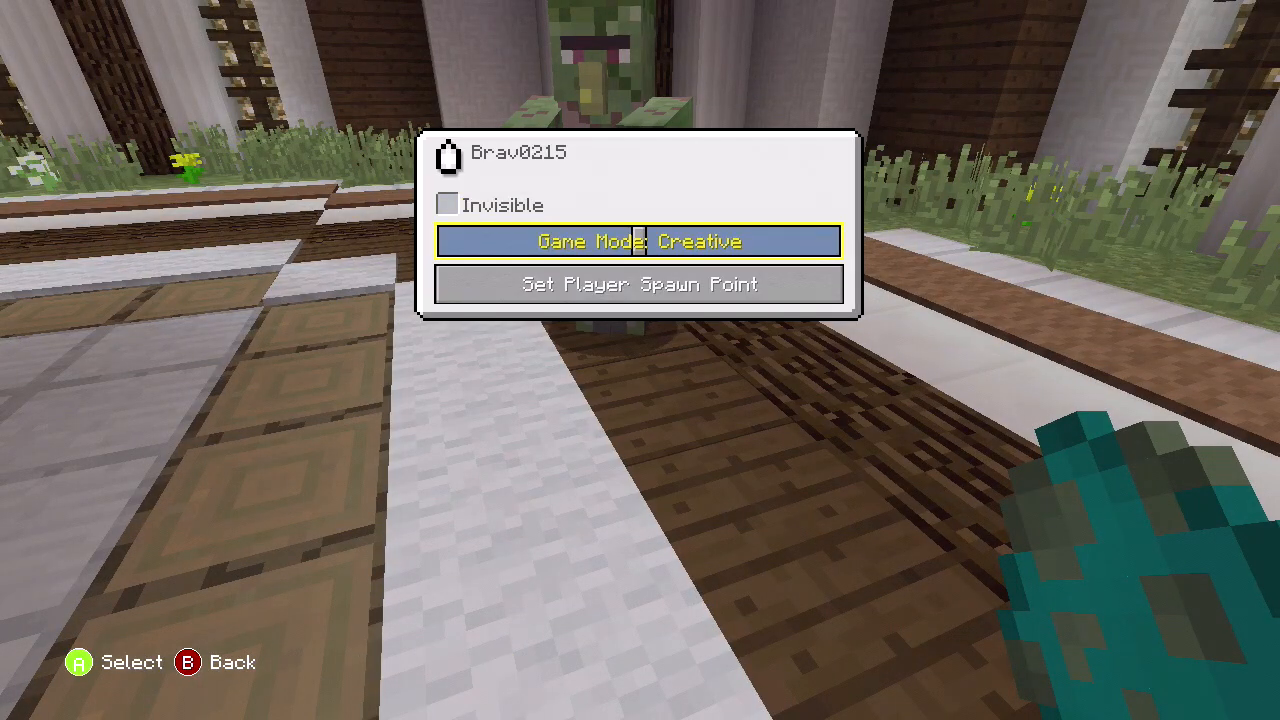
pyautogui.click(640, 240)
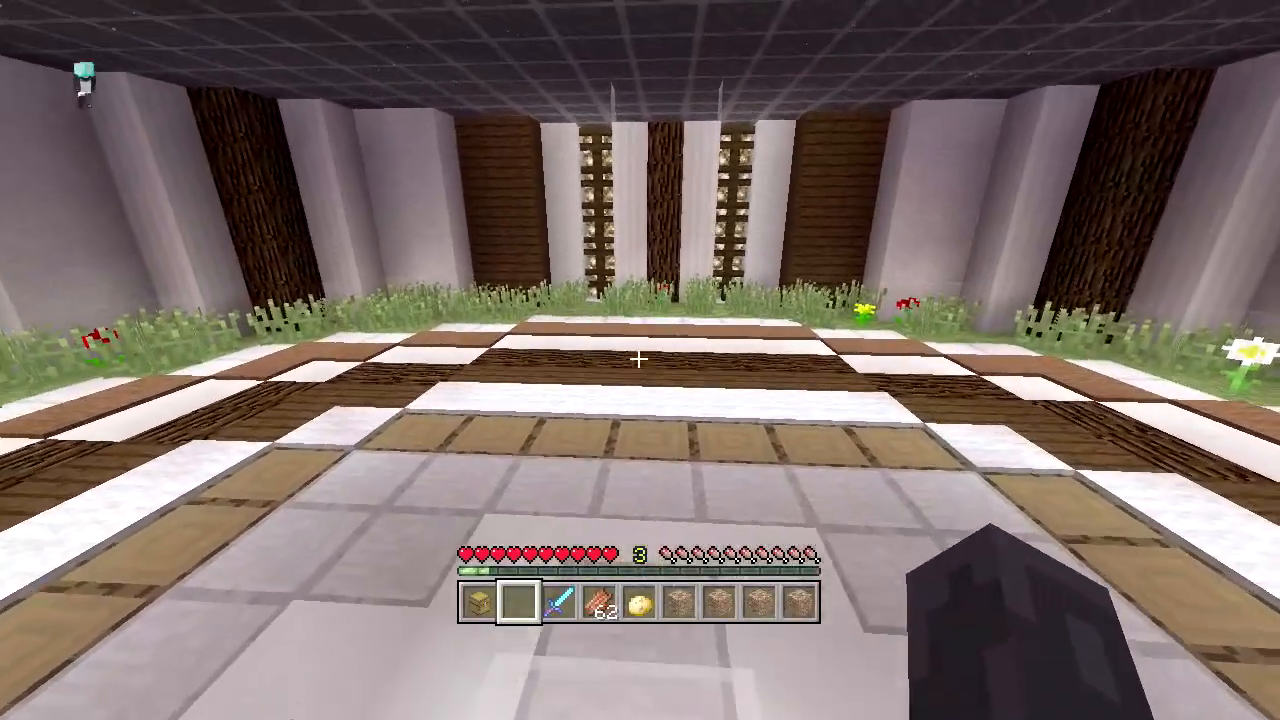
pyautogui.press('e')
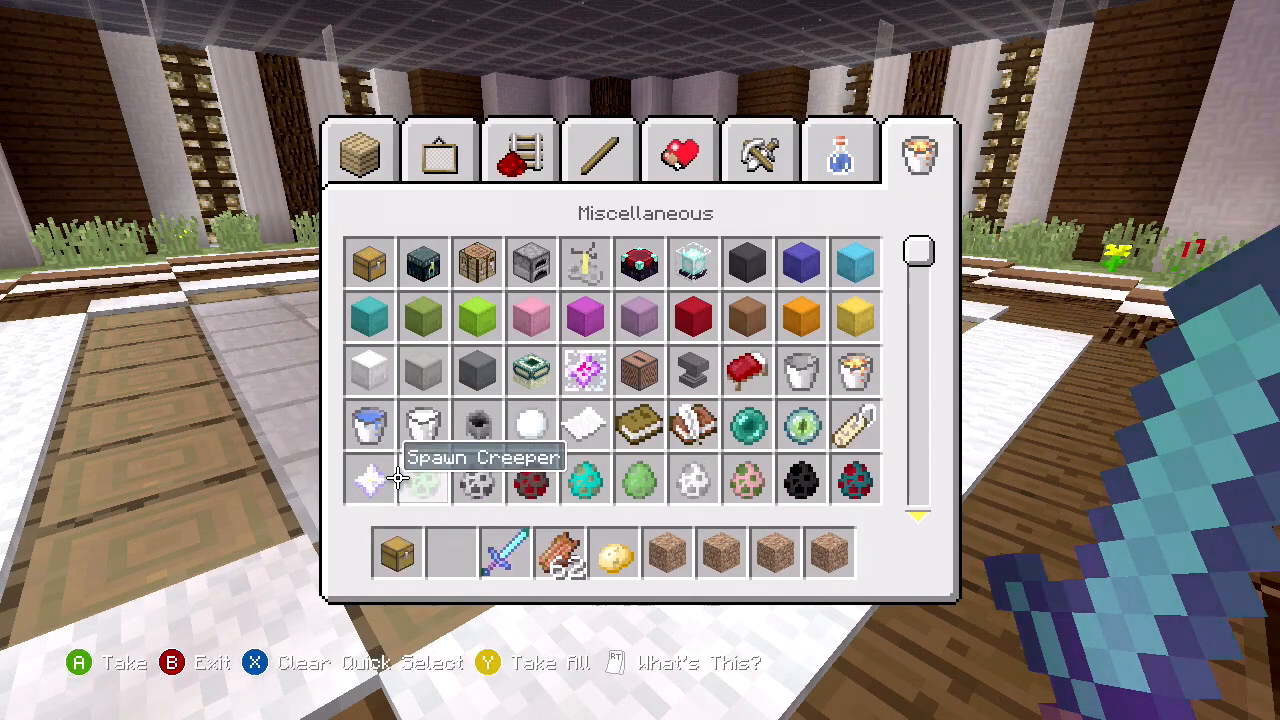
pyautogui.moveTo(640, 424)
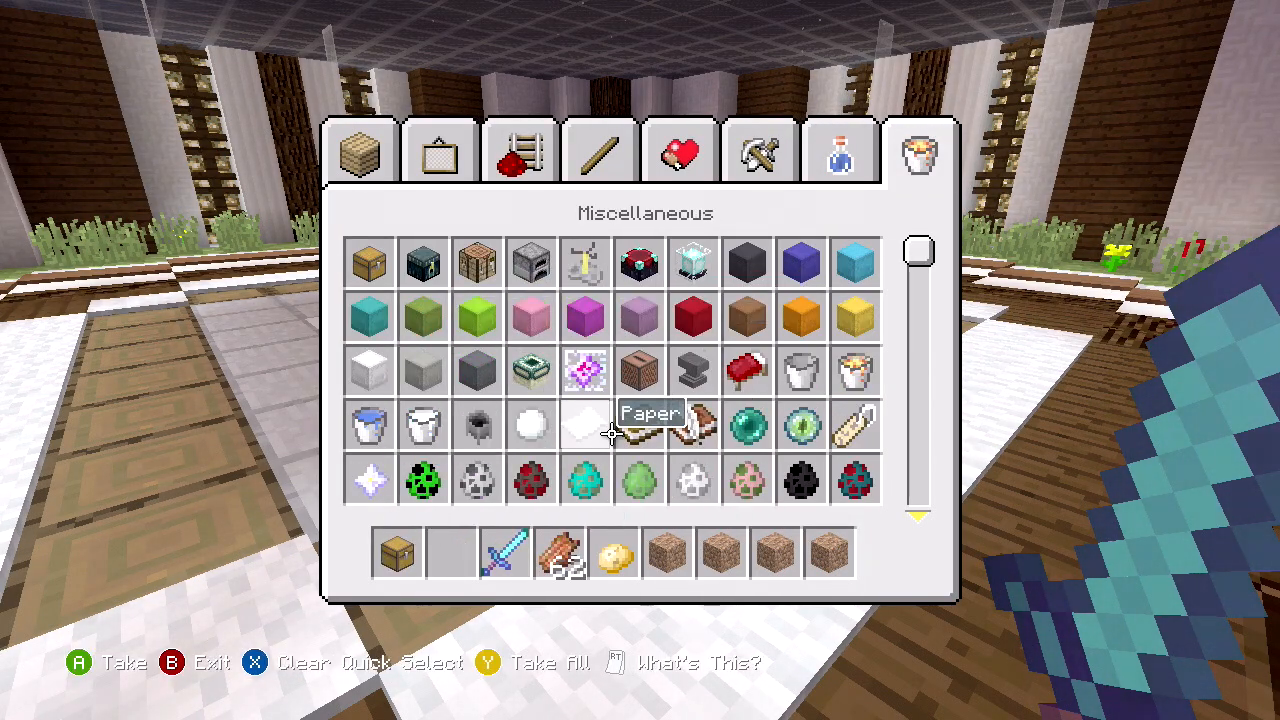
# Step: Back in Creative mode, scroll the Miscellaneous catalogue and take a spawn egg to the hotbar
pyautogui.scroll(-3)
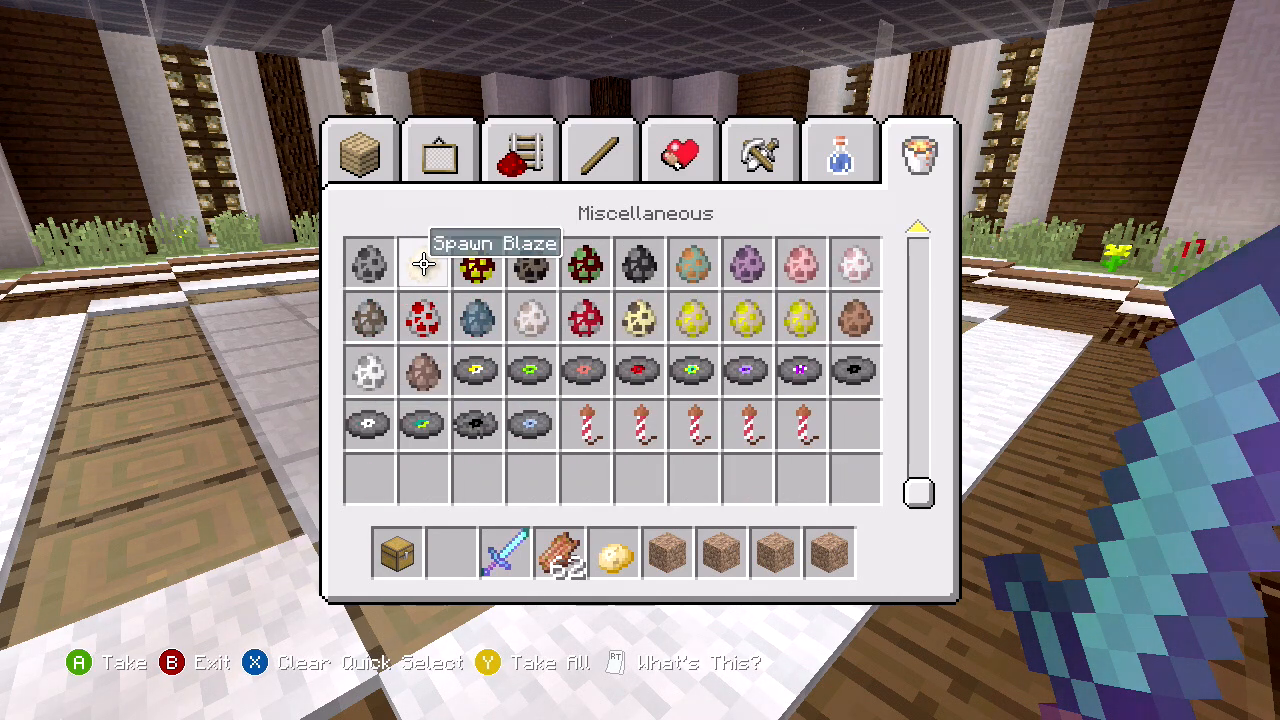
pyautogui.moveTo(638, 262)
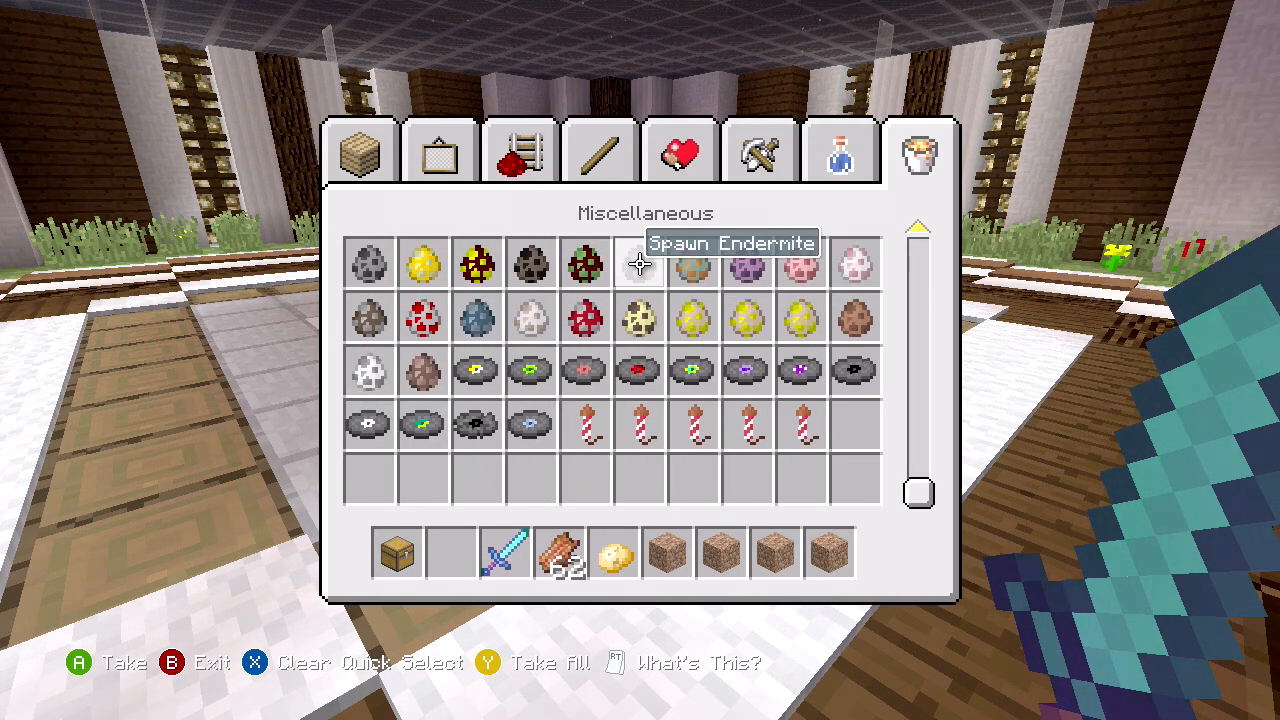
pyautogui.moveTo(584, 264)
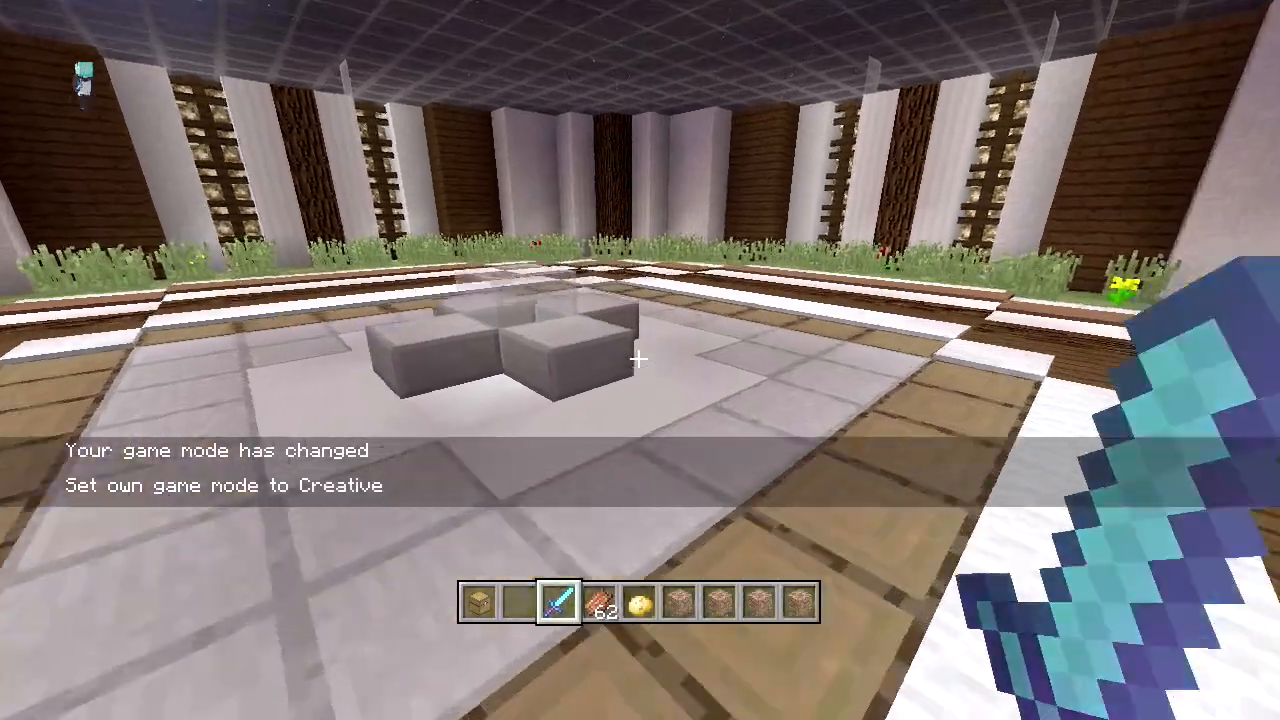
pyautogui.press('e')
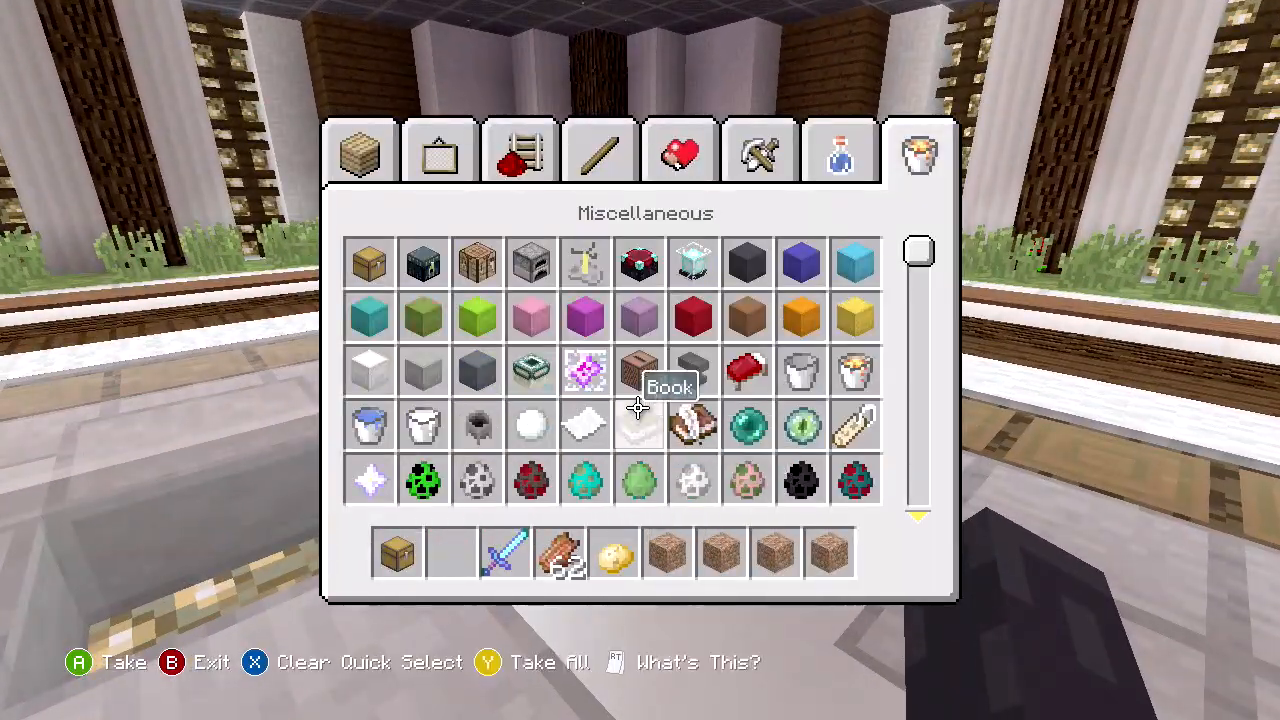
pyautogui.scroll(-3)
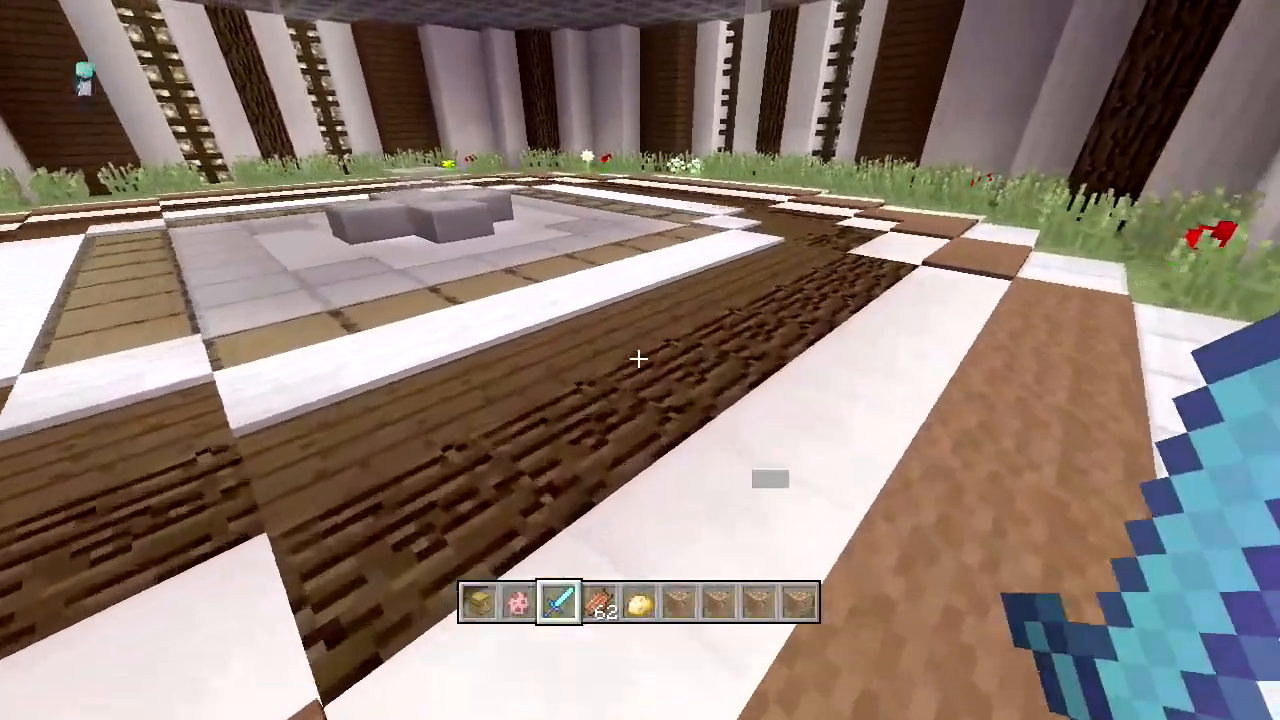
pyautogui.moveTo(640, 360)
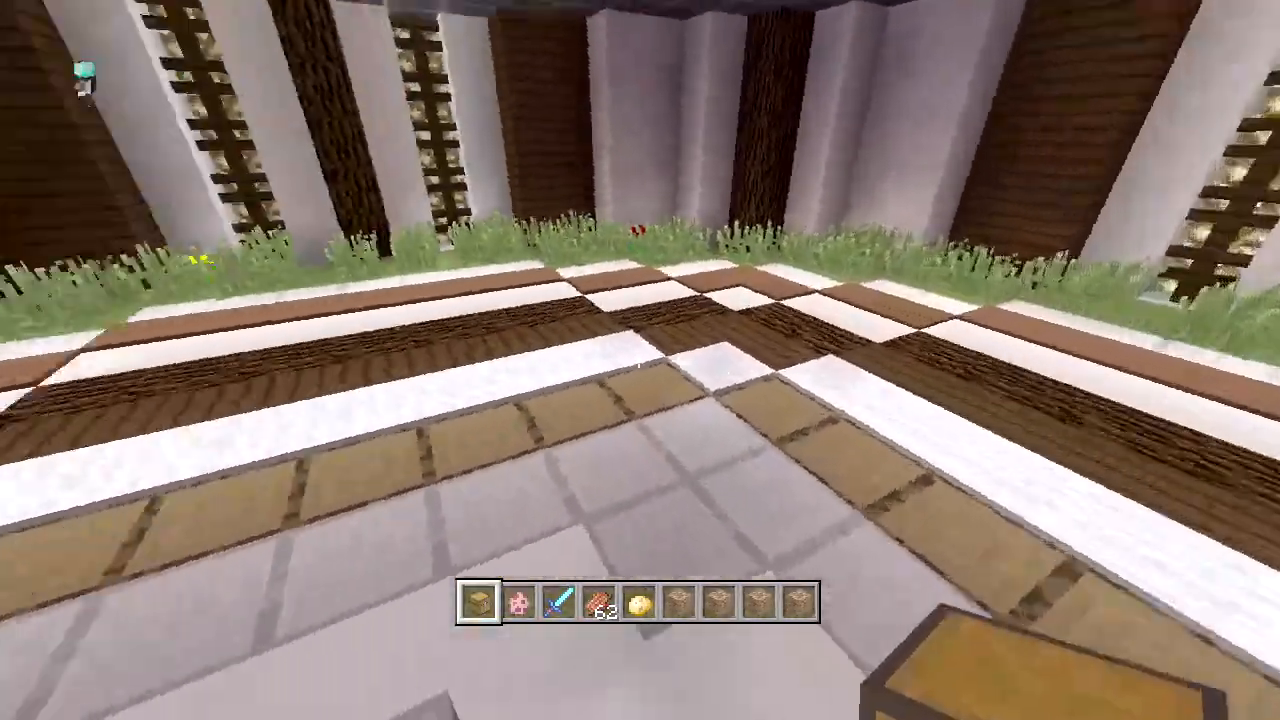
pyautogui.moveTo(640, 360)
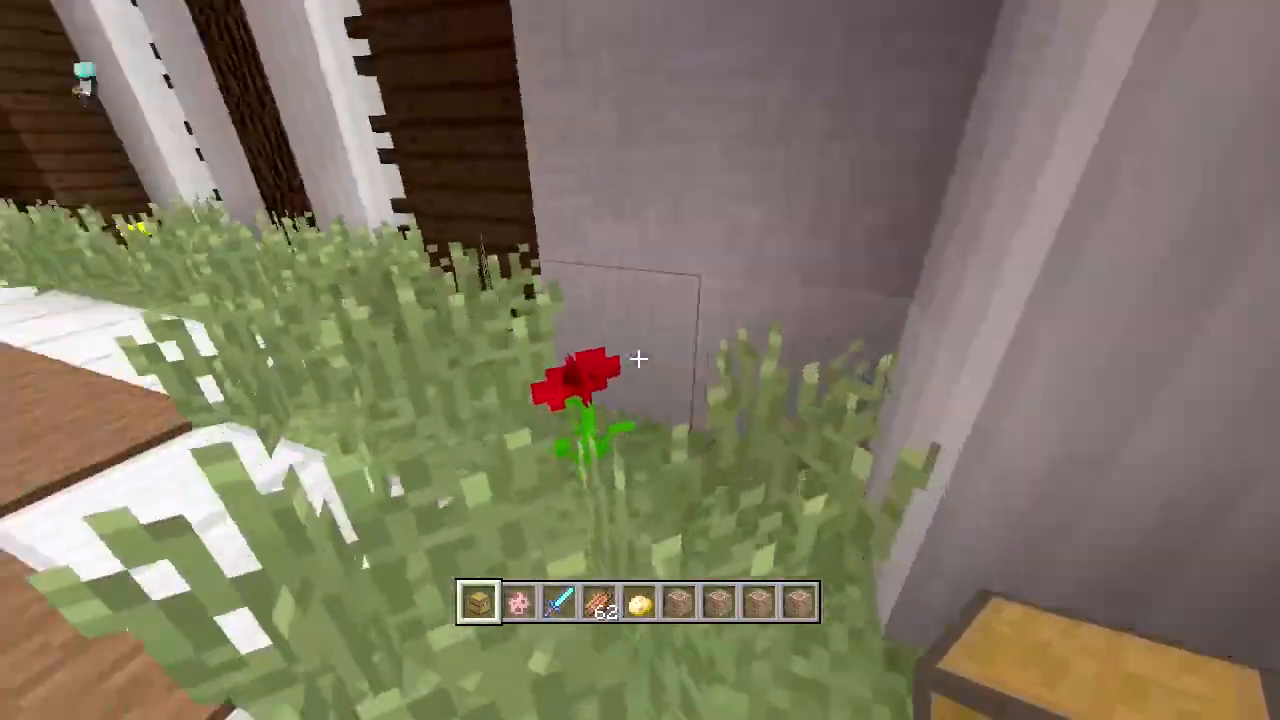